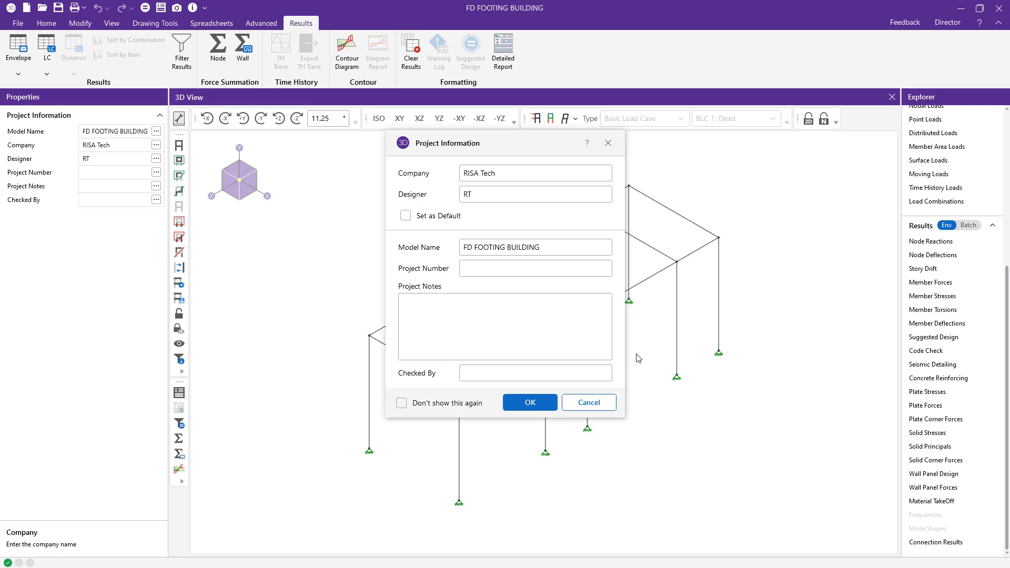
mouse_move(627, 334)
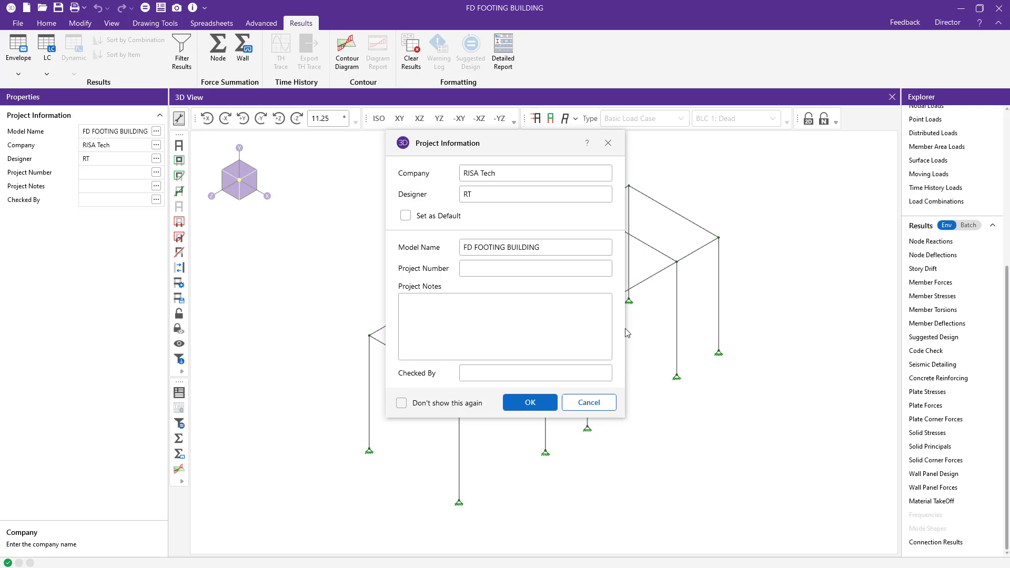
mouse_move(417, 153)
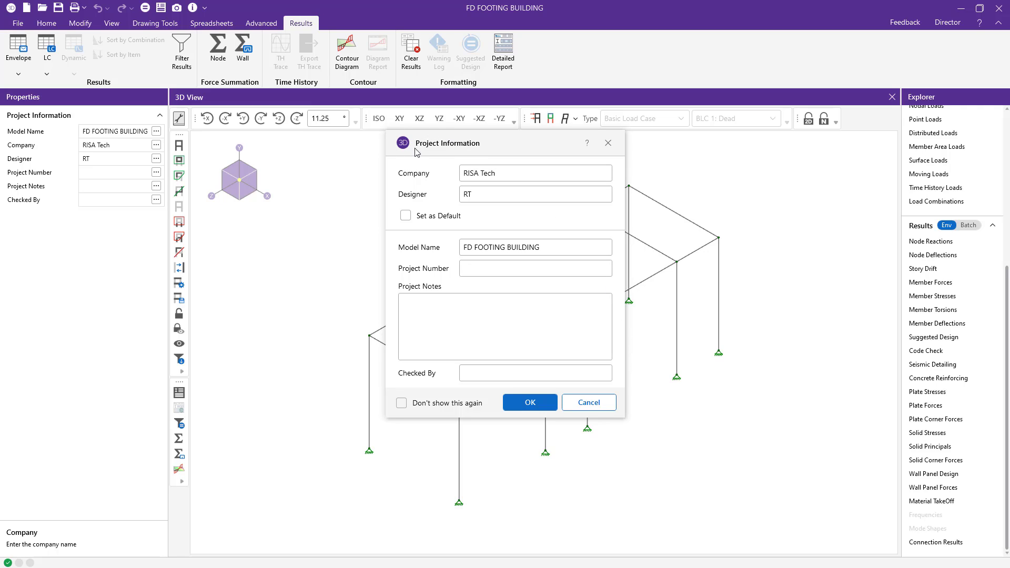
Close the Project Information dialog, keeping company RISA Tech and designer RT.
click(529, 402)
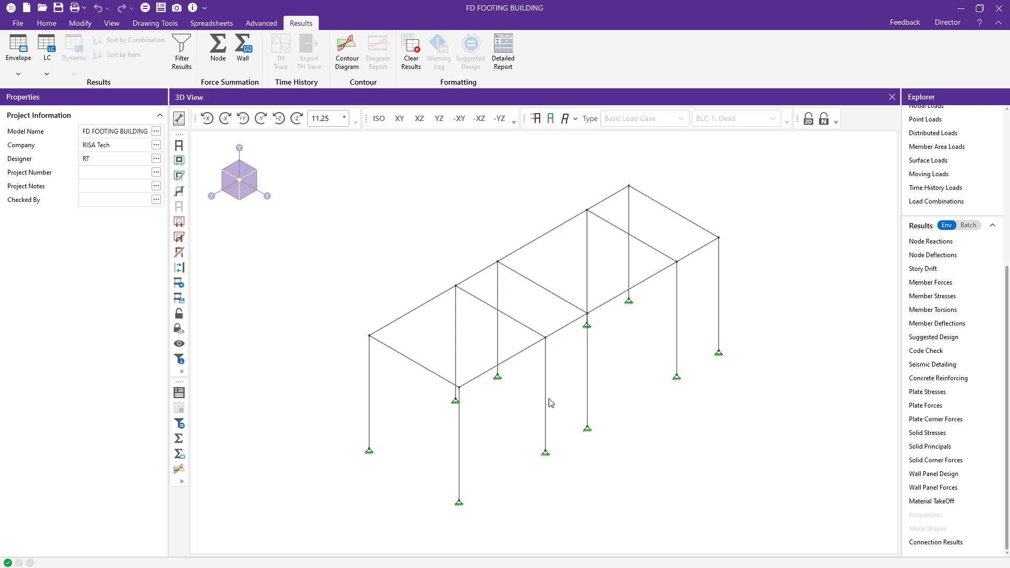
click(546, 397)
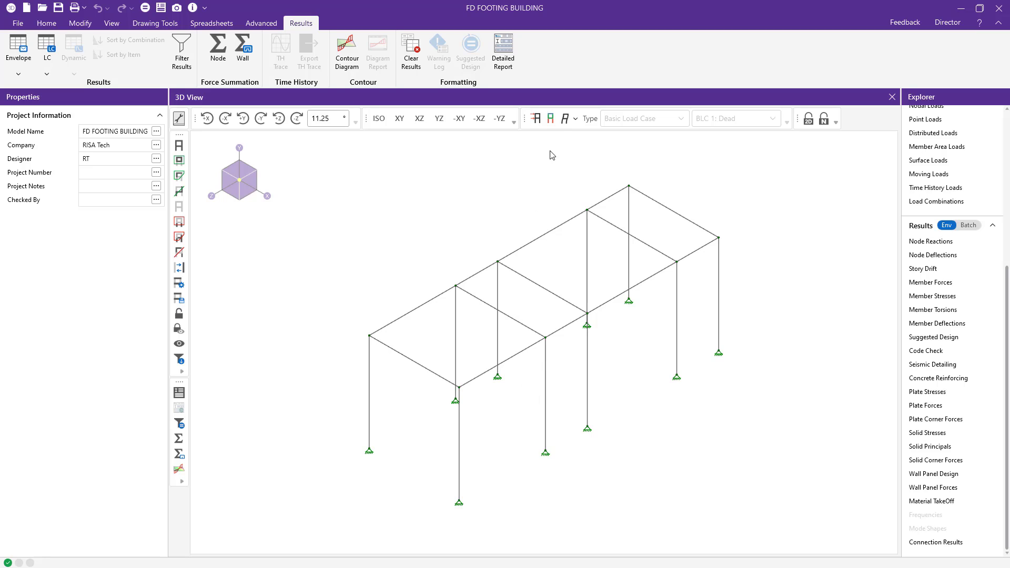
Show model loads and display BLC 4: Wind Load Z, then bring up the Basic Load Cases spreadsheet.
click(535, 118)
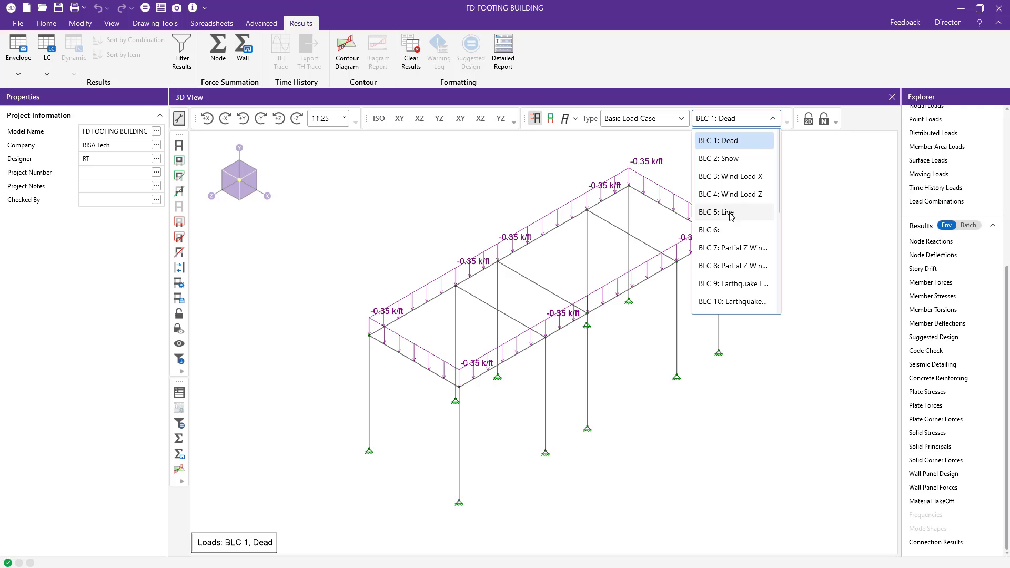
click(715, 211)
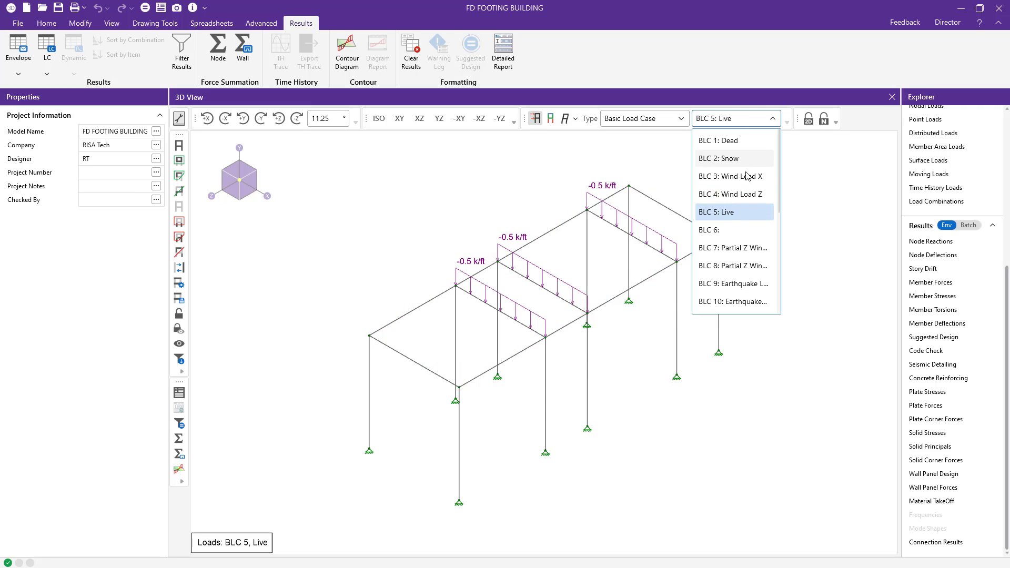
click(730, 194)
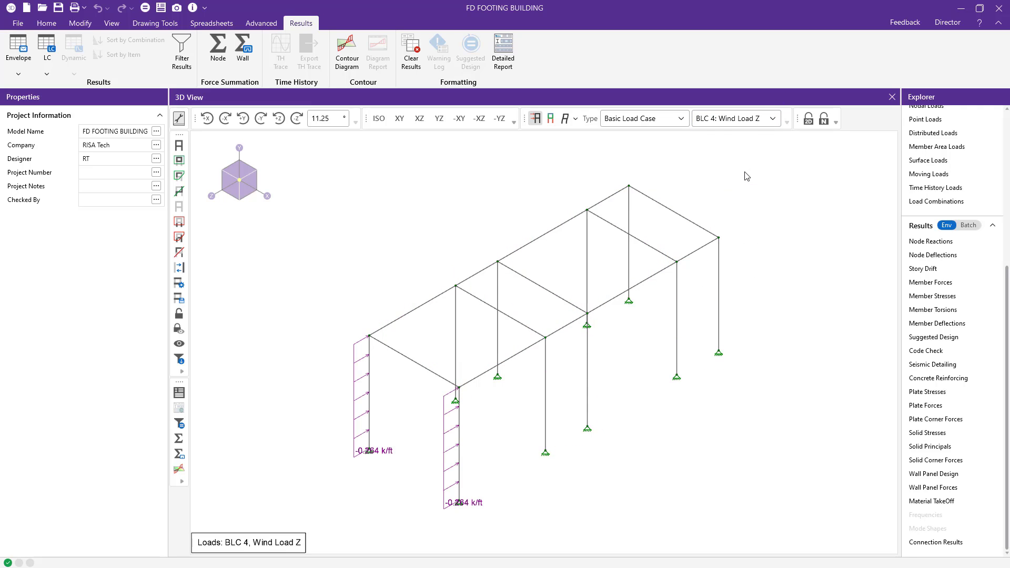
mouse_move(624, 158)
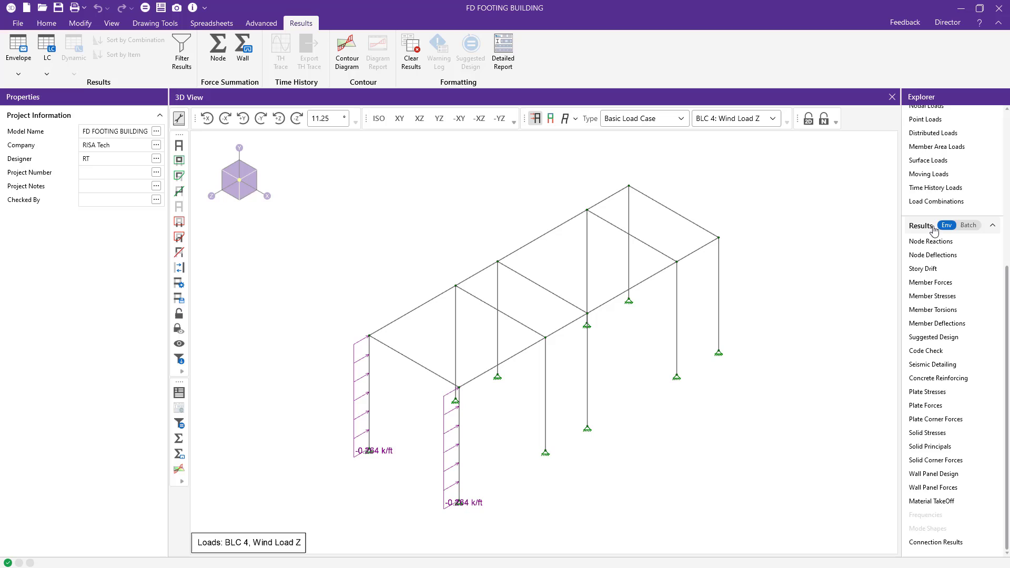
mouse_move(792, 327)
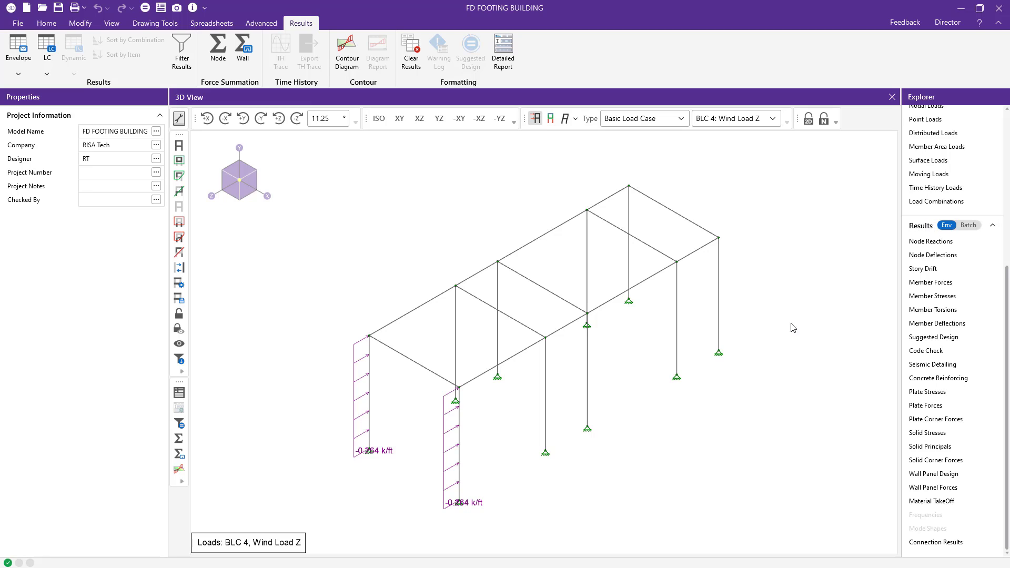
click(45, 22)
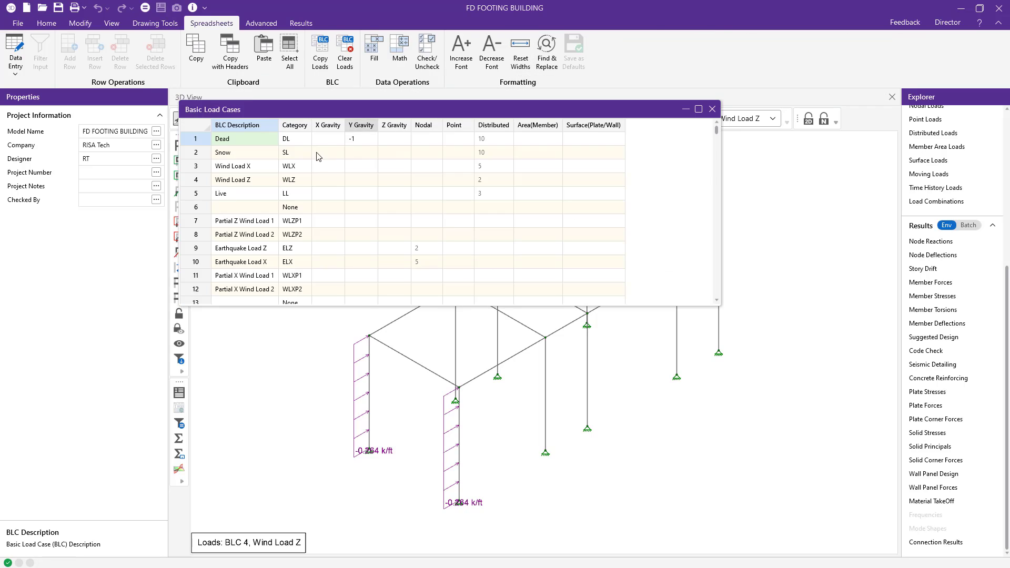
Review the Basic Load Cases table with Dead, Snow, Wind, Live and Earthquake cases.
click(294, 139)
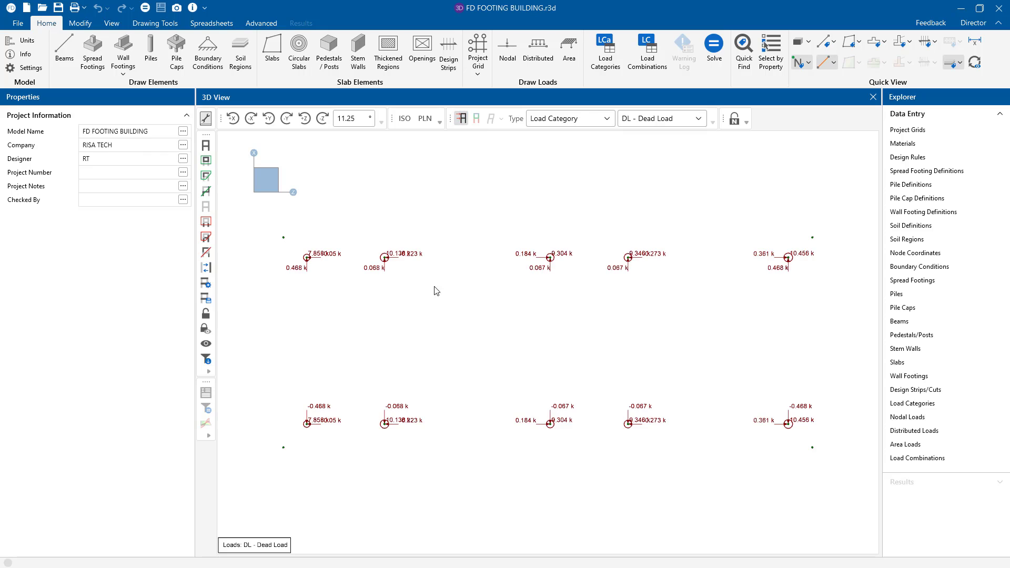
Apply -1 k dead nodal loads in Y to corner nodes N11, N12, N13 and N14.
click(372, 268)
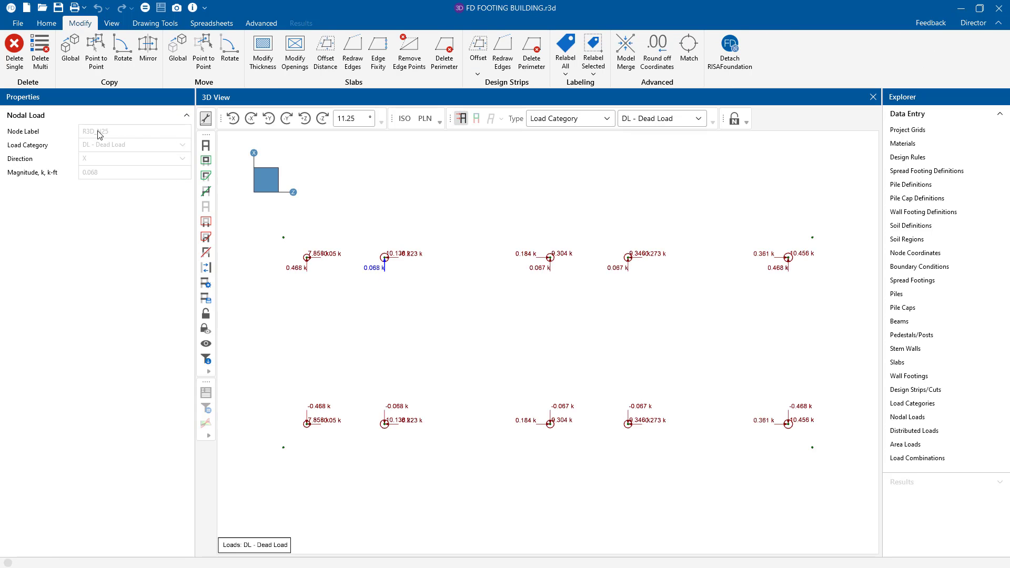
mouse_move(45, 24)
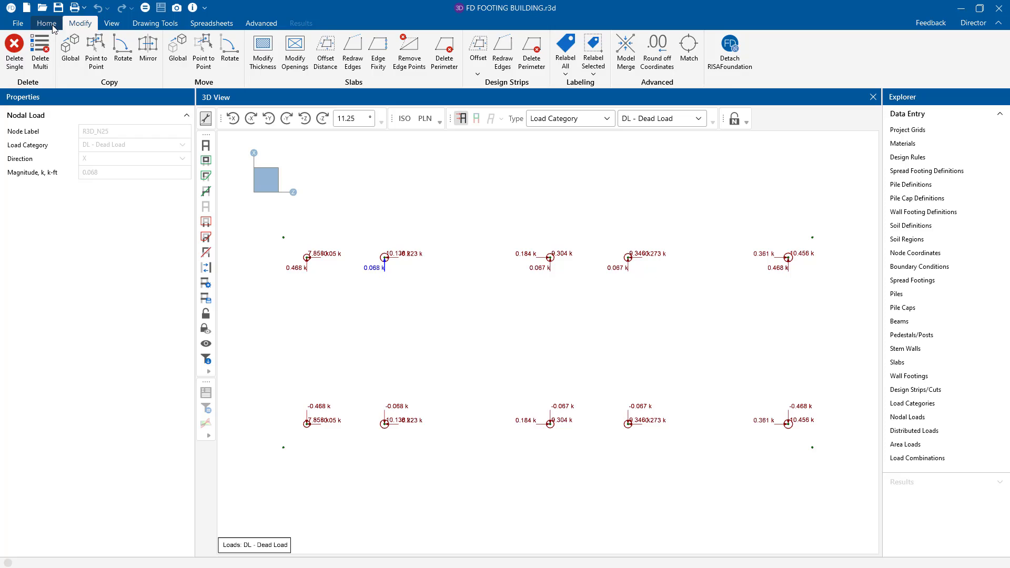
click(45, 22)
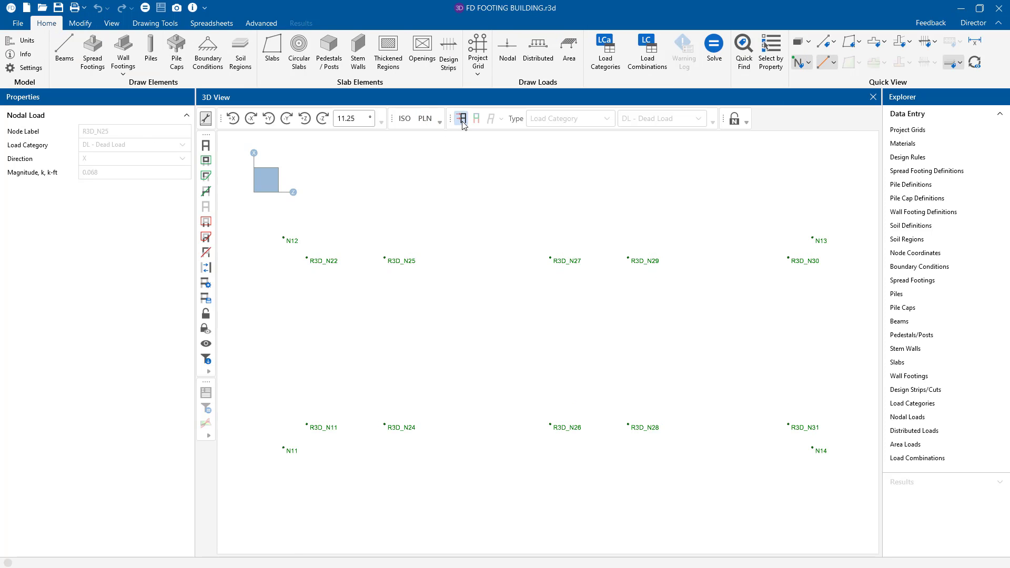
mouse_move(507, 52)
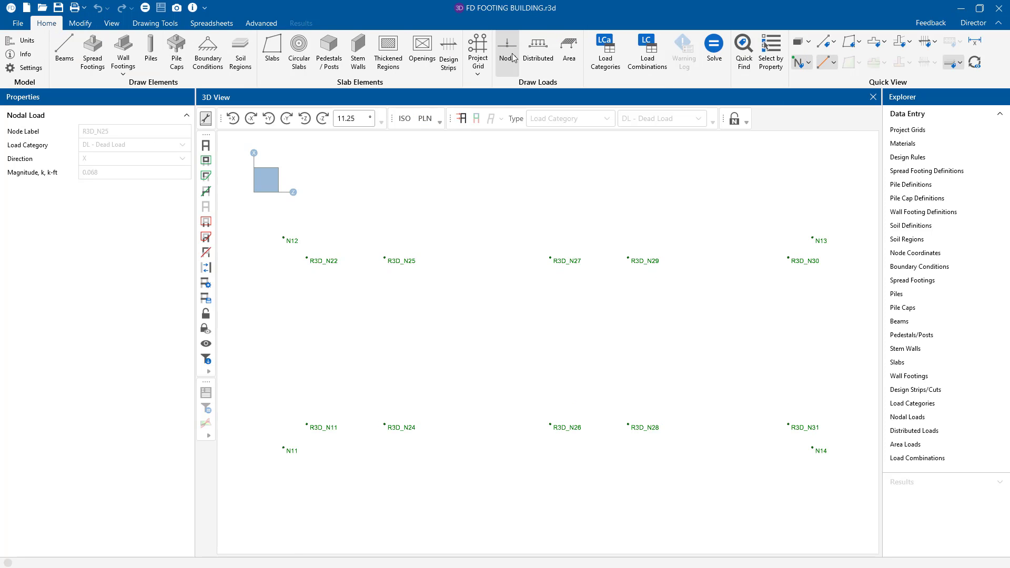
click(507, 52)
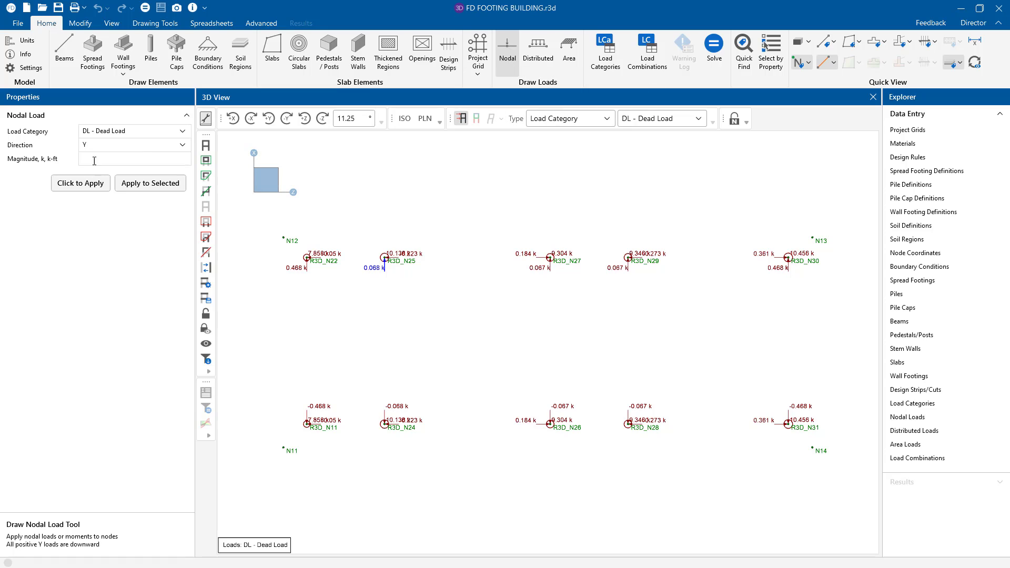
text(-1)
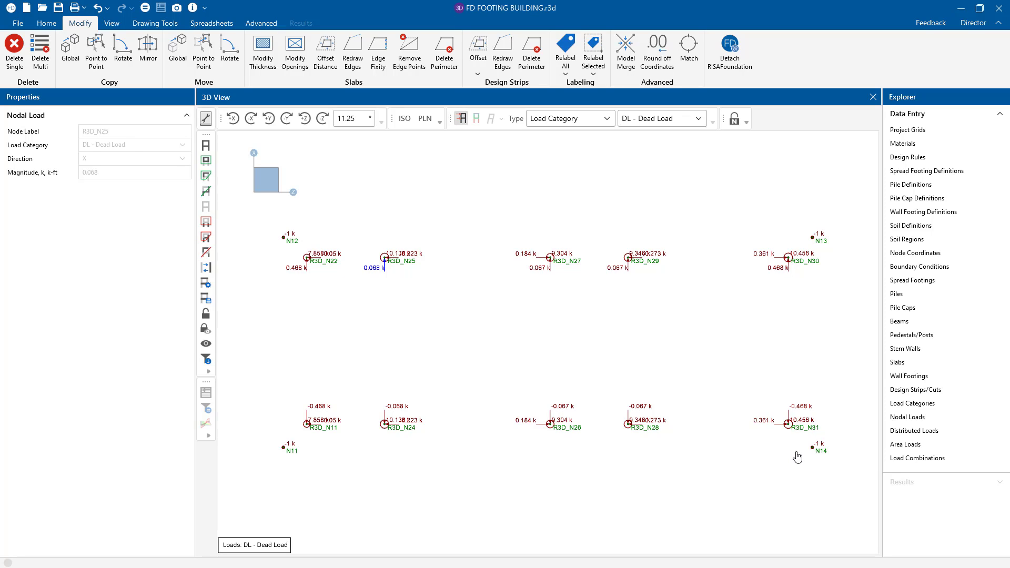
mouse_move(926, 171)
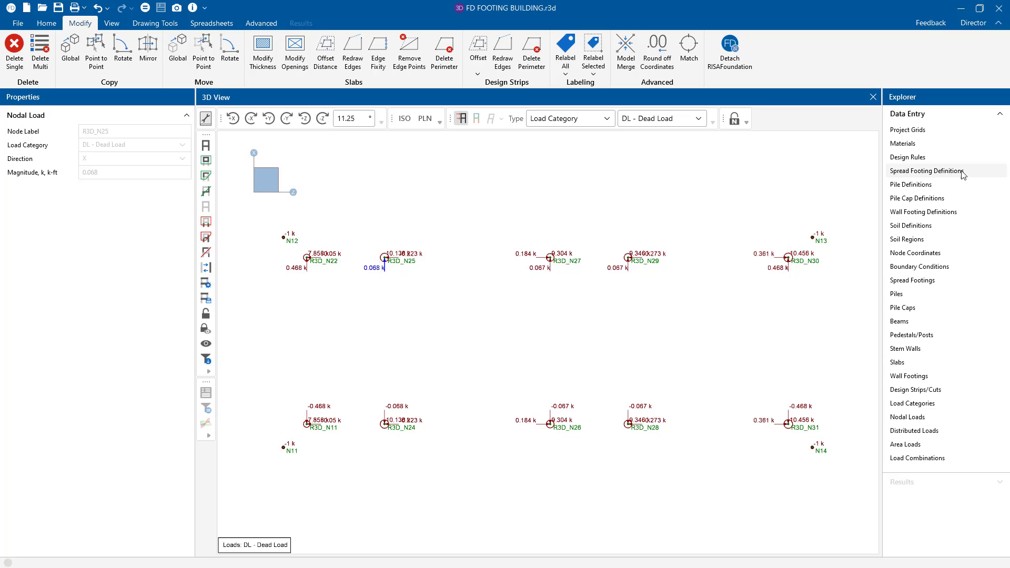
Review Footing 1's general properties and keep Conc4000NW as its material.
click(925, 170)
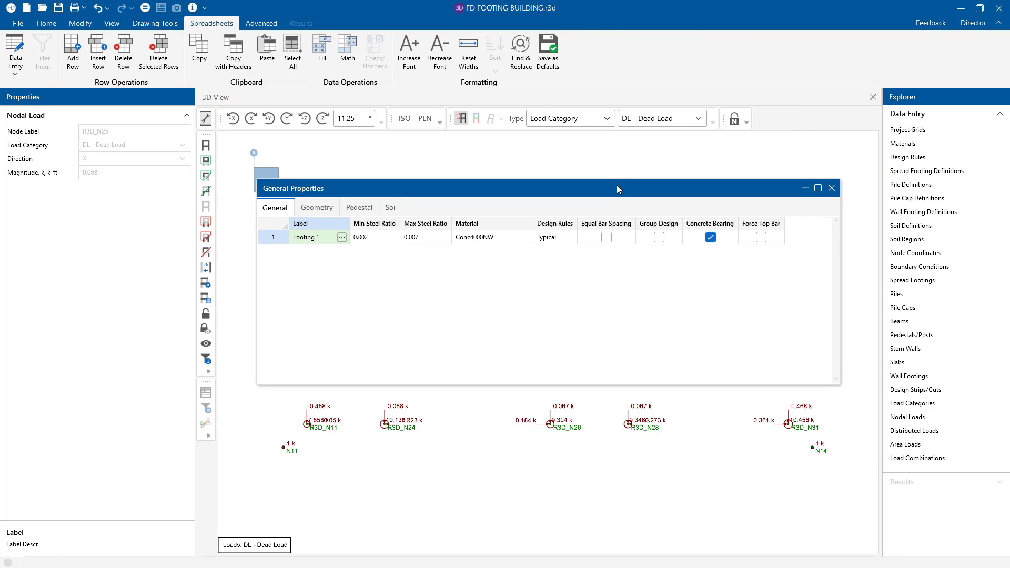
mouse_move(393, 217)
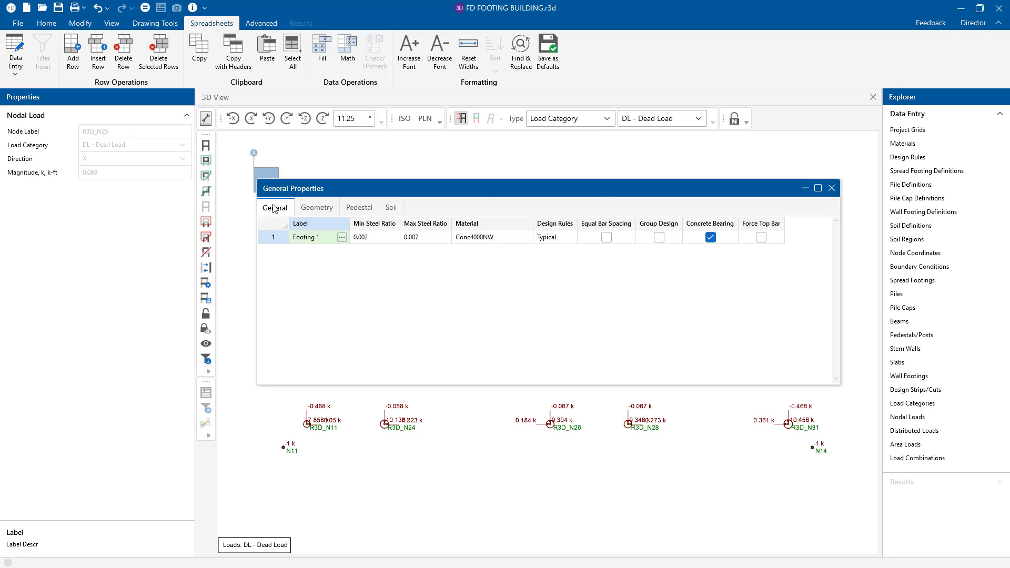
click(424, 237)
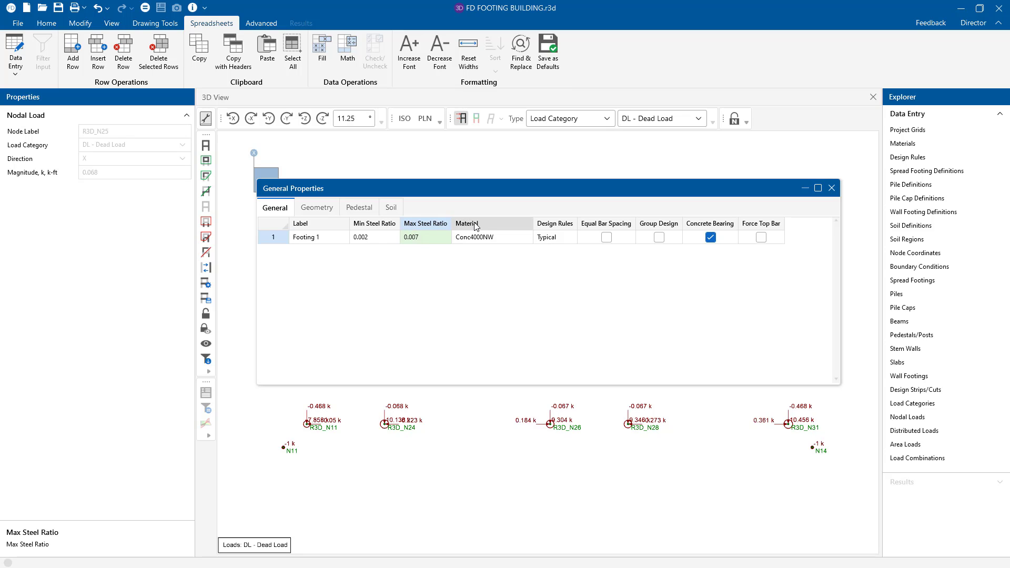
click(491, 237)
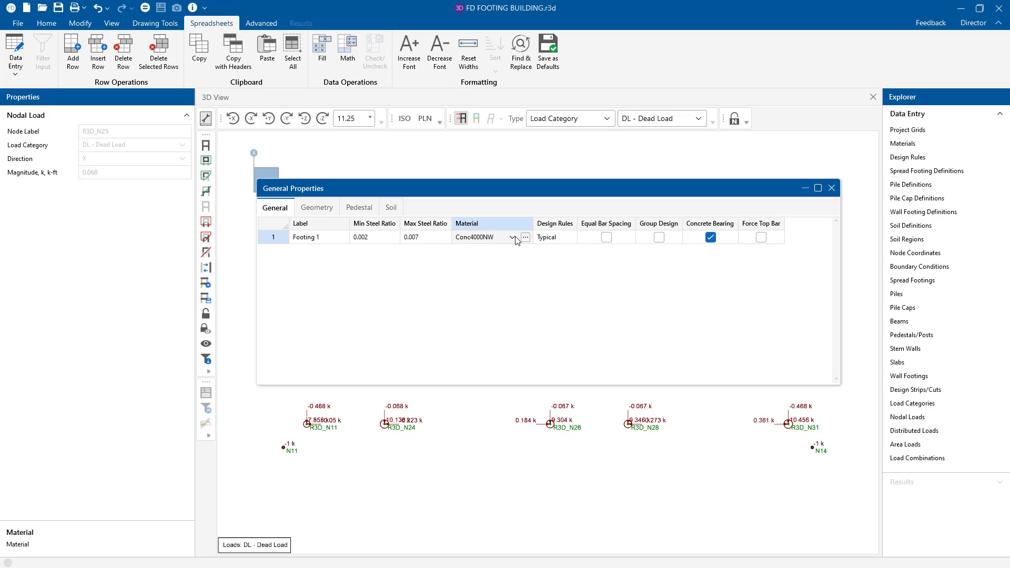
click(514, 237)
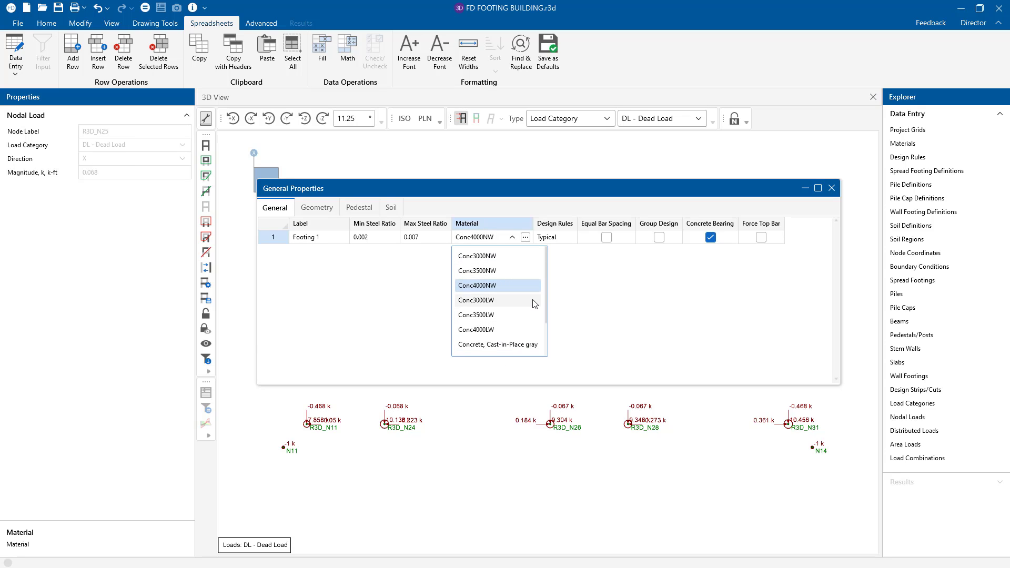
click(477, 285)
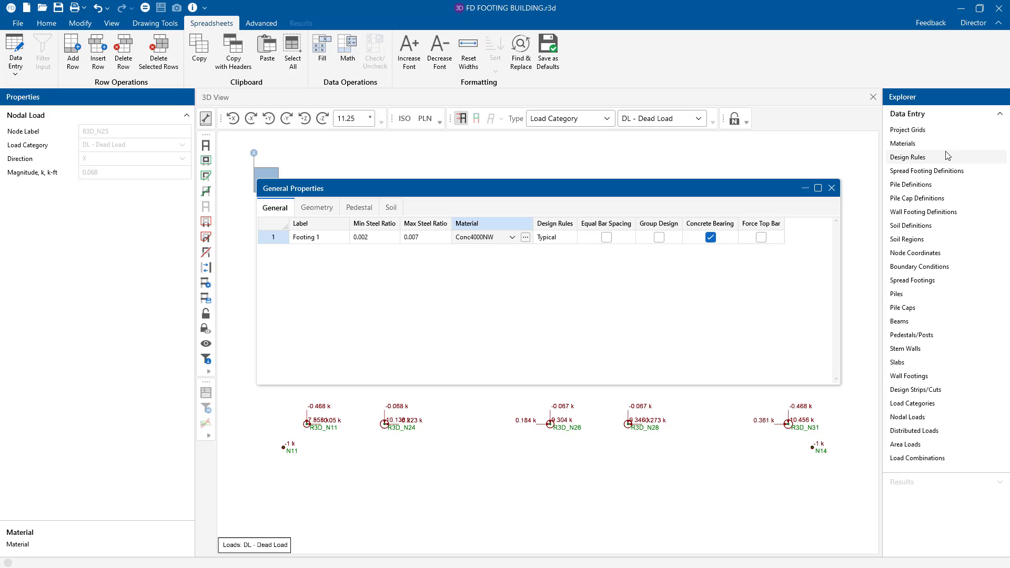
Add a new concrete material named Concrete6000NW to the concrete properties list.
click(525, 237)
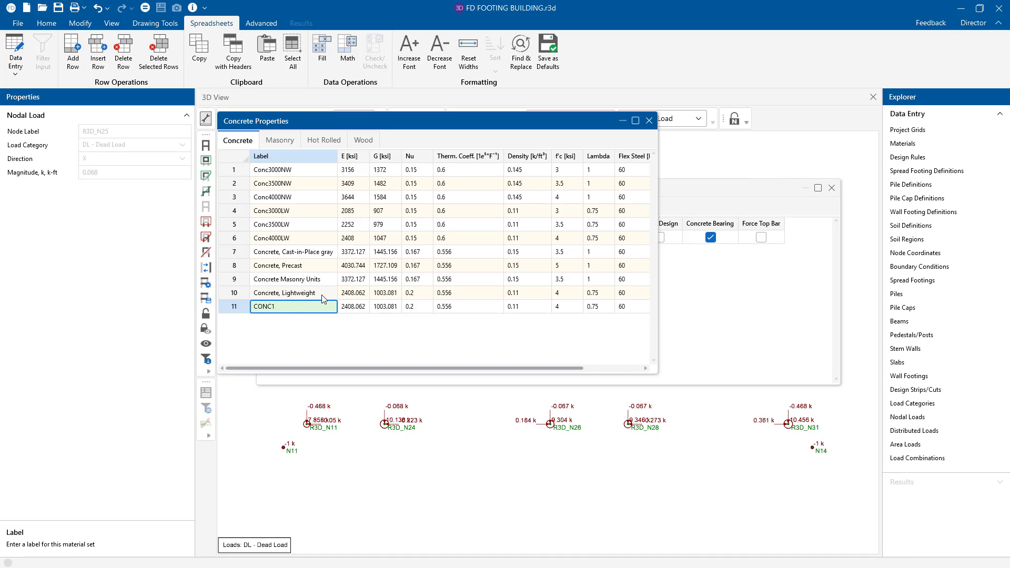
text(Concrete6000NW)
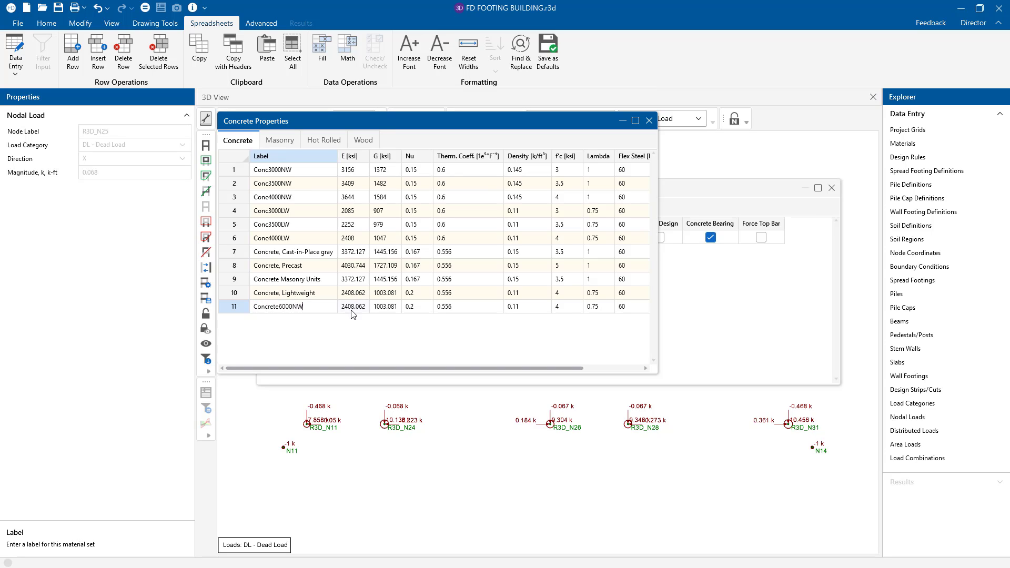
click(353, 307)
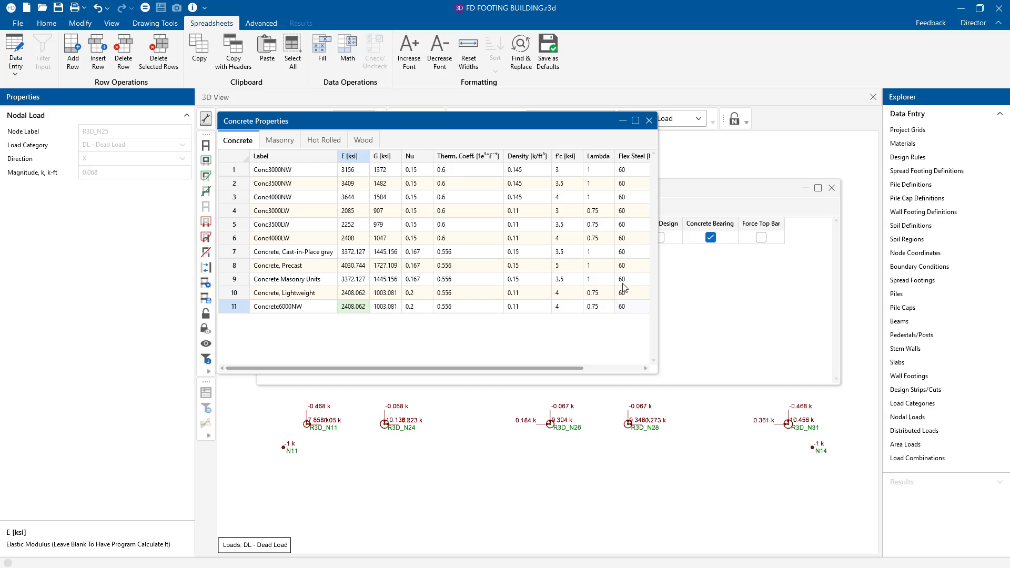
Keep Typical design rules for Footing 1 and show its length, width and thickness limits.
click(649, 120)
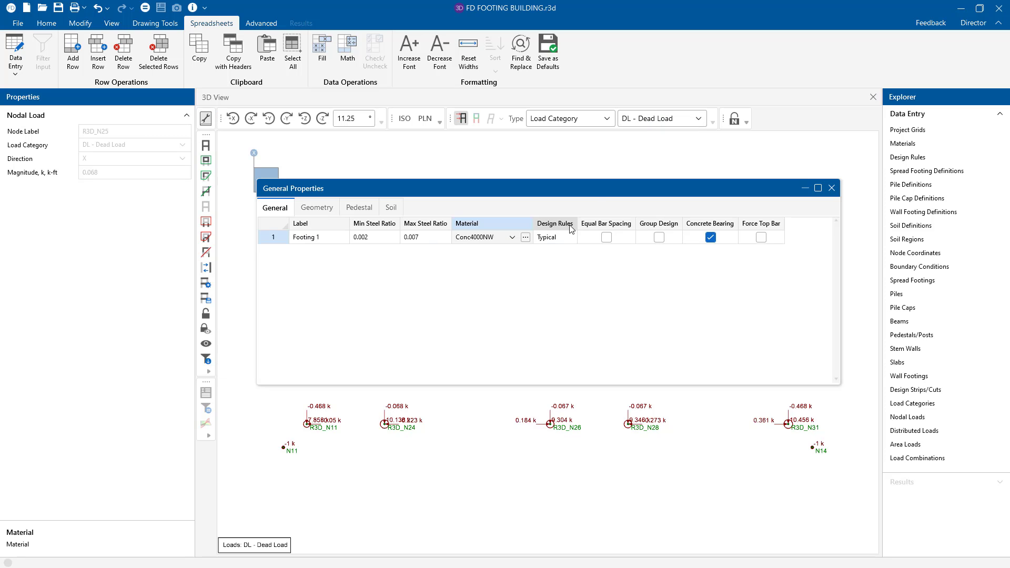
click(552, 236)
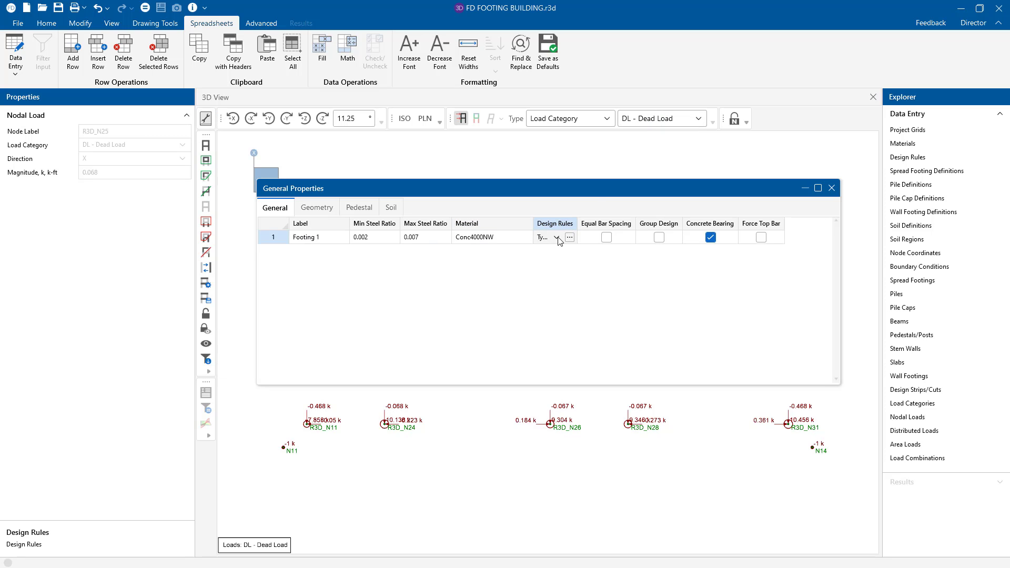
click(556, 236)
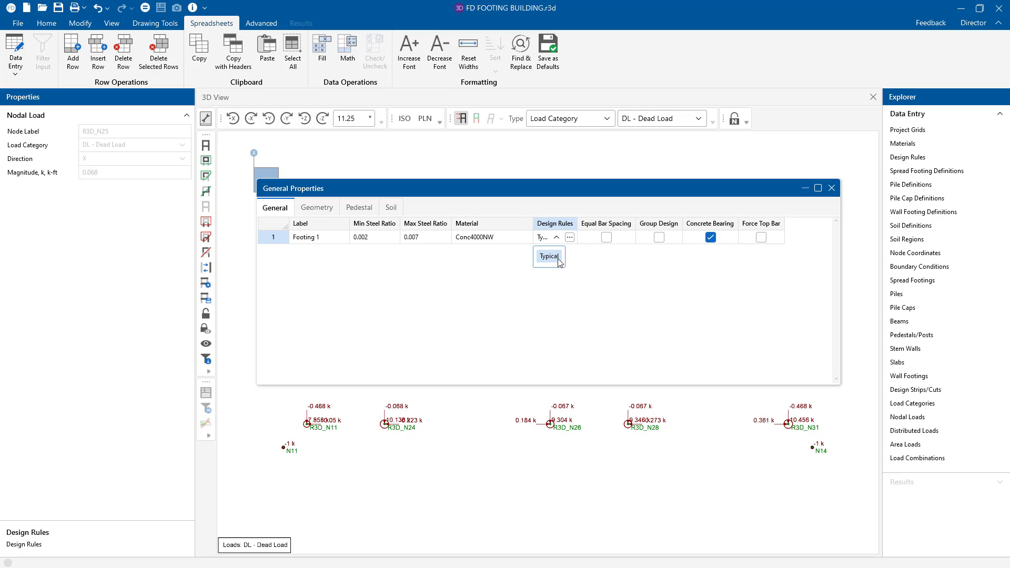
mouse_move(600, 226)
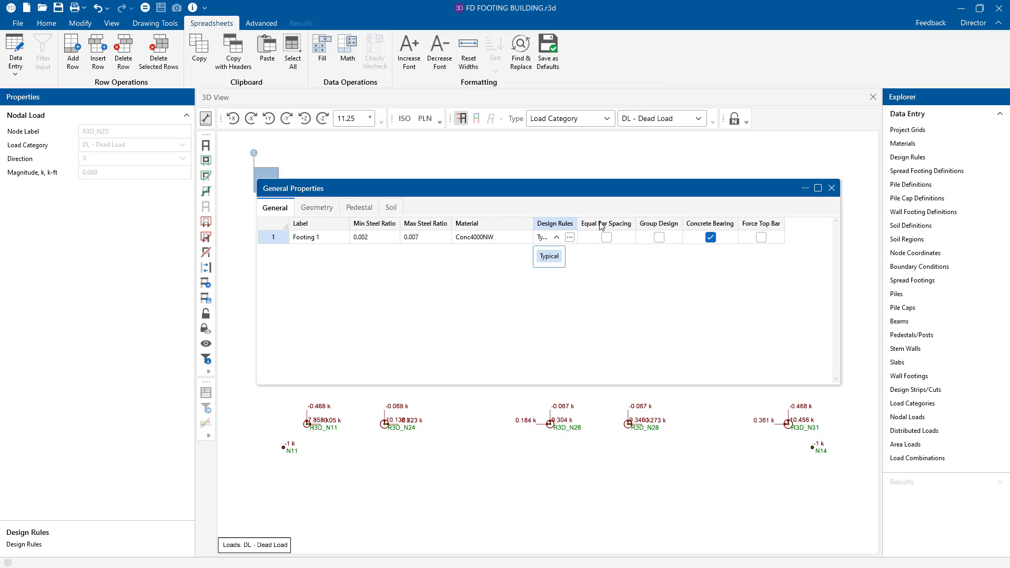
click(605, 237)
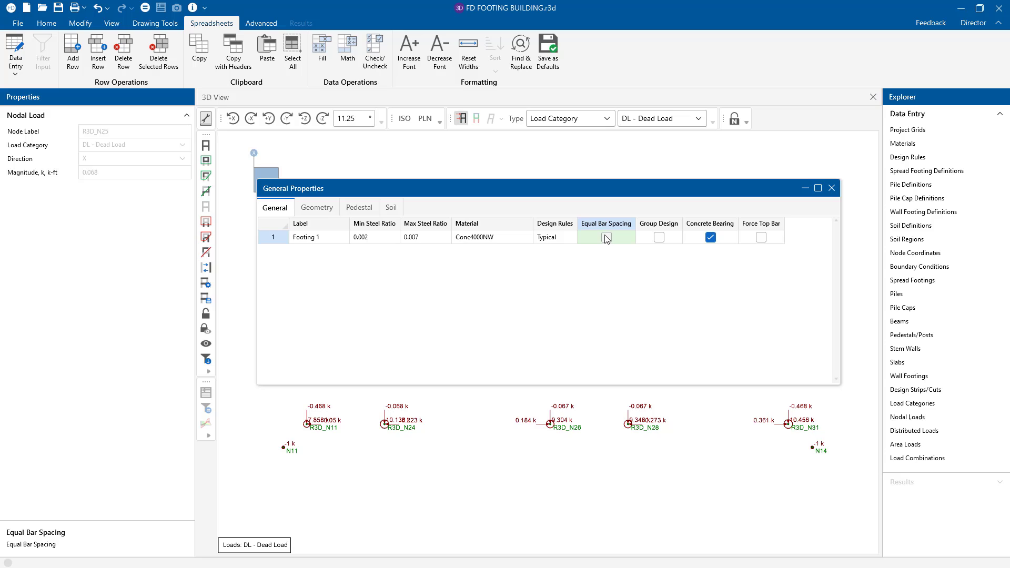
mouse_move(664, 234)
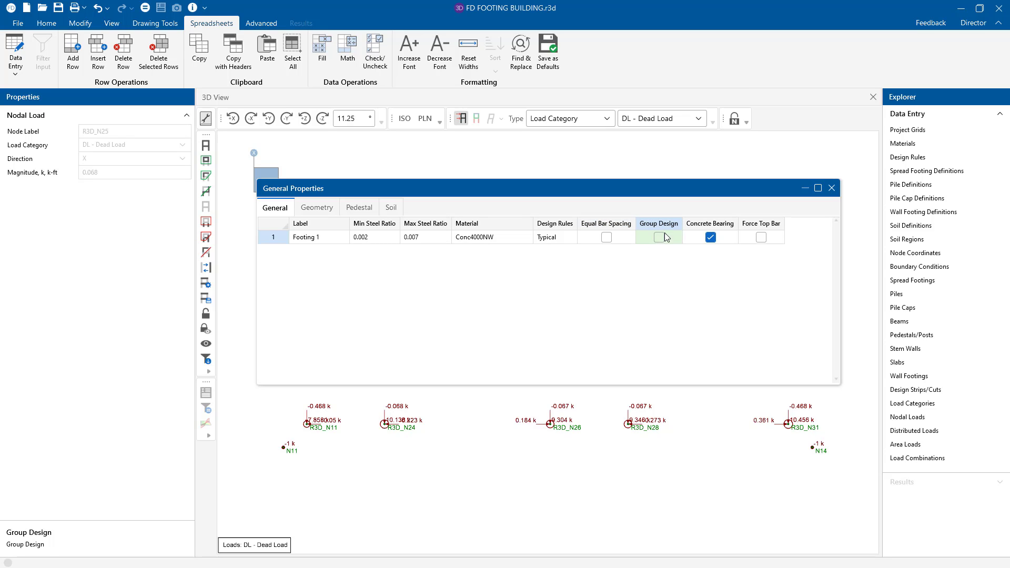
mouse_move(658, 237)
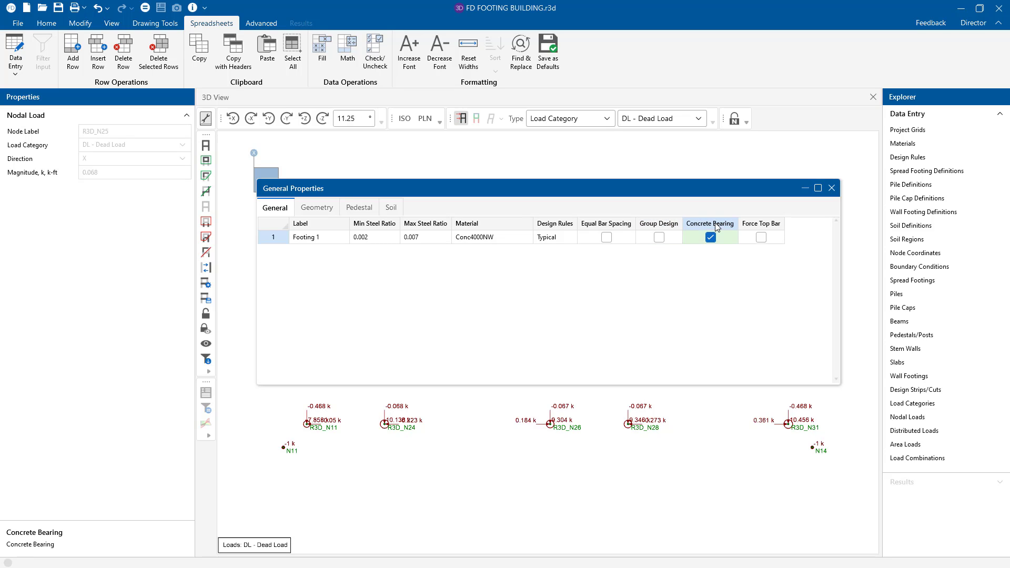
mouse_move(793, 237)
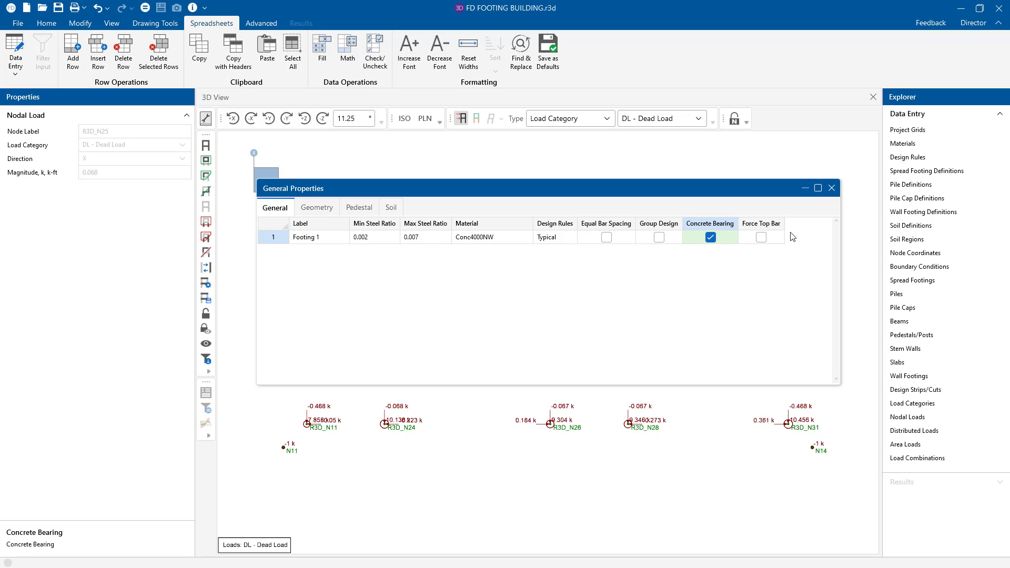
click(760, 236)
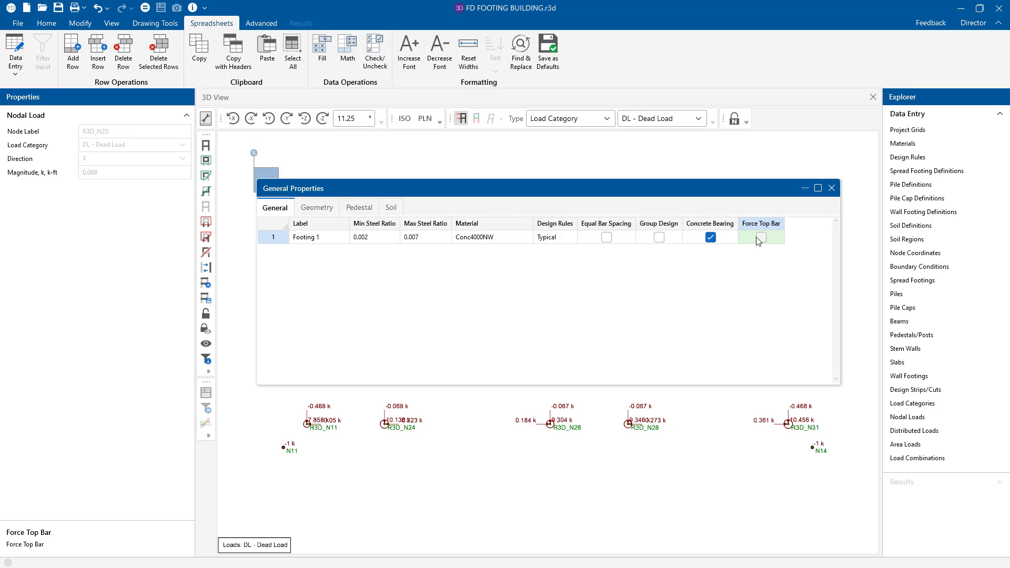
click(315, 207)
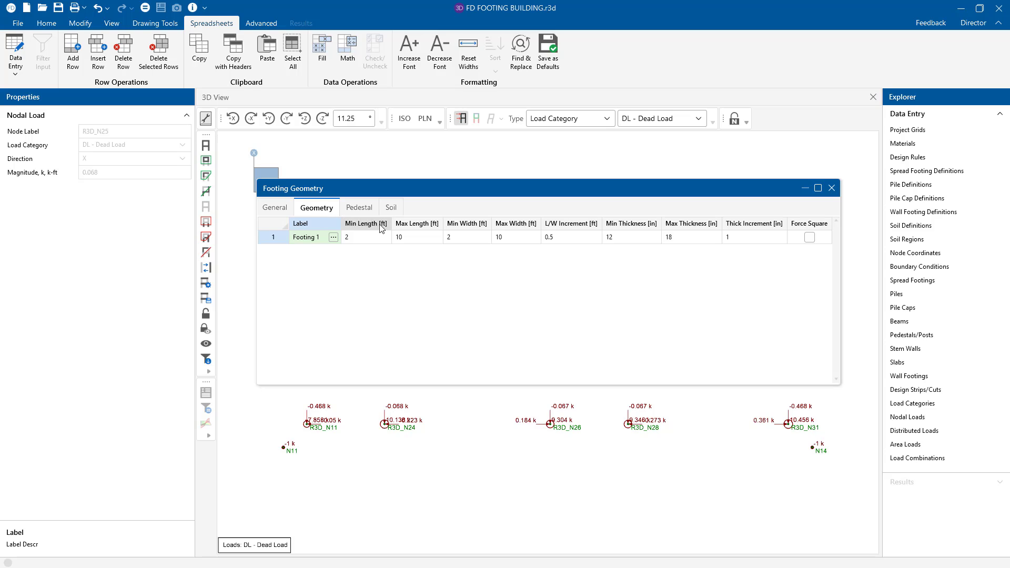
click(416, 237)
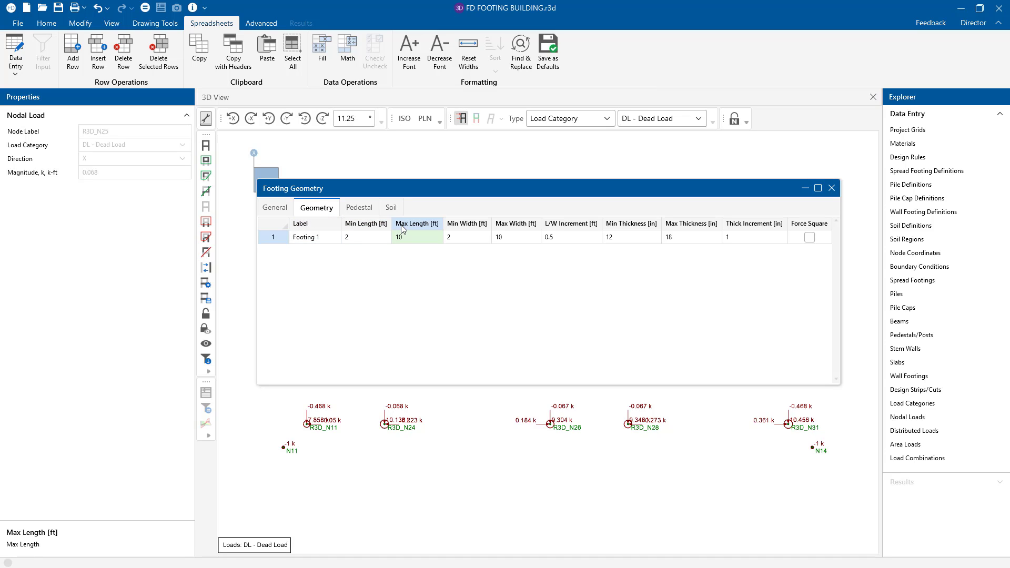
mouse_move(443, 223)
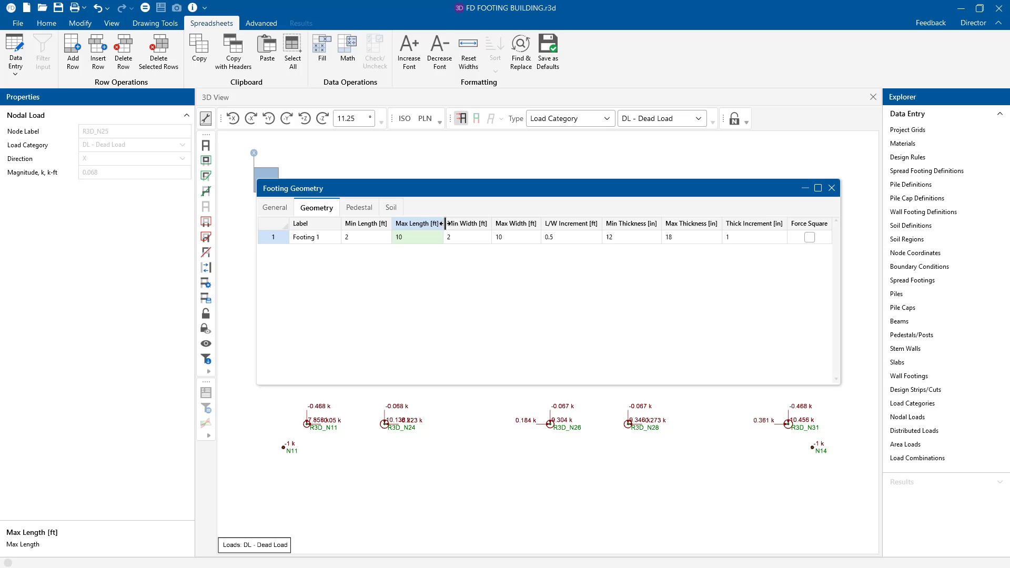
click(466, 237)
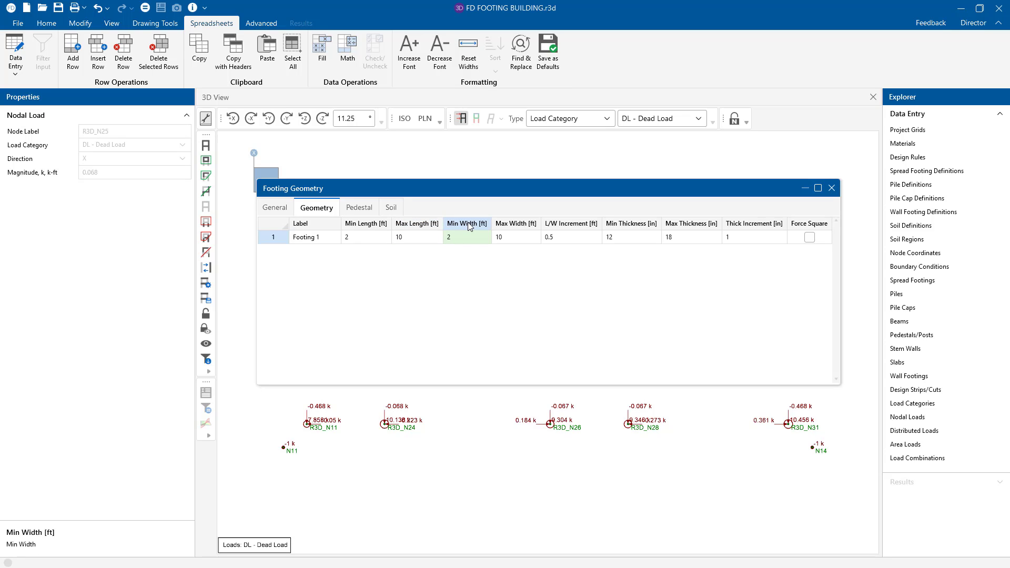
click(569, 237)
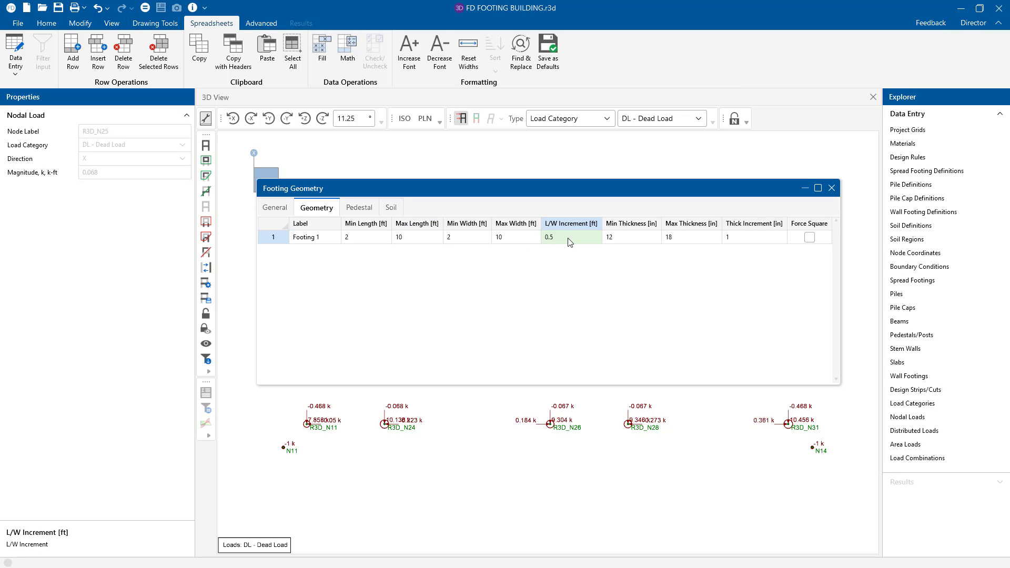
mouse_move(574, 225)
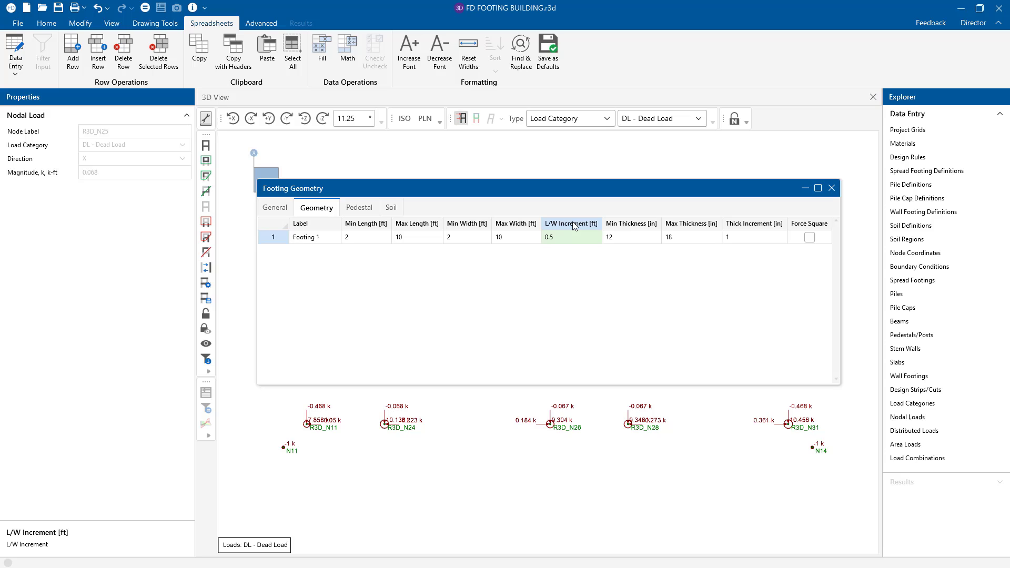
click(630, 237)
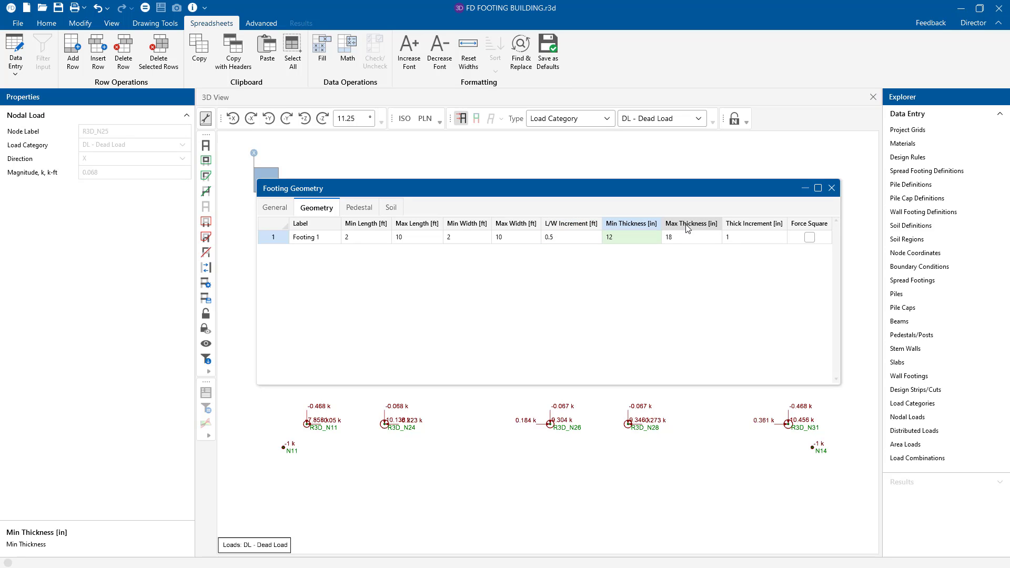
click(753, 237)
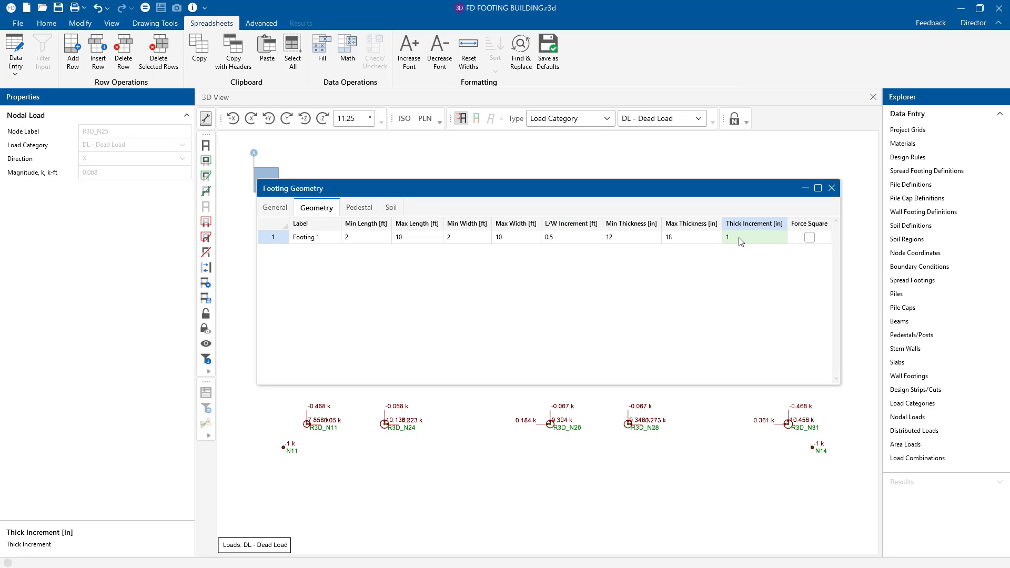
mouse_move(826, 214)
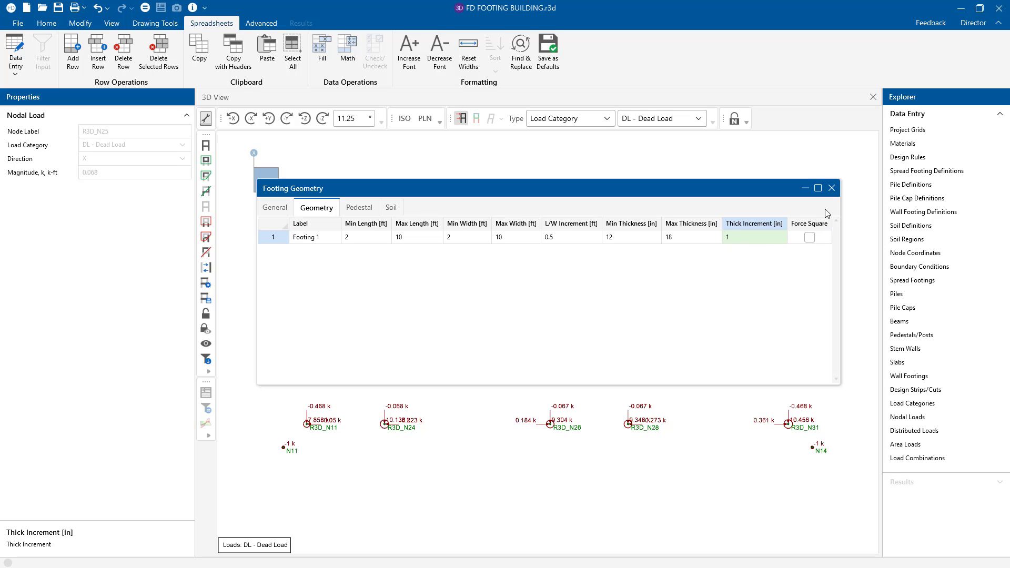
click(809, 236)
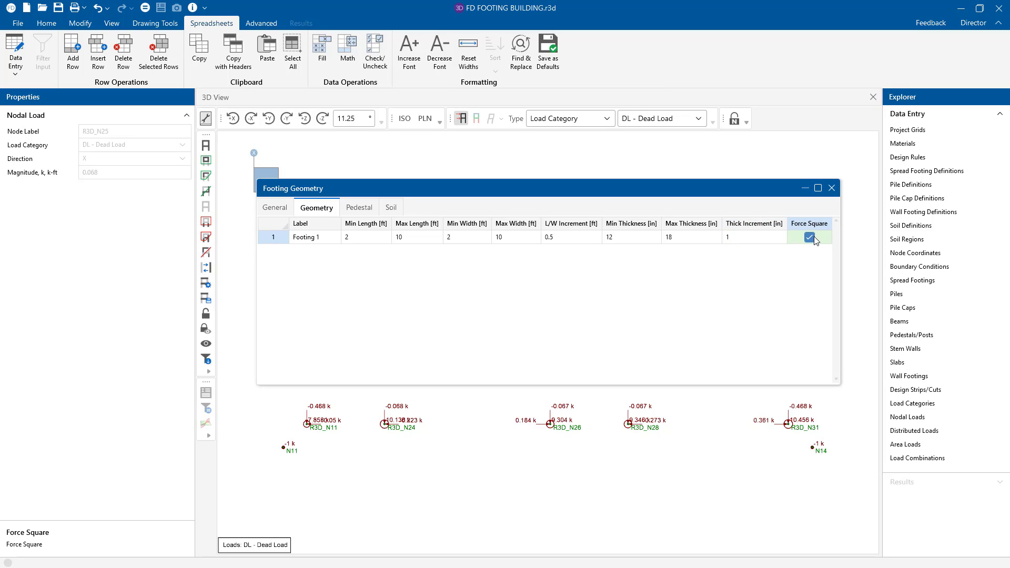
click(810, 237)
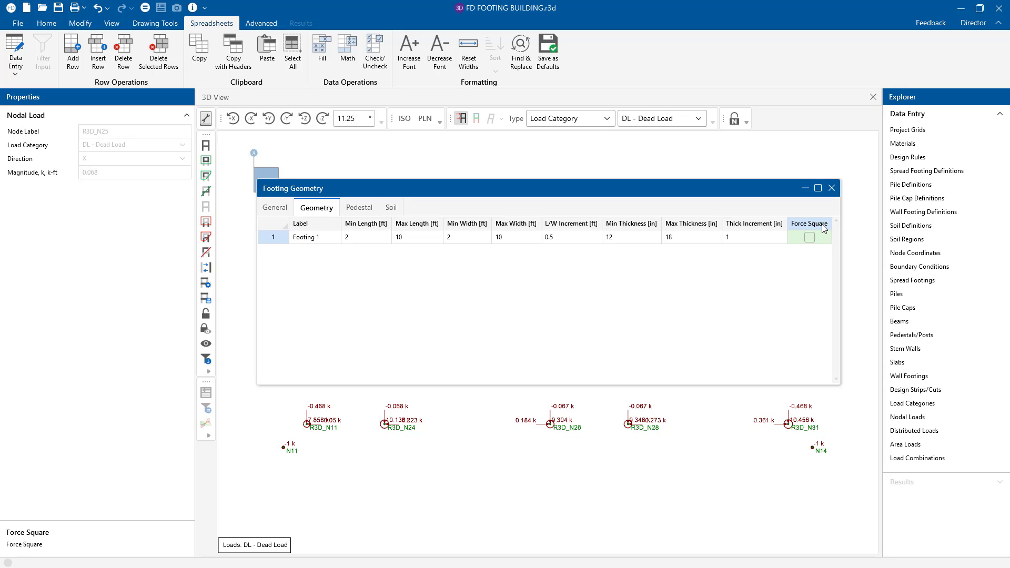
mouse_move(358, 207)
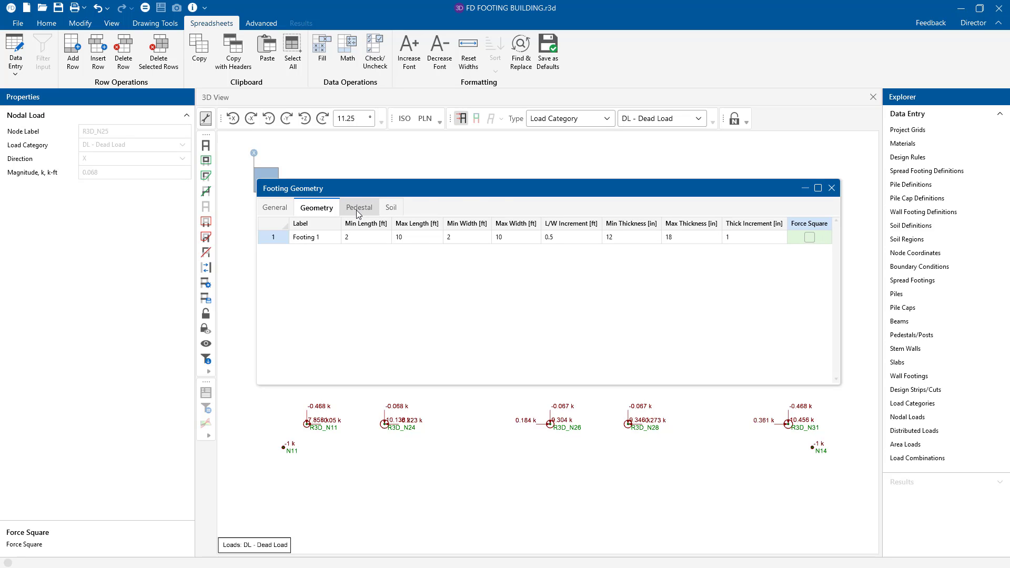
Set Footing 1's pedestal height to 24 in and keep ex, ez eccentricity offsets.
click(359, 207)
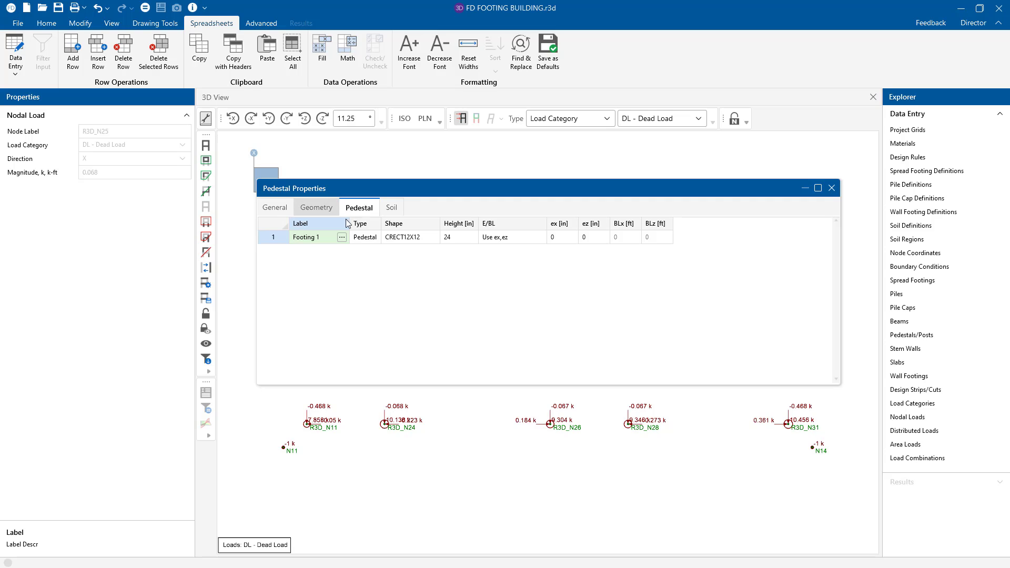
mouse_move(423, 244)
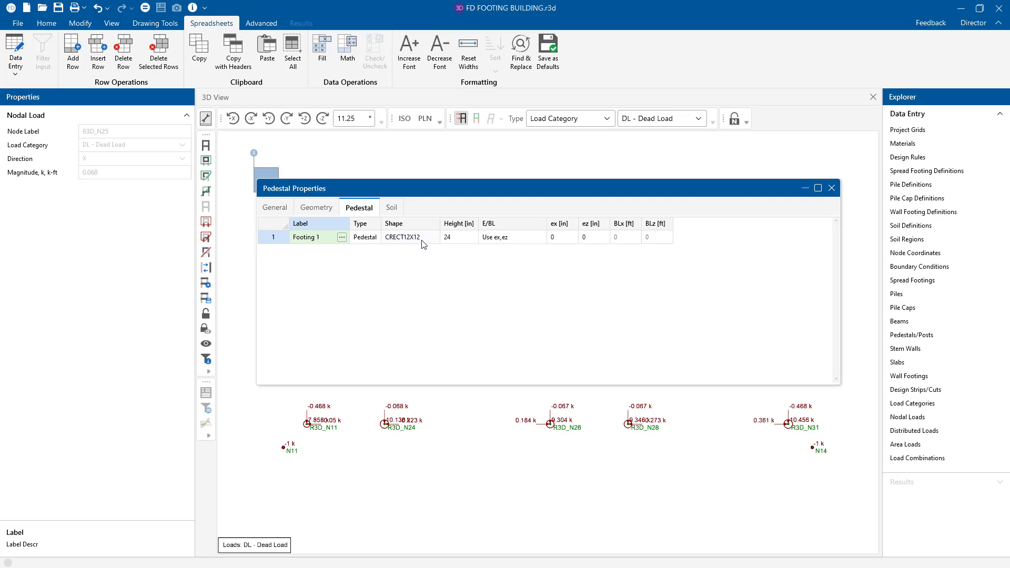
mouse_move(453, 242)
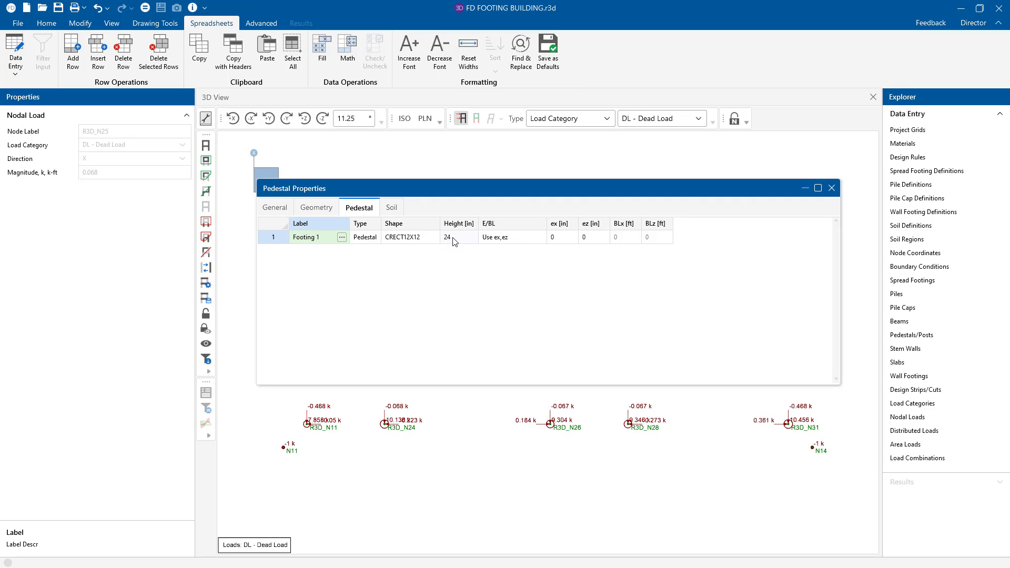
click(458, 237)
text(0)
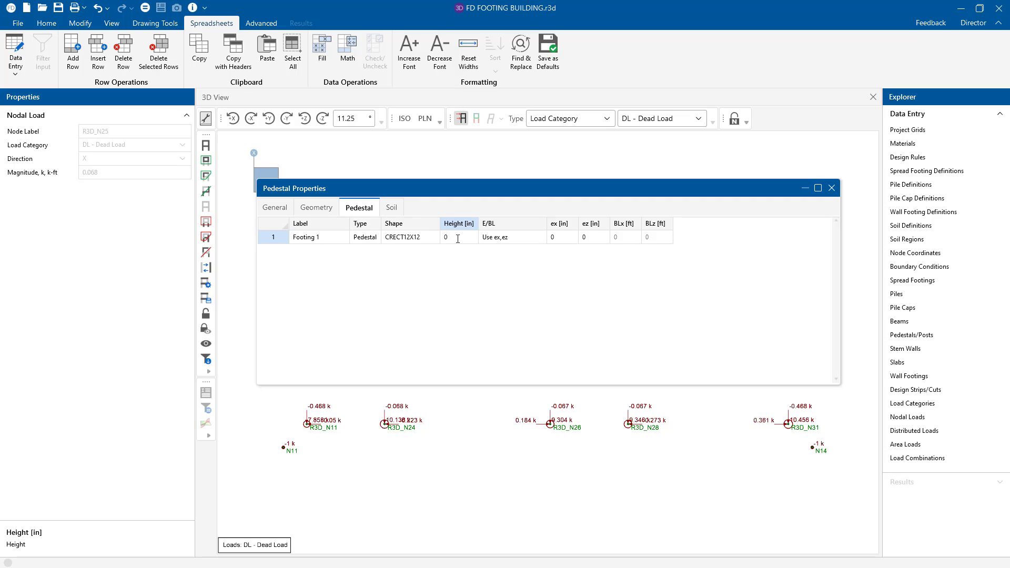
text(24)
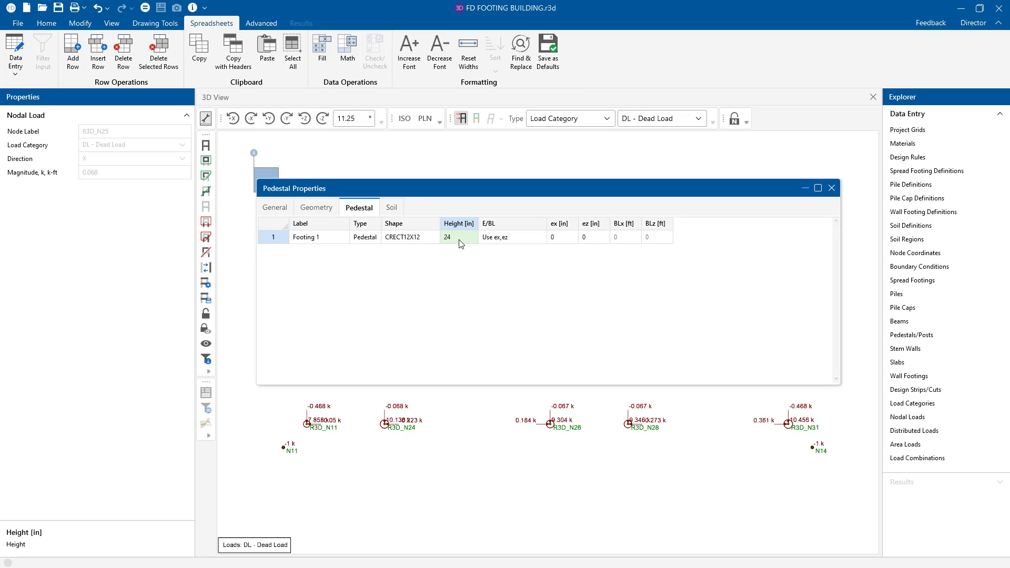
mouse_move(515, 243)
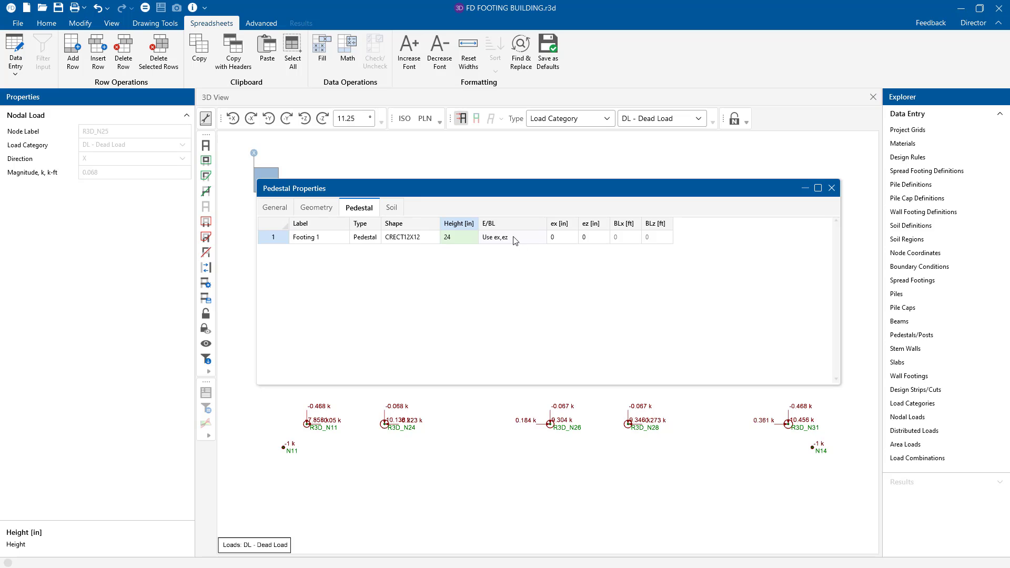
click(539, 237)
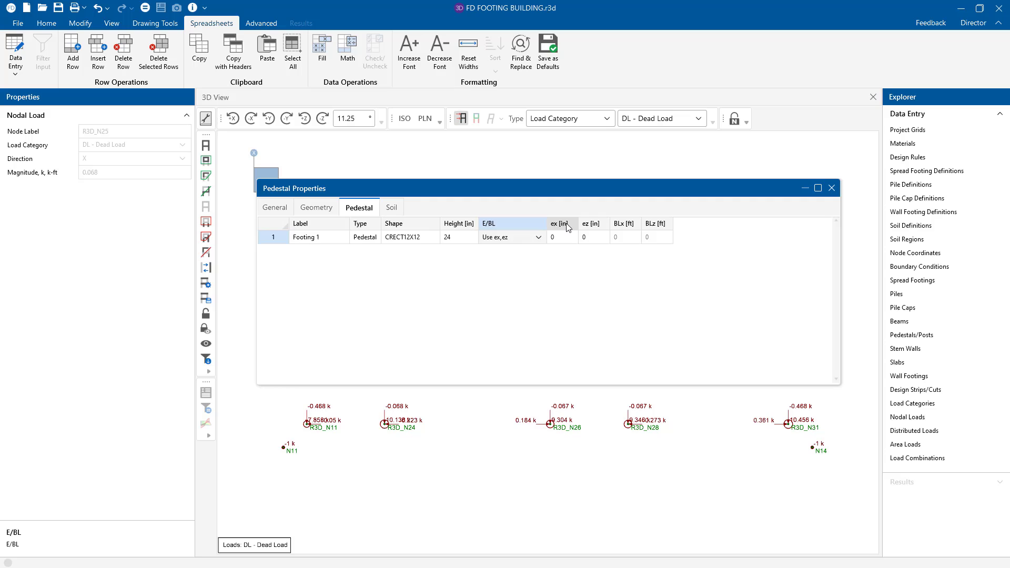
click(511, 237)
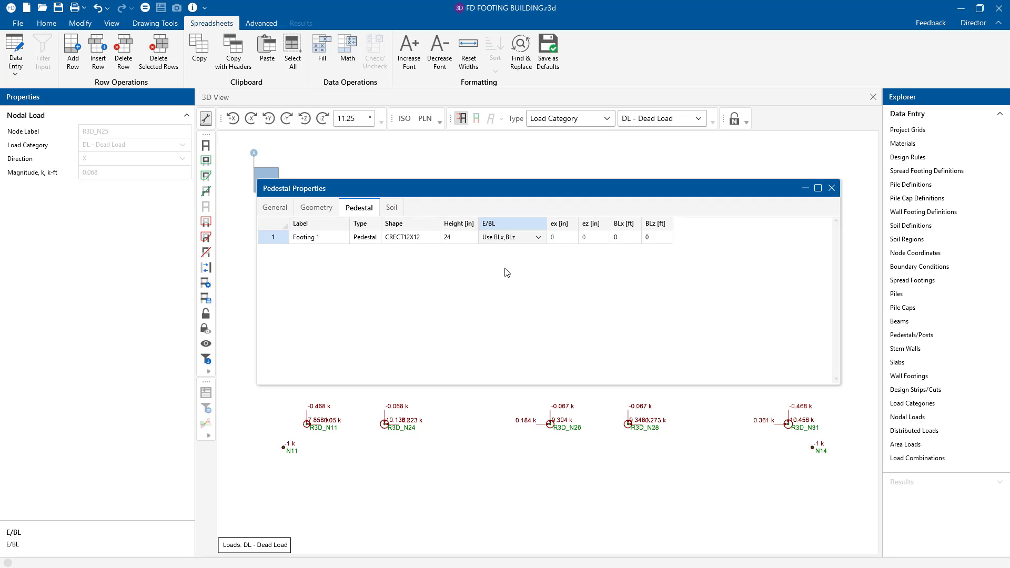
mouse_move(639, 244)
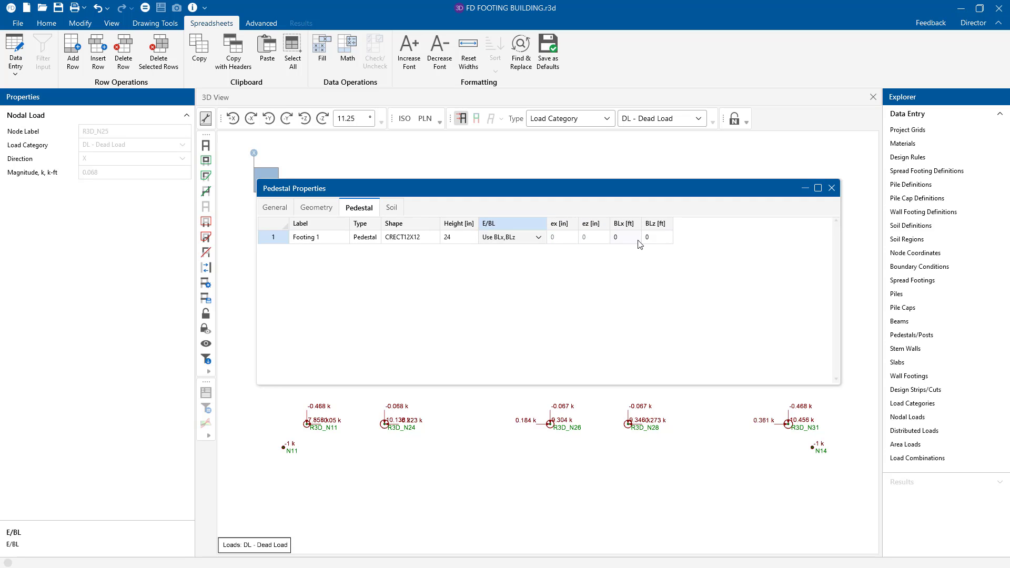
click(511, 237)
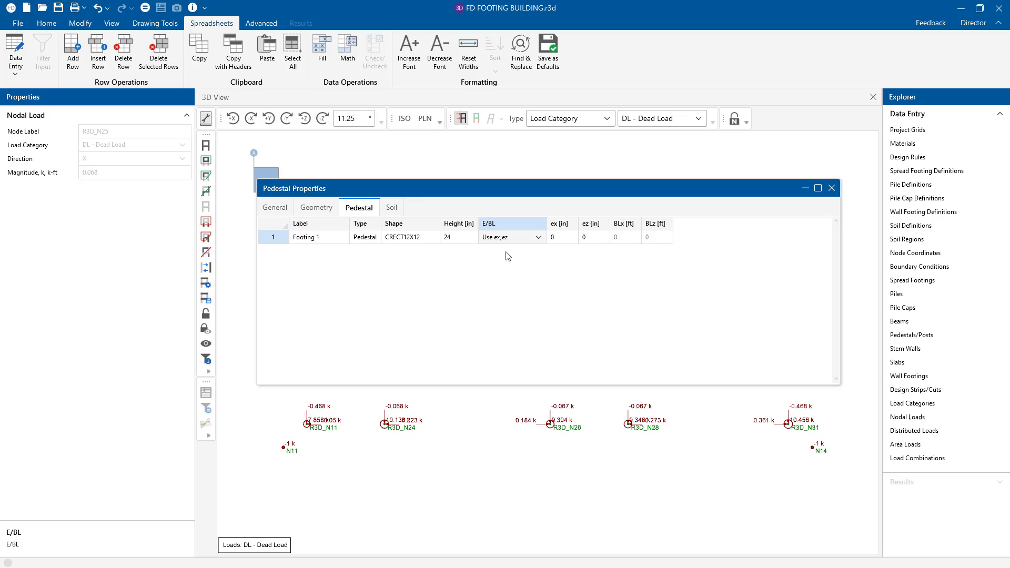
Review Footing 1 soil values (0.12 ksf overburden, 0 passive, 0.35 friction) and keep Gross bearing.
click(391, 207)
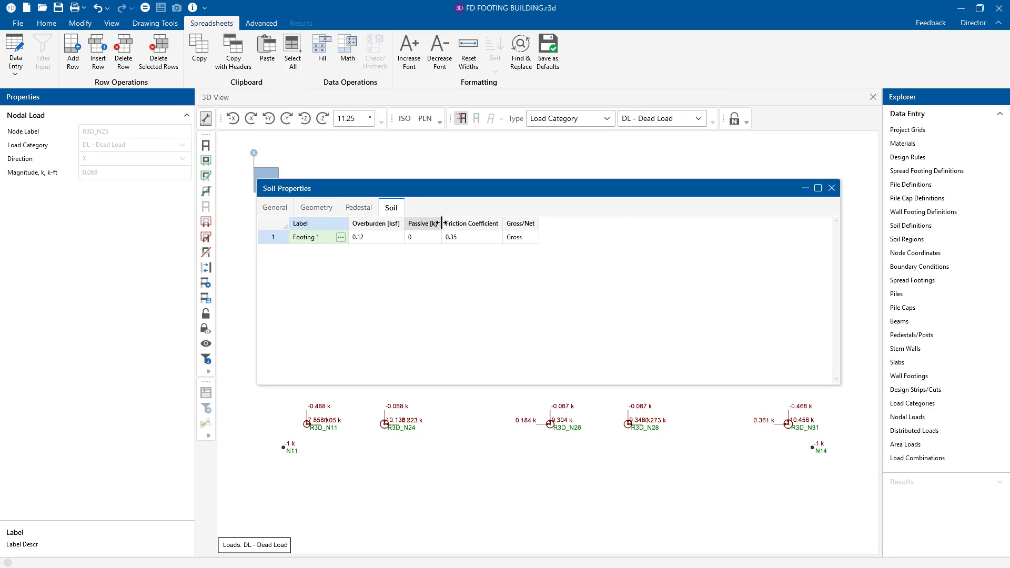
mouse_move(441, 225)
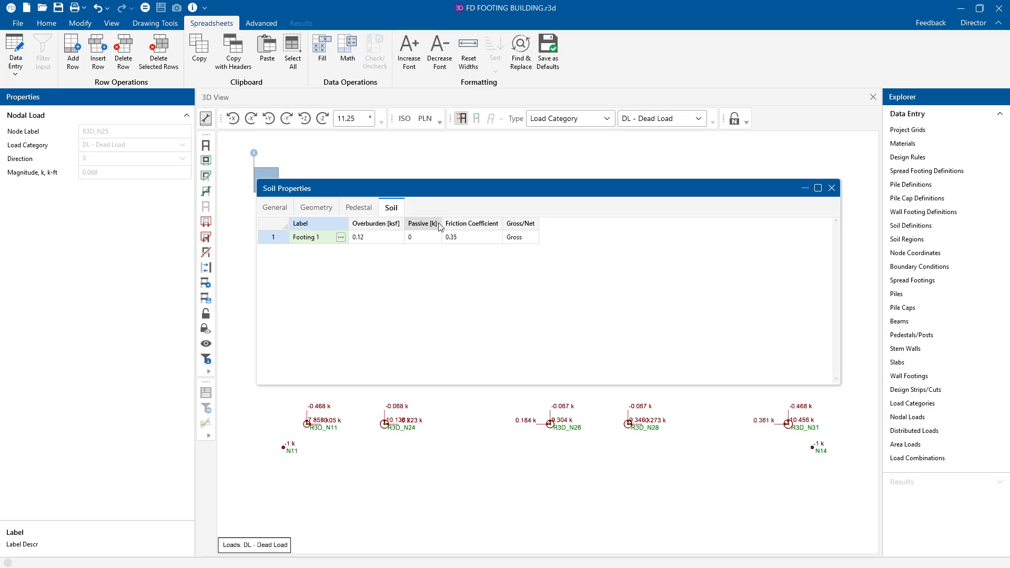
click(375, 237)
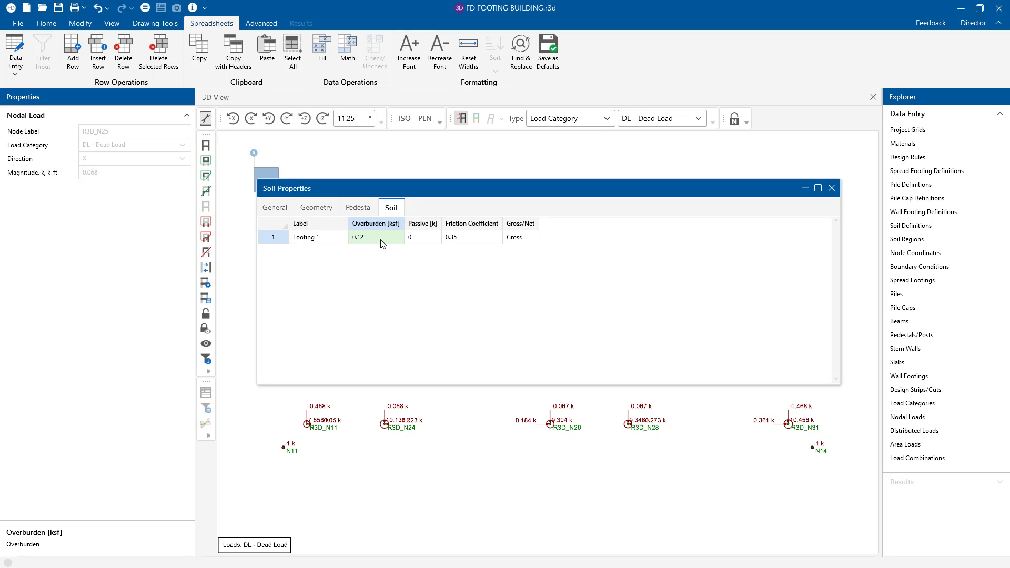
click(423, 236)
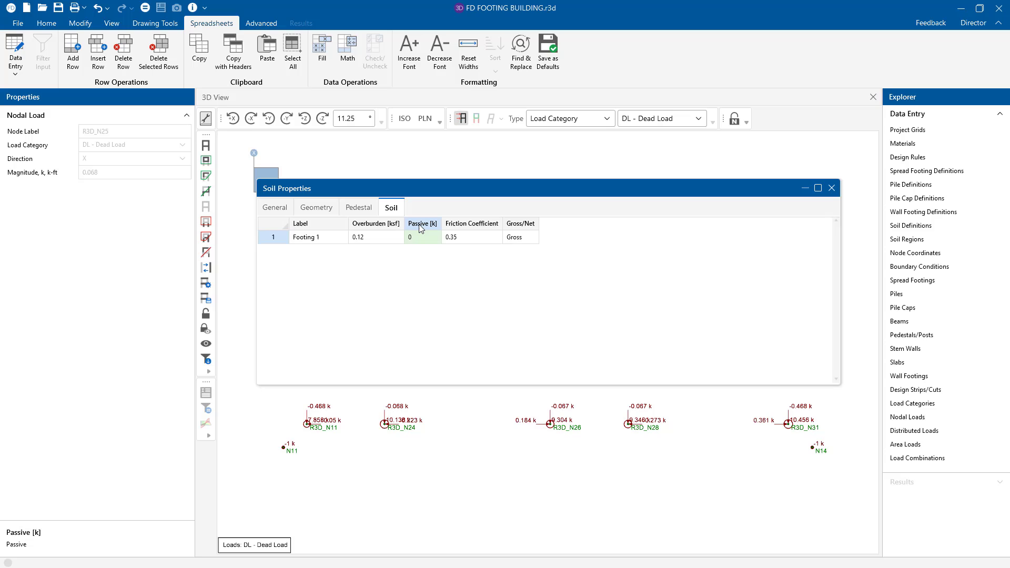
click(472, 237)
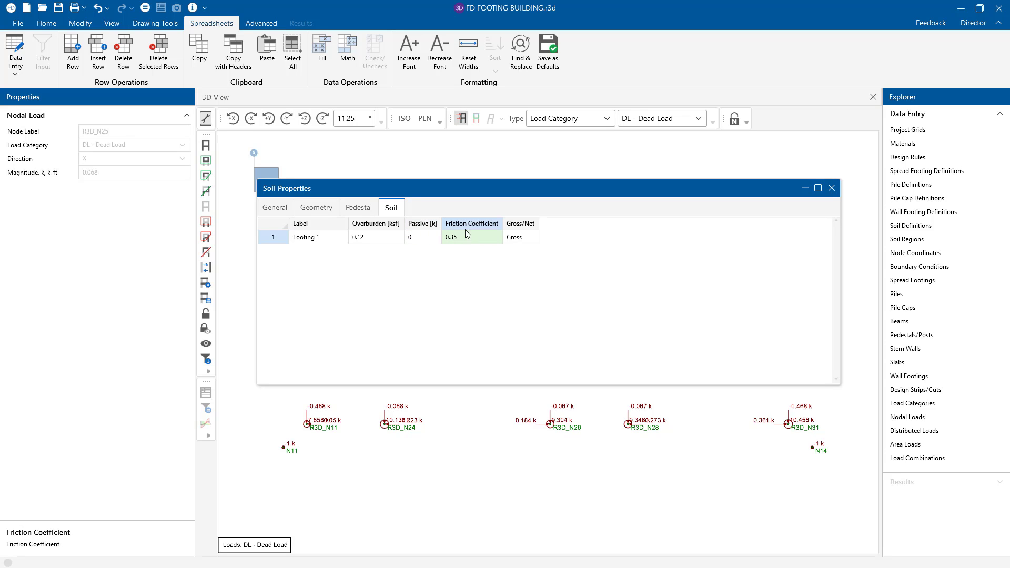
click(532, 236)
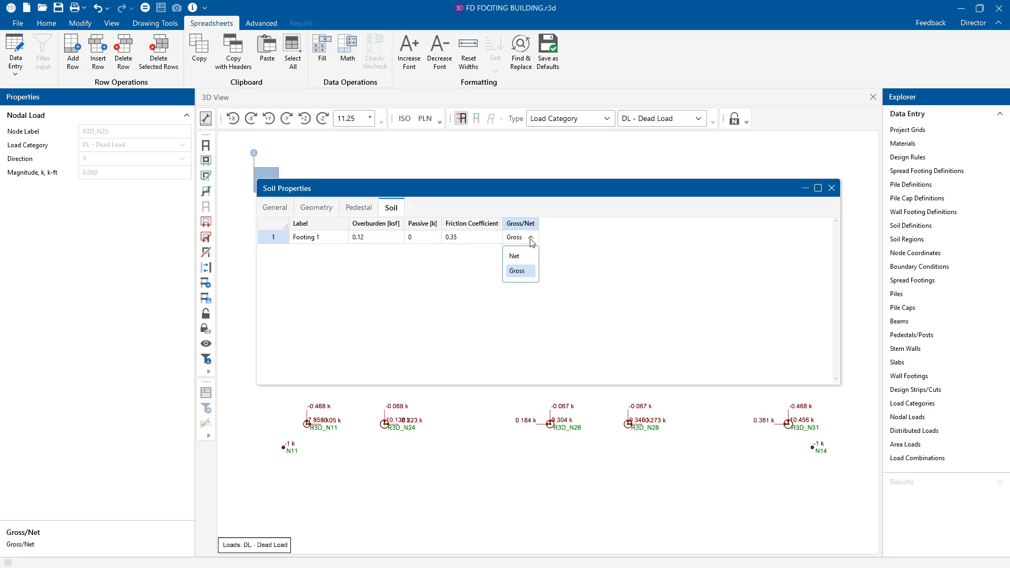
mouse_move(518, 246)
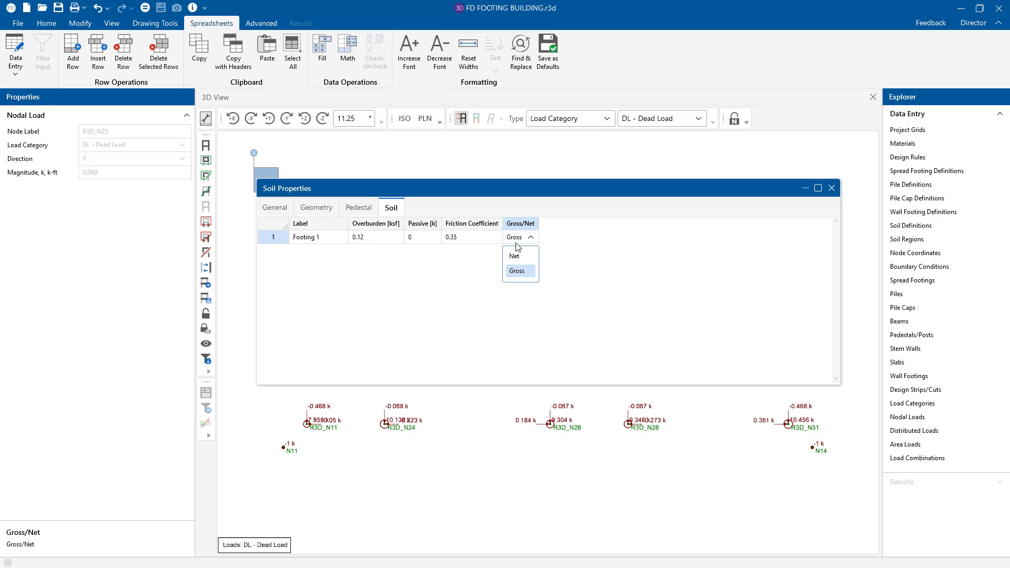
click(515, 271)
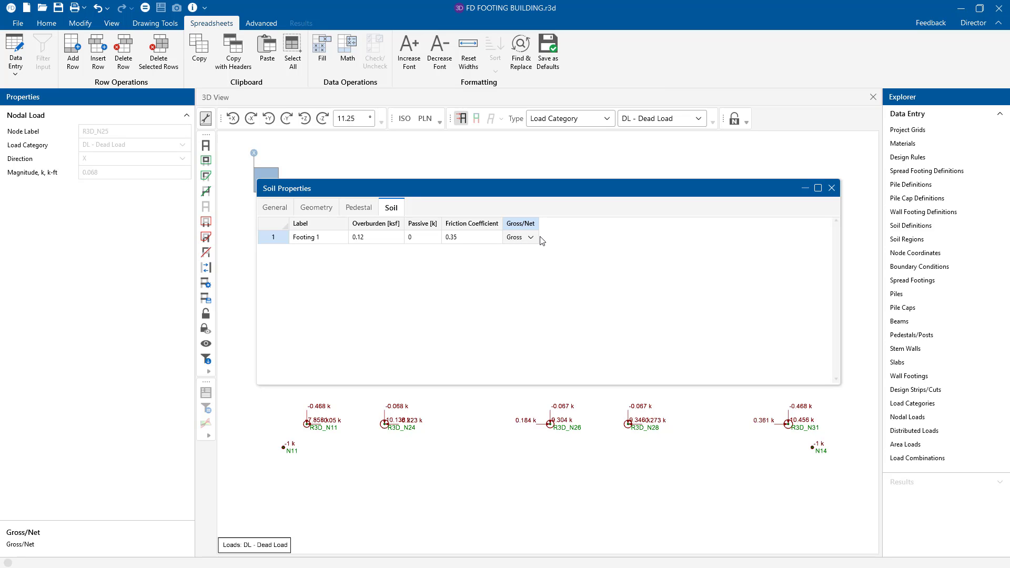
mouse_move(317, 207)
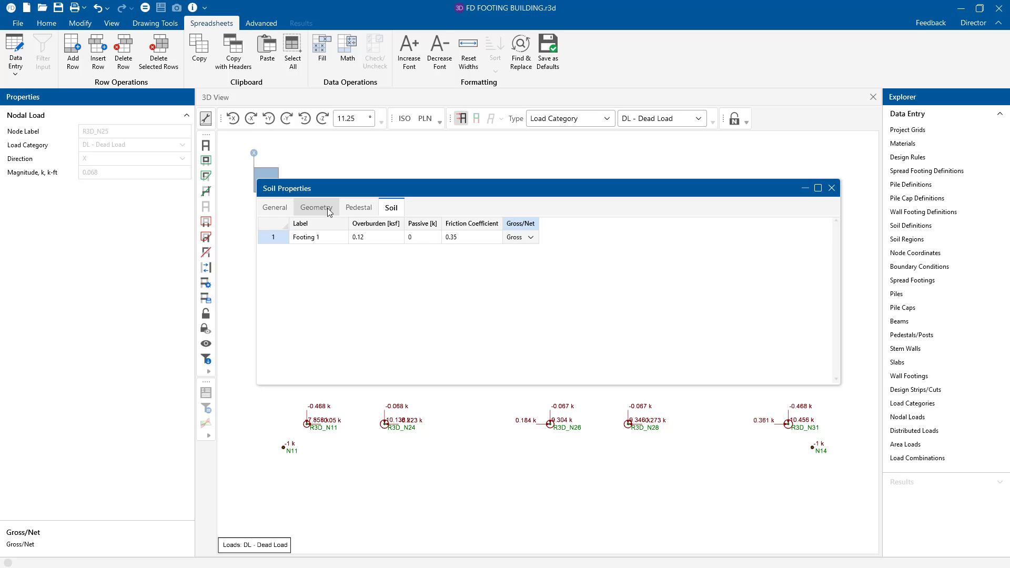
Review the Typical footing rebar rules: #3 top bars, #4 bottom bars, 1.5 in covers.
click(274, 207)
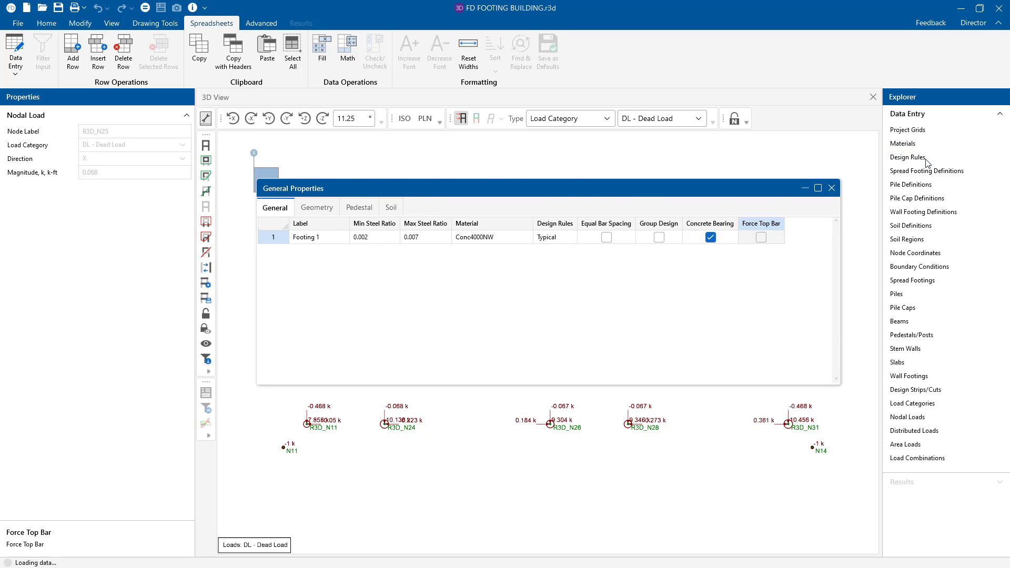
click(908, 157)
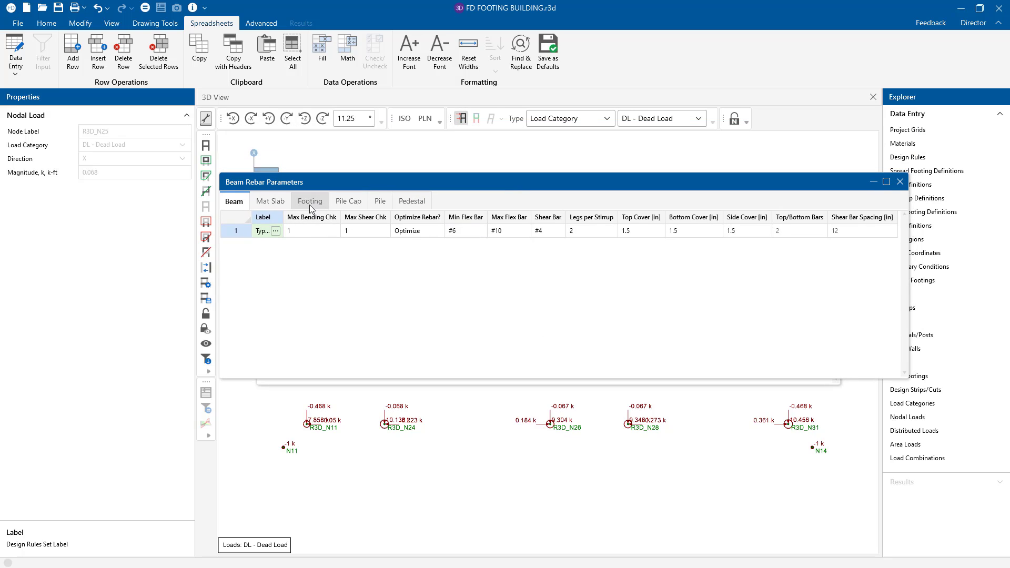
click(309, 200)
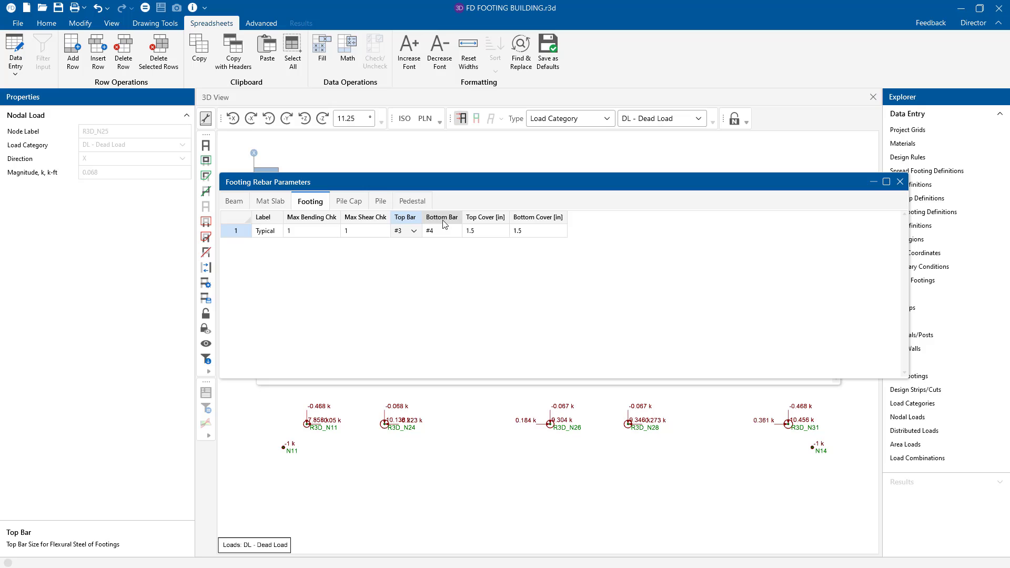
click(440, 230)
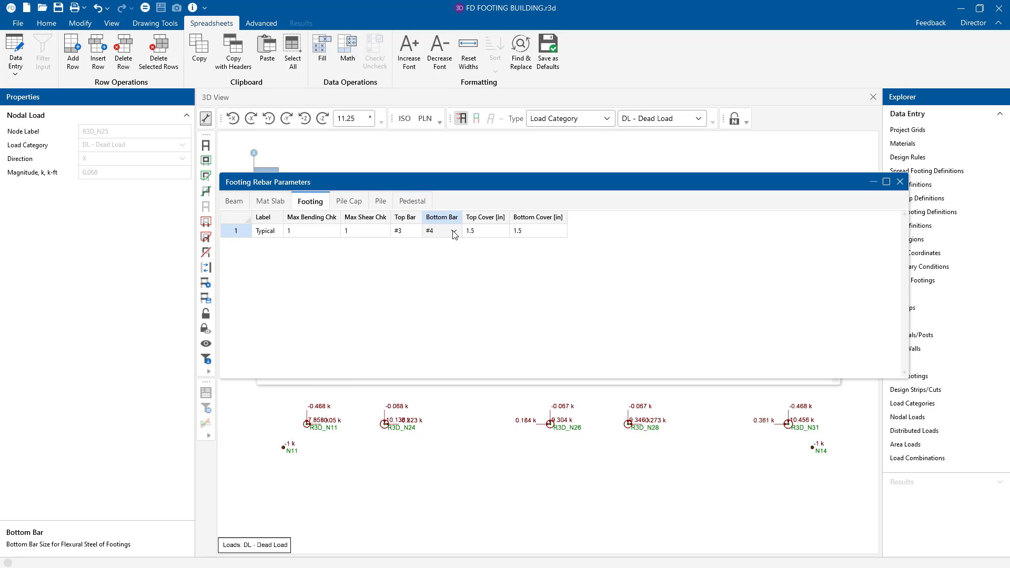
mouse_move(397, 212)
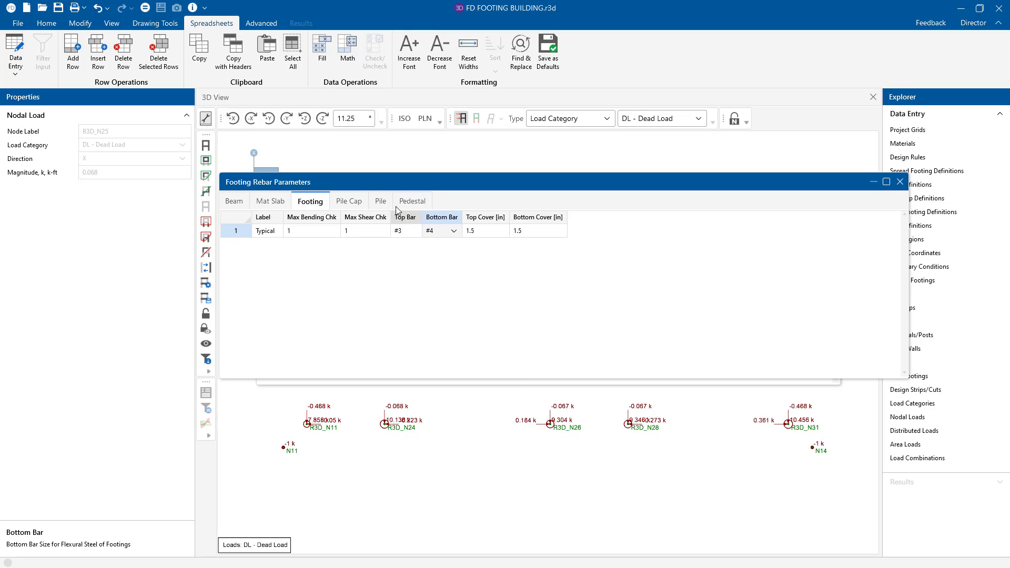
click(411, 200)
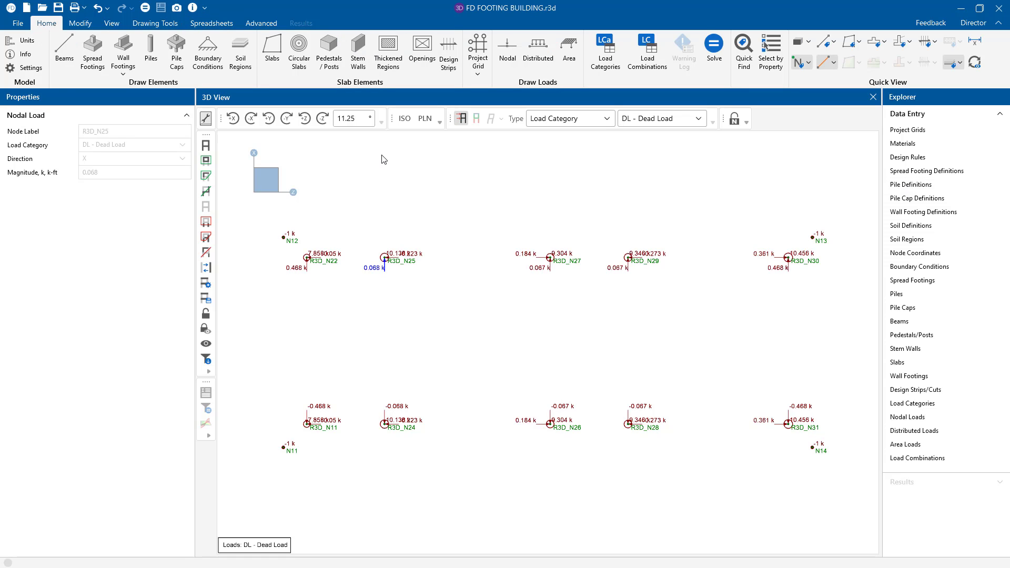
mouse_move(93, 52)
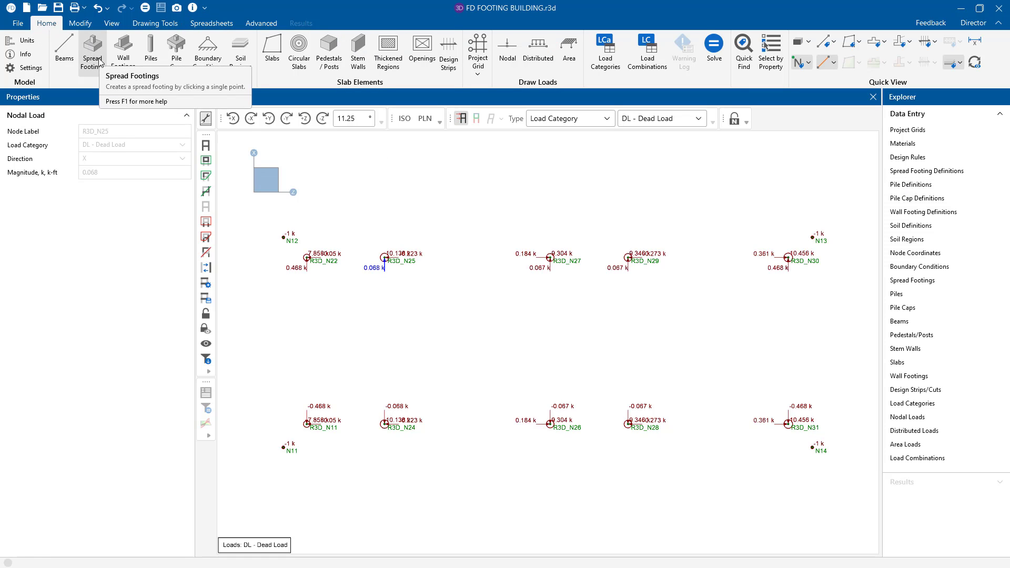
Place Footing 1 spread footings at all column support nodes, including N11–N14.
click(93, 52)
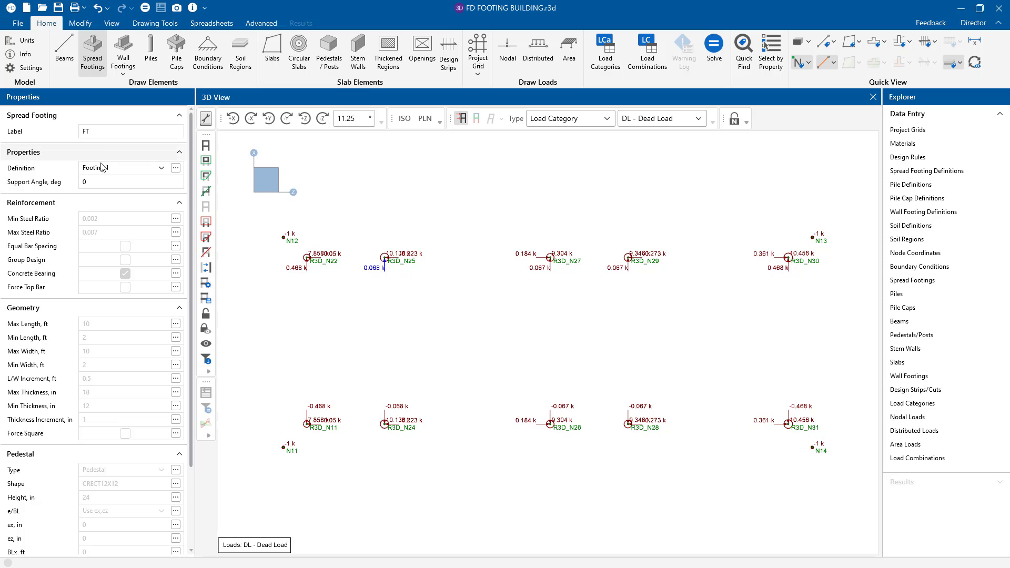
click(166, 167)
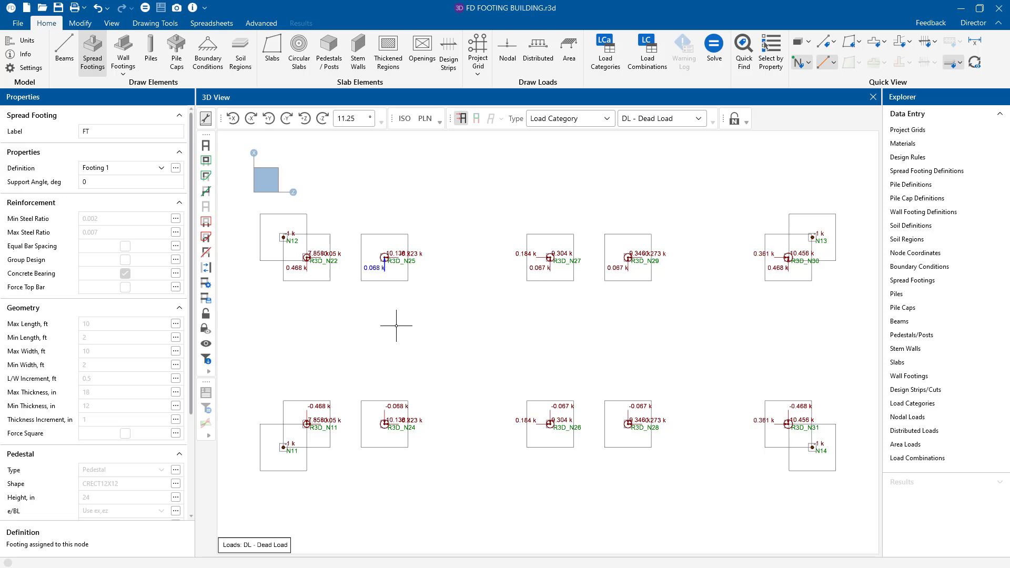
mouse_move(647, 51)
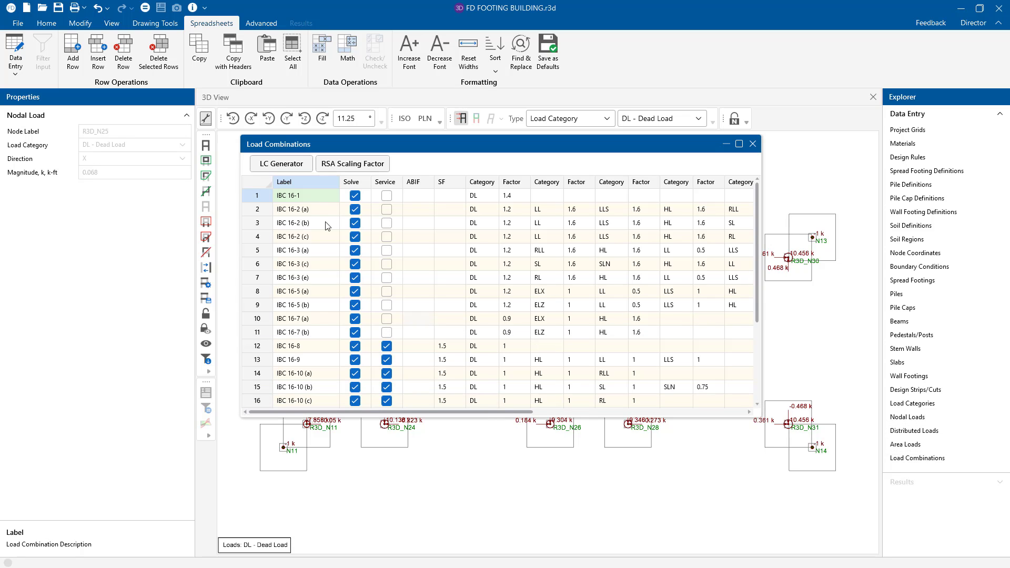
mouse_move(386, 182)
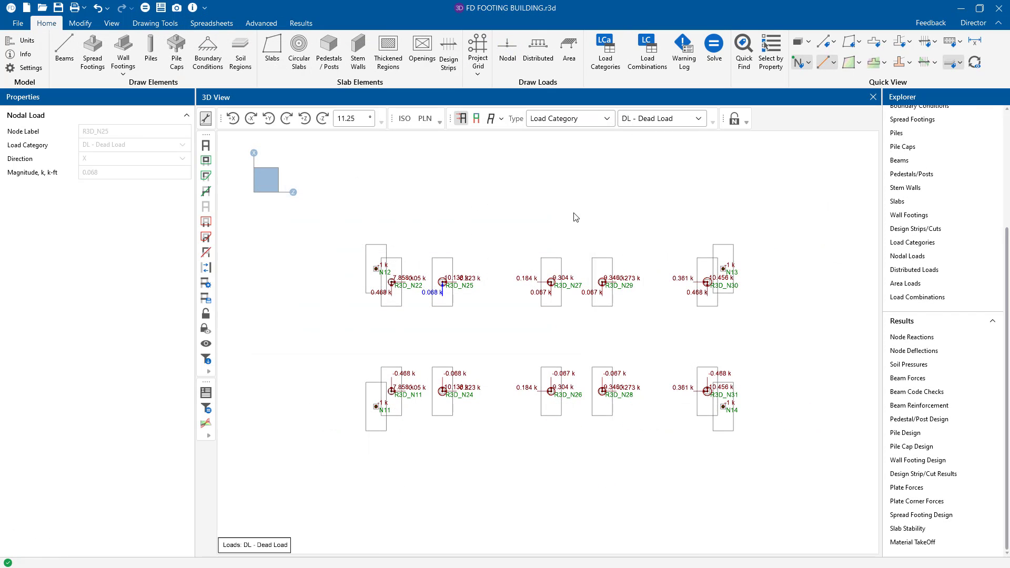
Review the Spread Footing Design results, checking footing geometry, node names and thickness values.
click(921, 514)
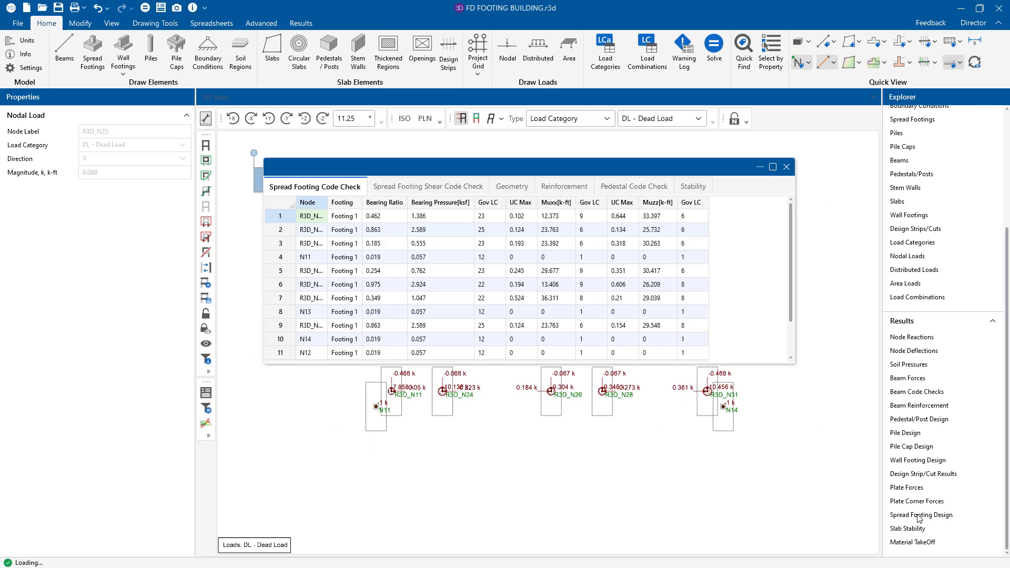
click(211, 24)
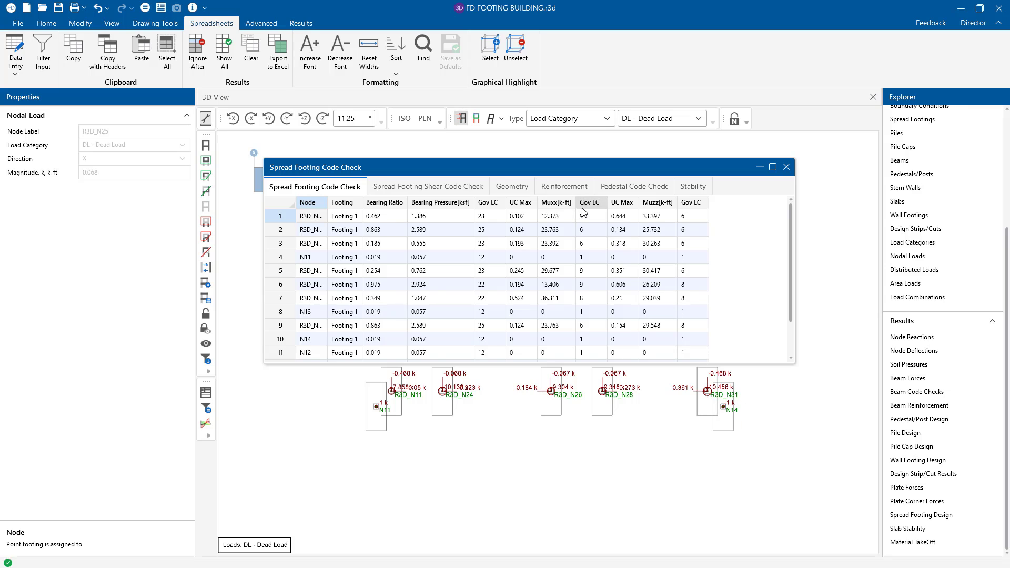
click(512, 187)
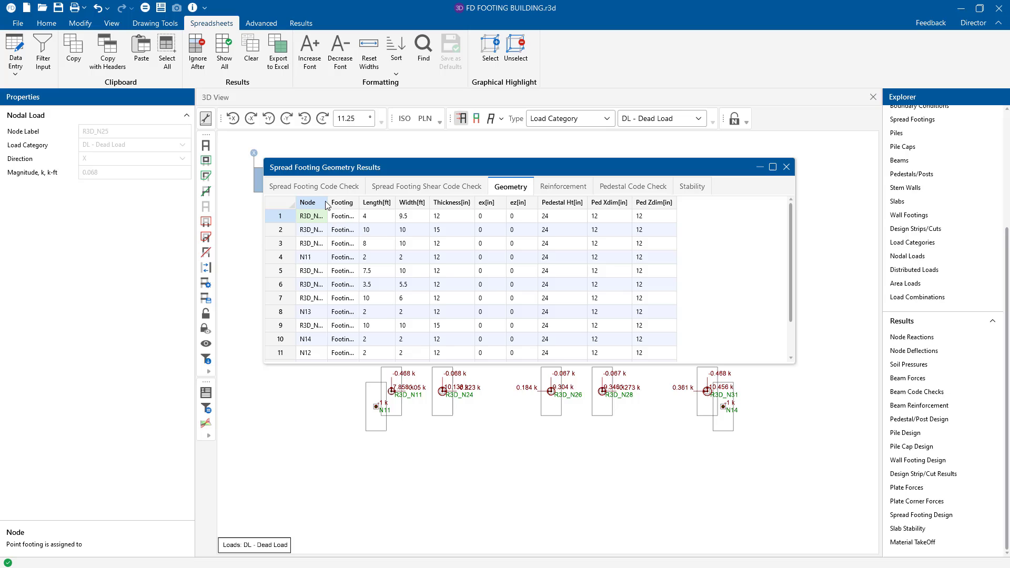
click(420, 215)
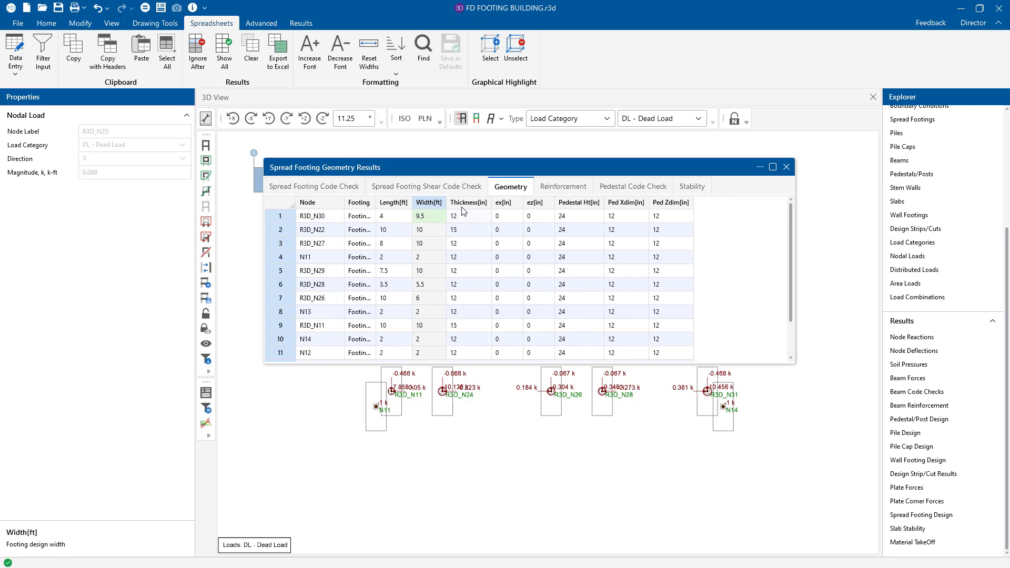
click(467, 215)
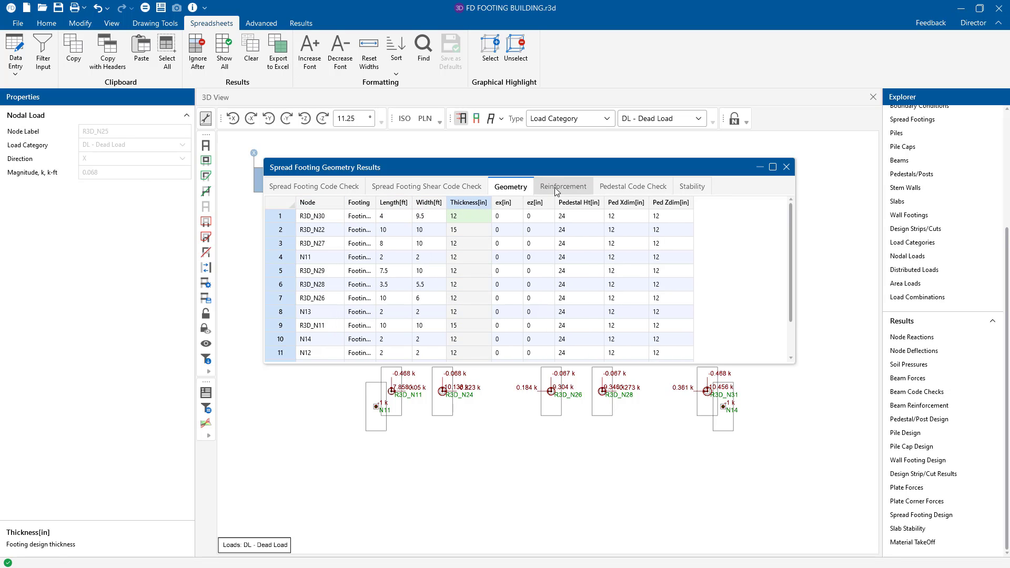
Review the reinforcement bottom steel and code-check bearing ratios, then close the results spreadsheet.
click(563, 186)
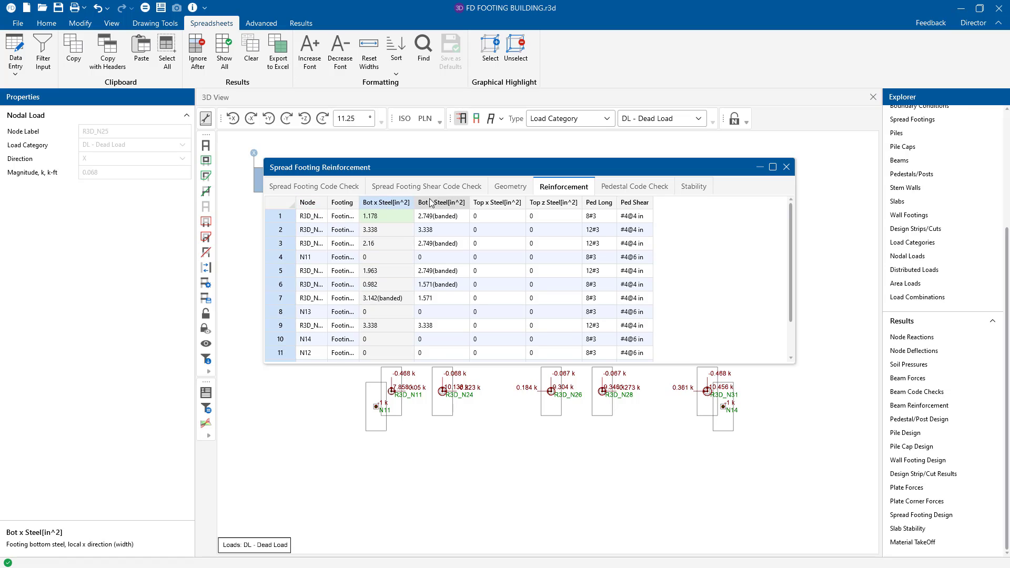
click(441, 215)
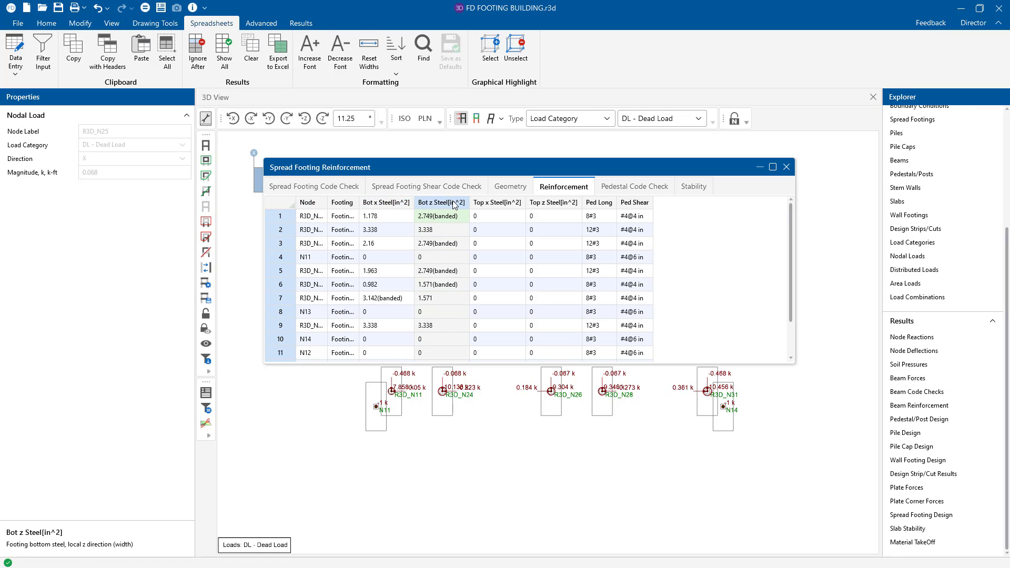
mouse_move(337, 190)
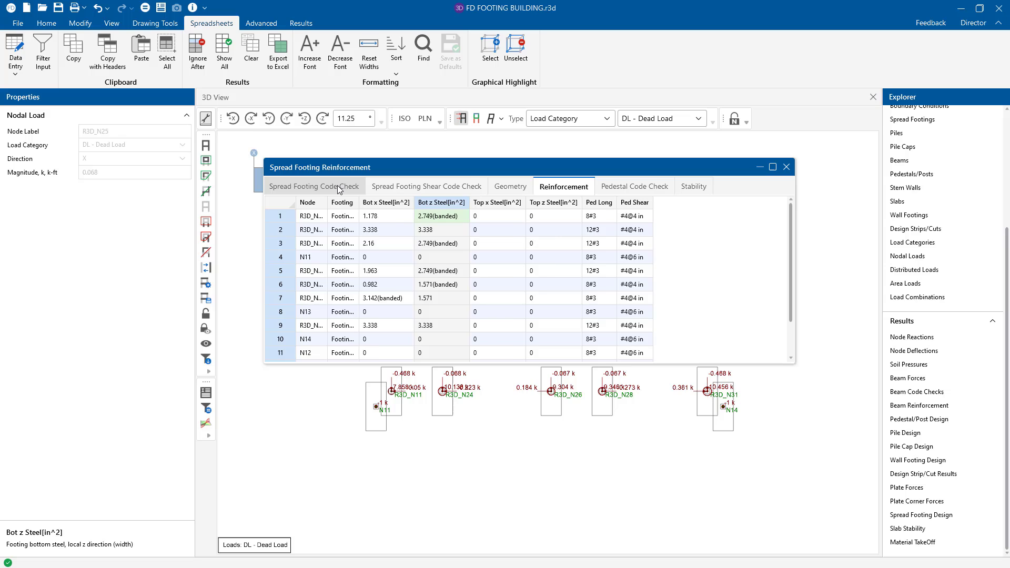
click(313, 186)
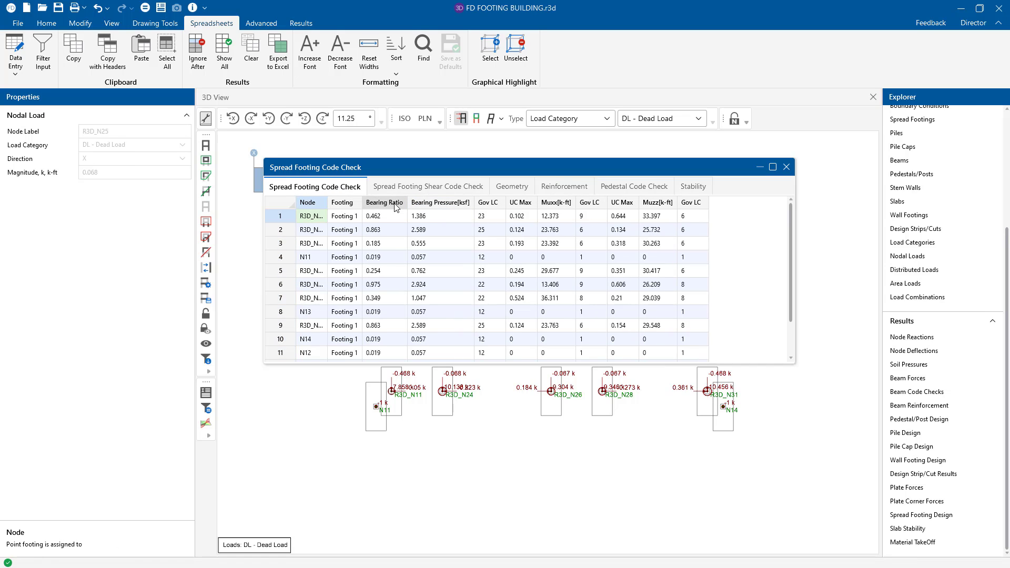
click(385, 202)
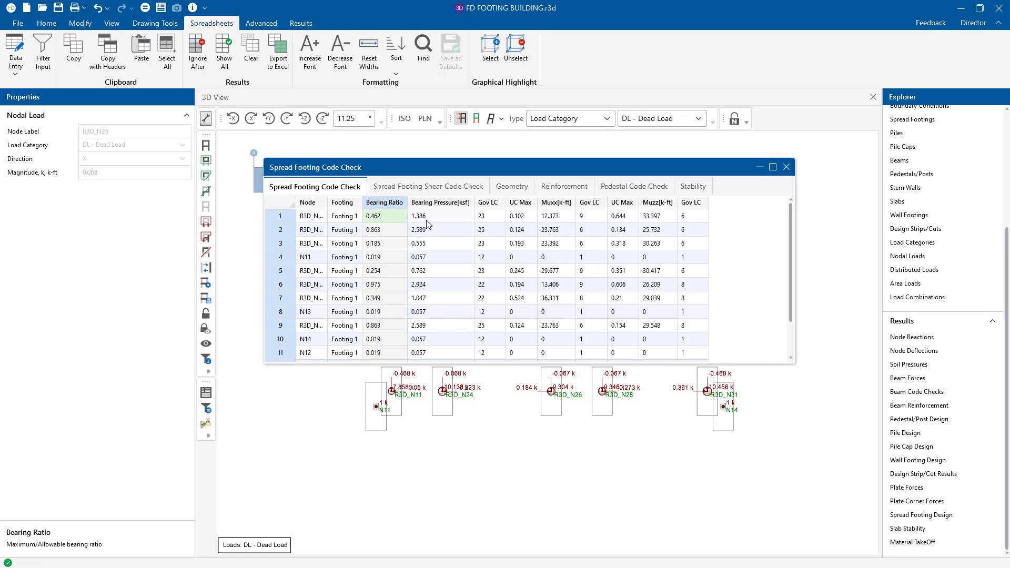
mouse_move(622, 202)
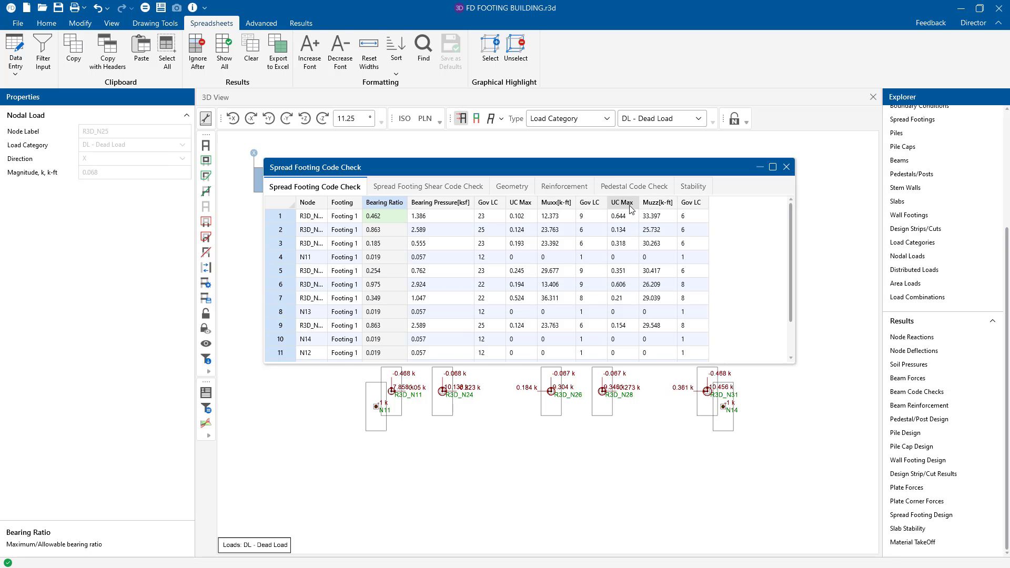
click(428, 186)
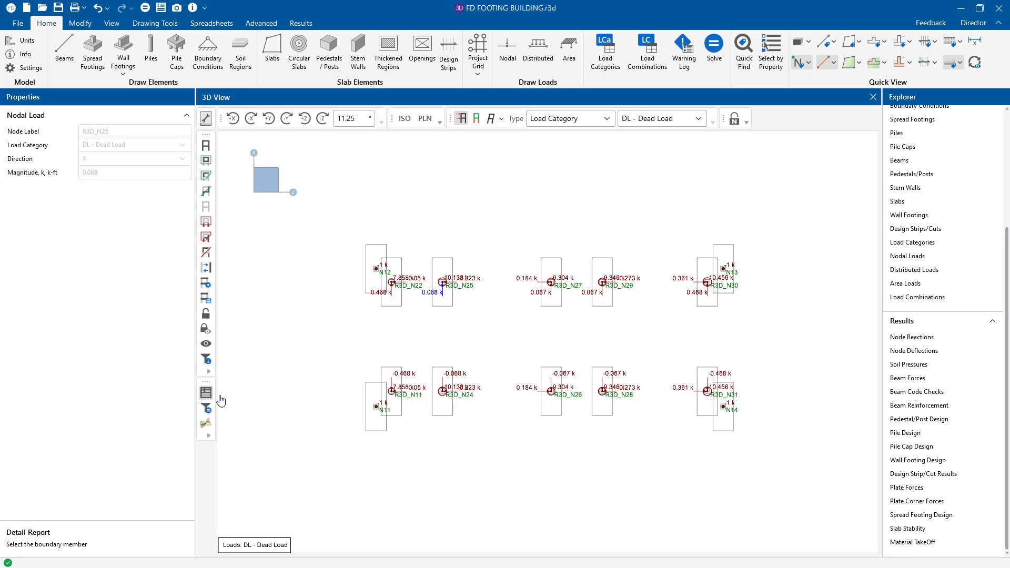
mouse_move(275, 413)
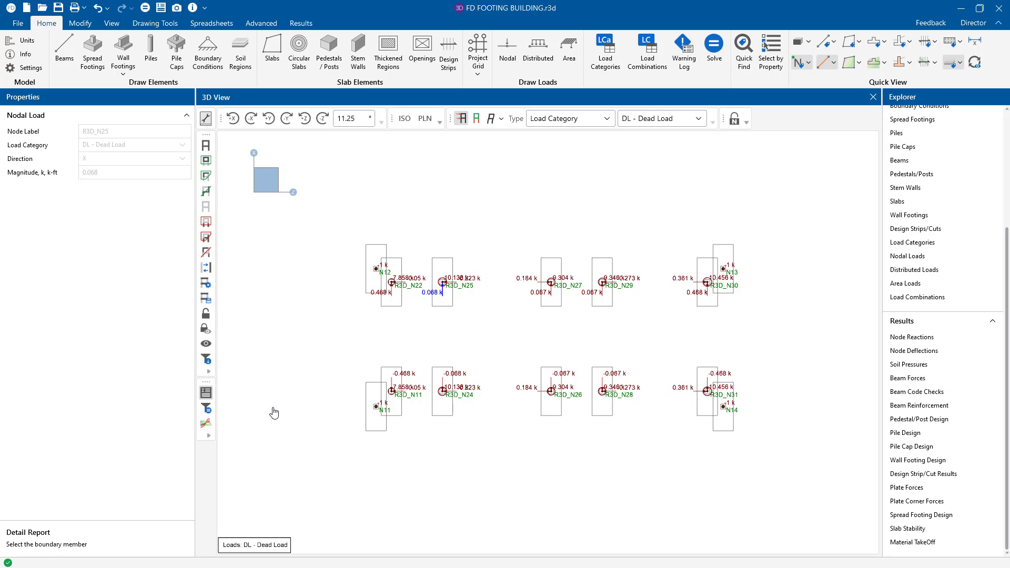
Bring up a footing's detail report and look over the soil bearing check.
click(441, 282)
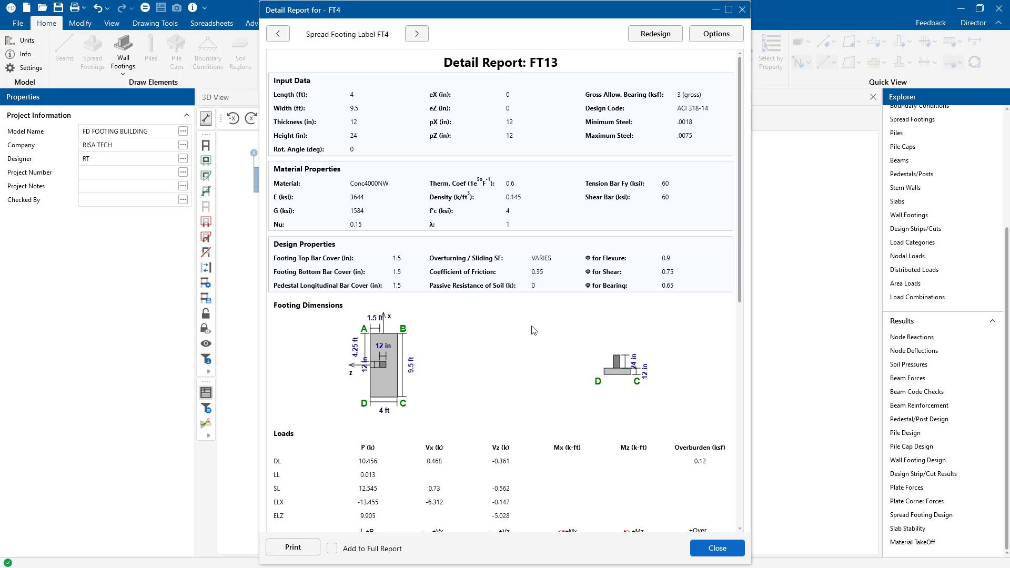
scroll(down, 3)
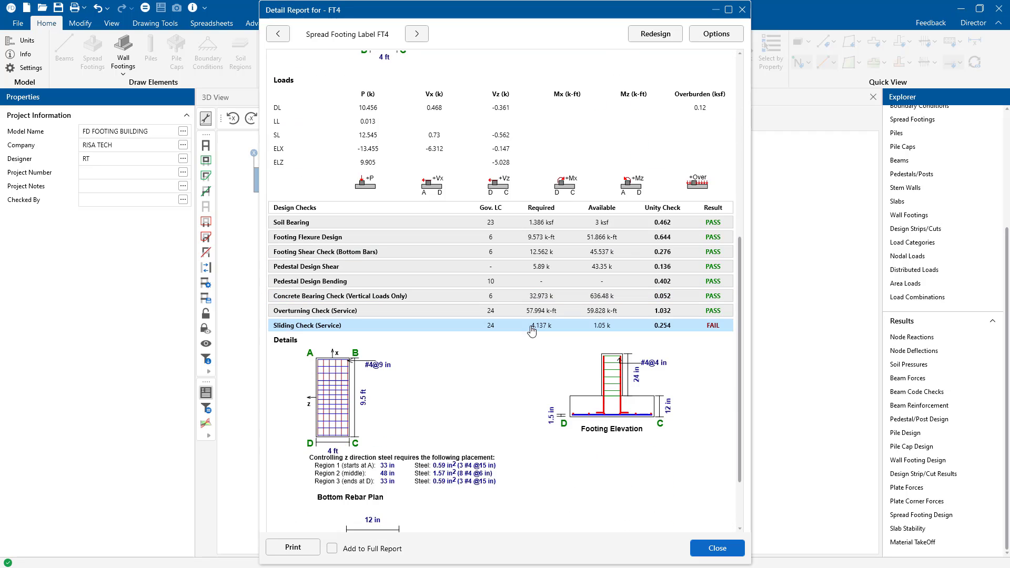
mouse_move(499, 424)
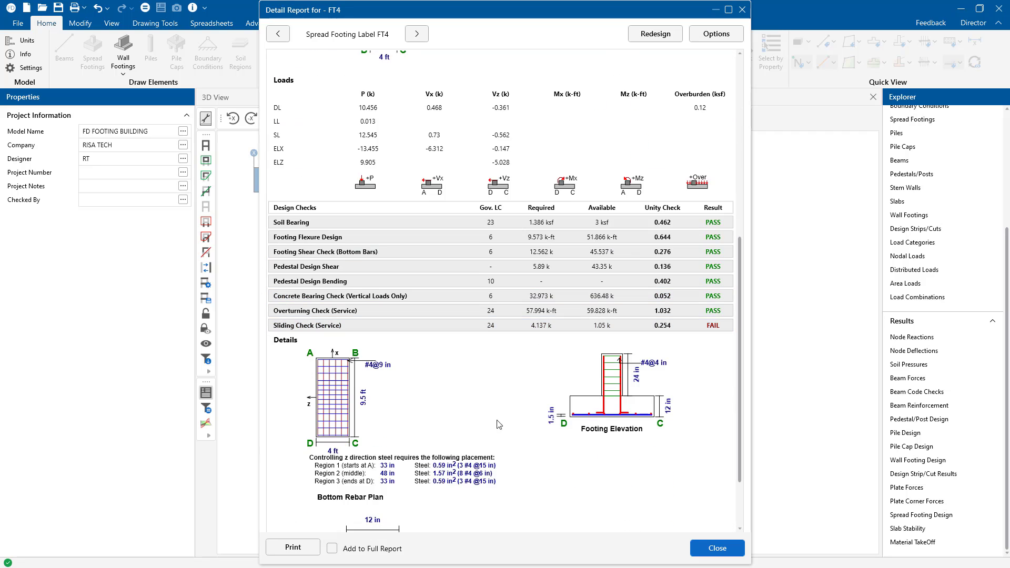
scroll(up, 3)
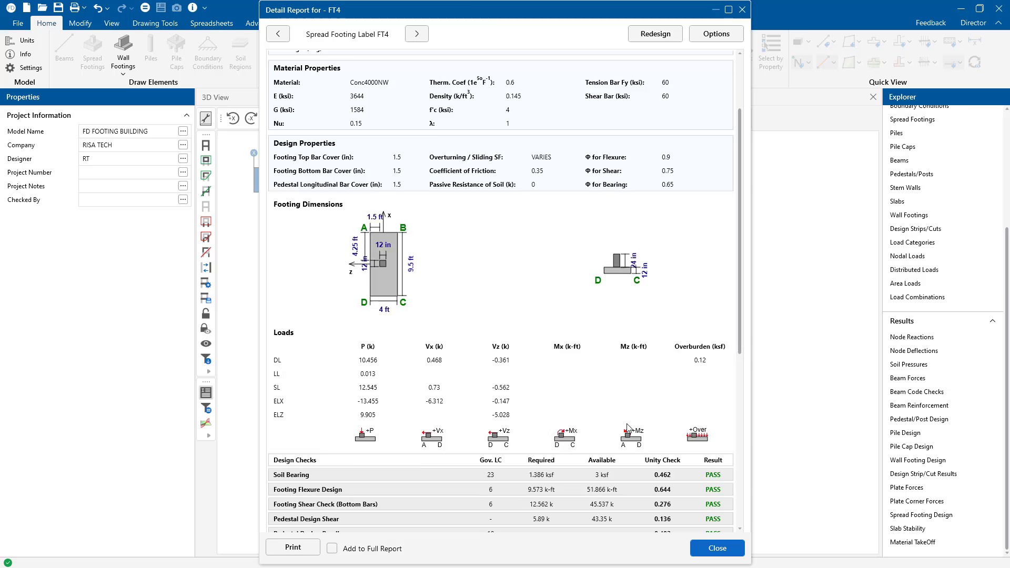
scroll(up, 3)
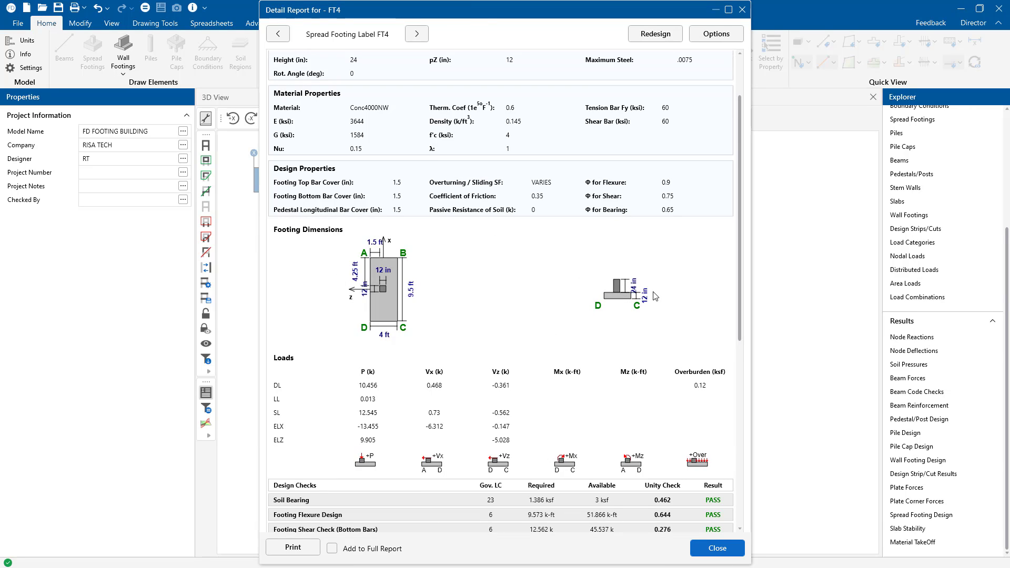
mouse_move(346, 423)
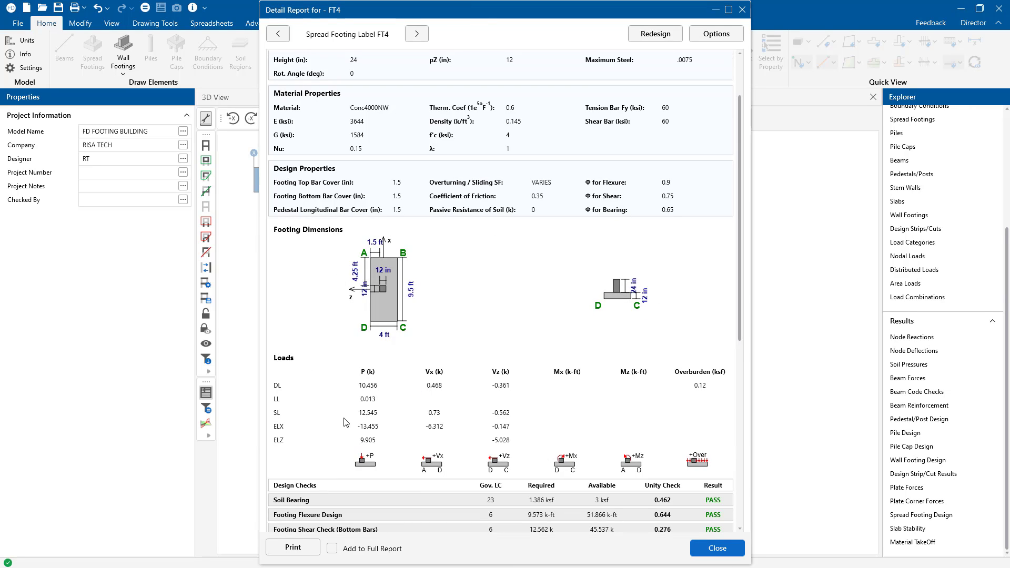
mouse_move(651, 412)
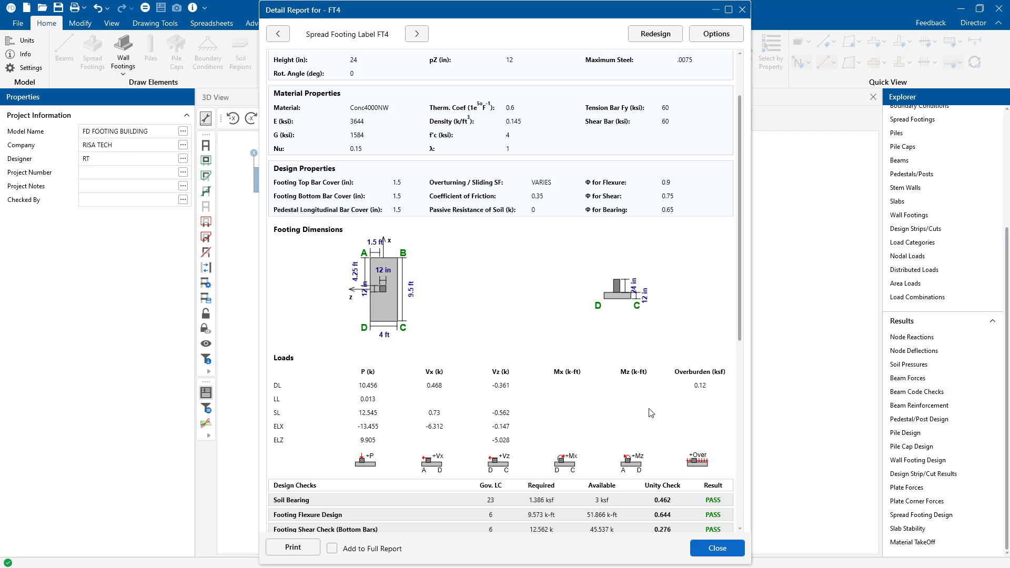
scroll(down, 3)
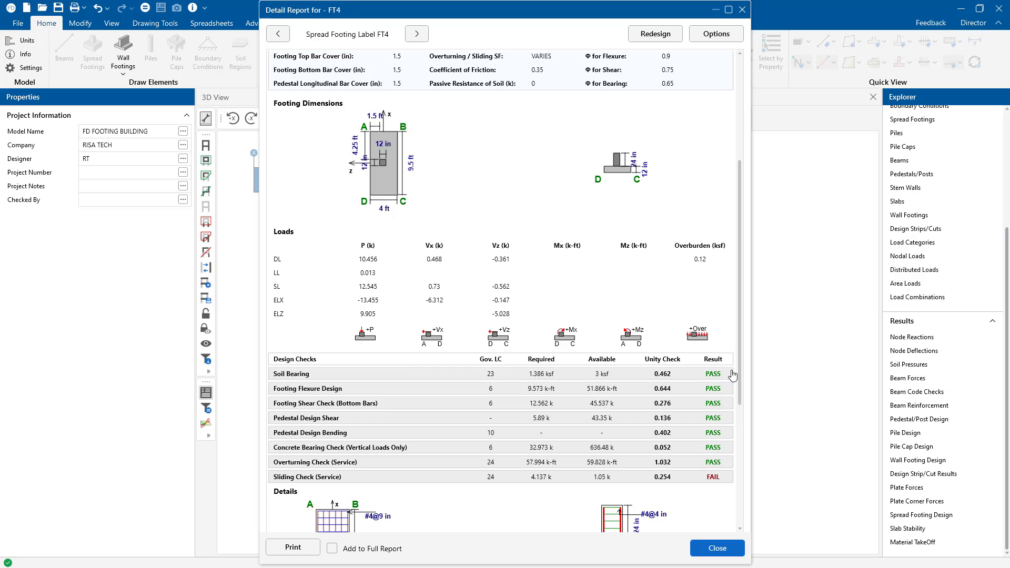
mouse_move(711, 487)
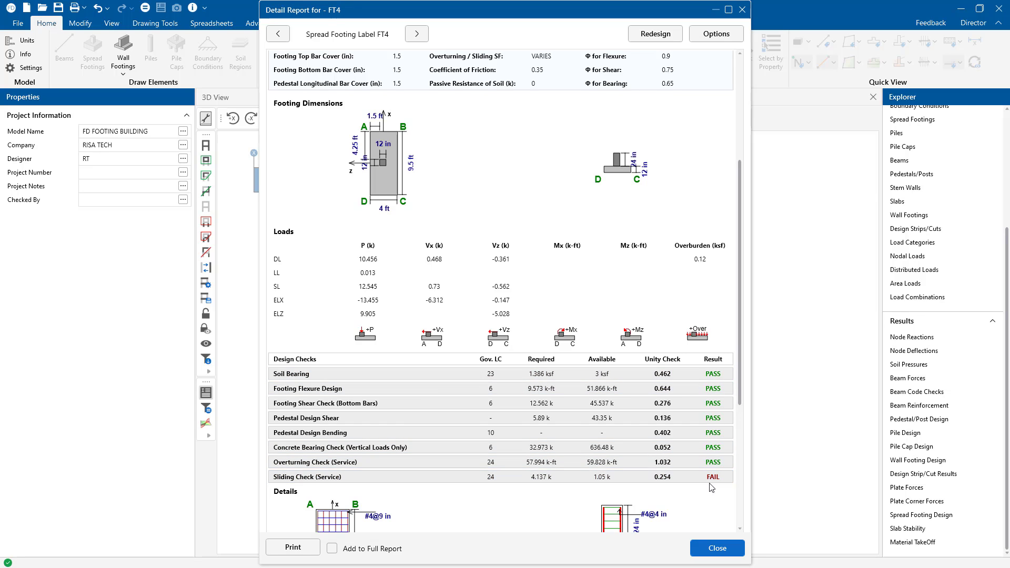
click(340, 447)
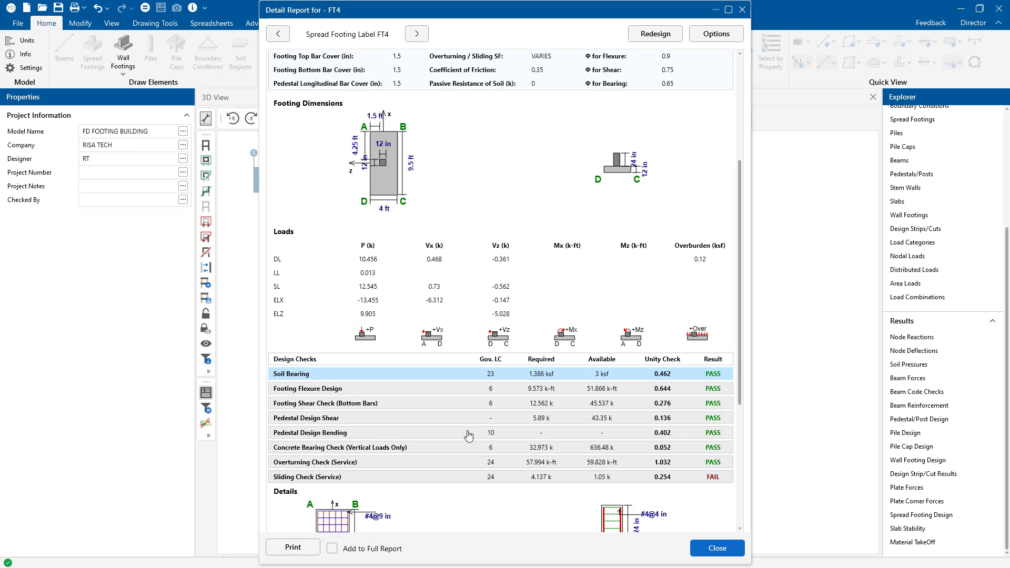
Expand FT4's flexure design, scroll down to the failing sliding check, and close the report.
click(307, 389)
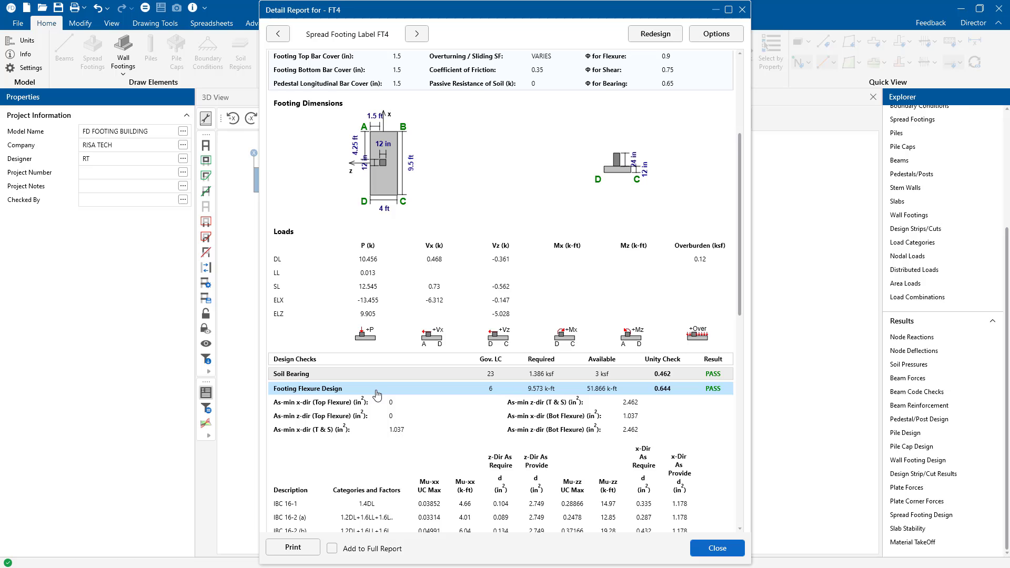
scroll(down, 3)
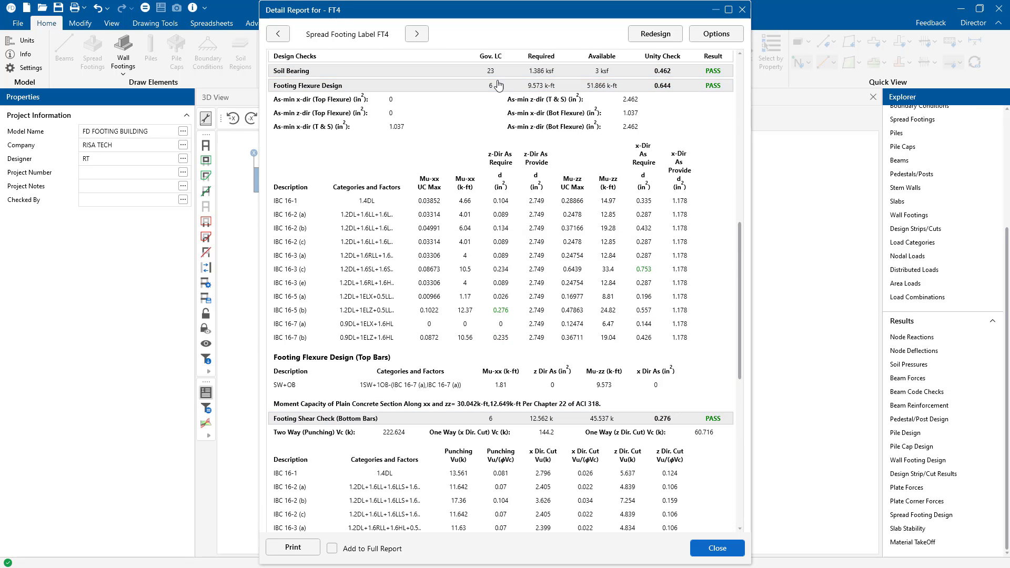
scroll(down, 3)
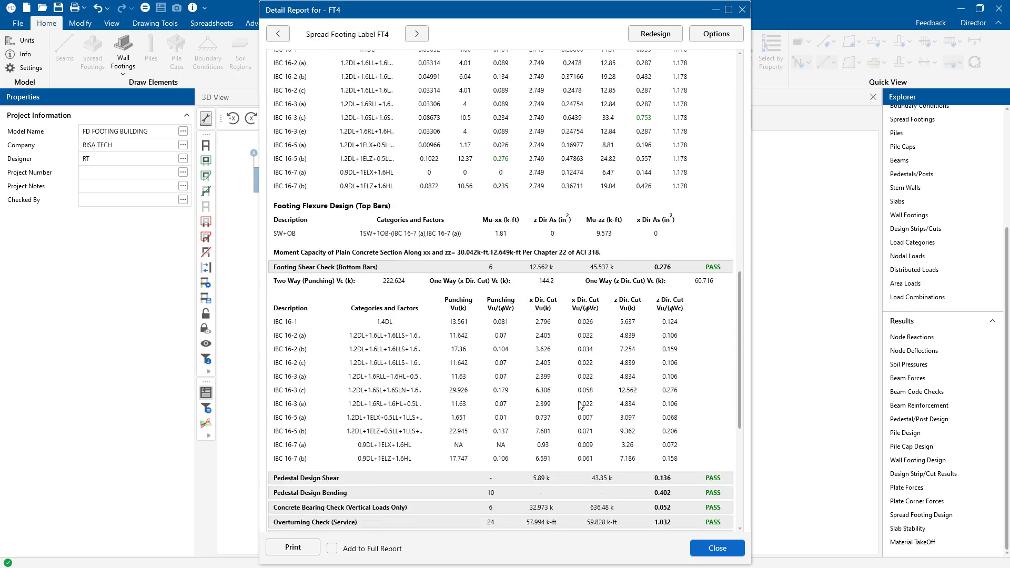
scroll(down, 3)
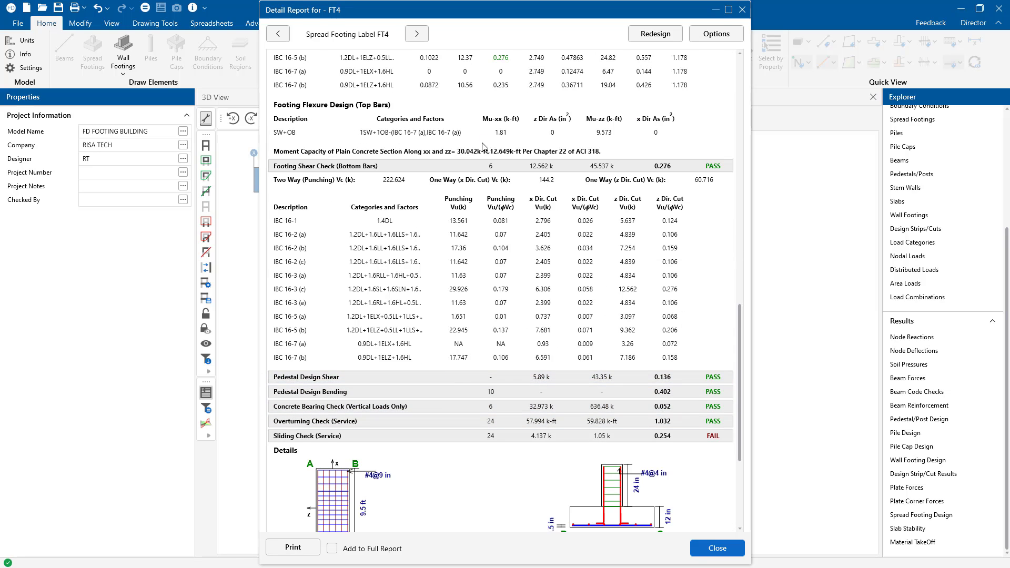
scroll(down, 3)
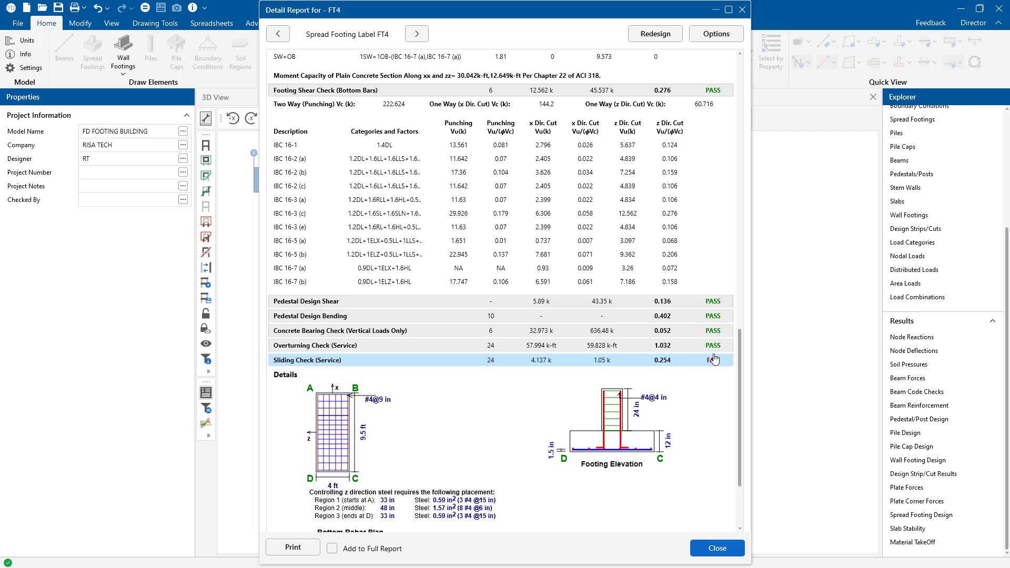
scroll(down, 3)
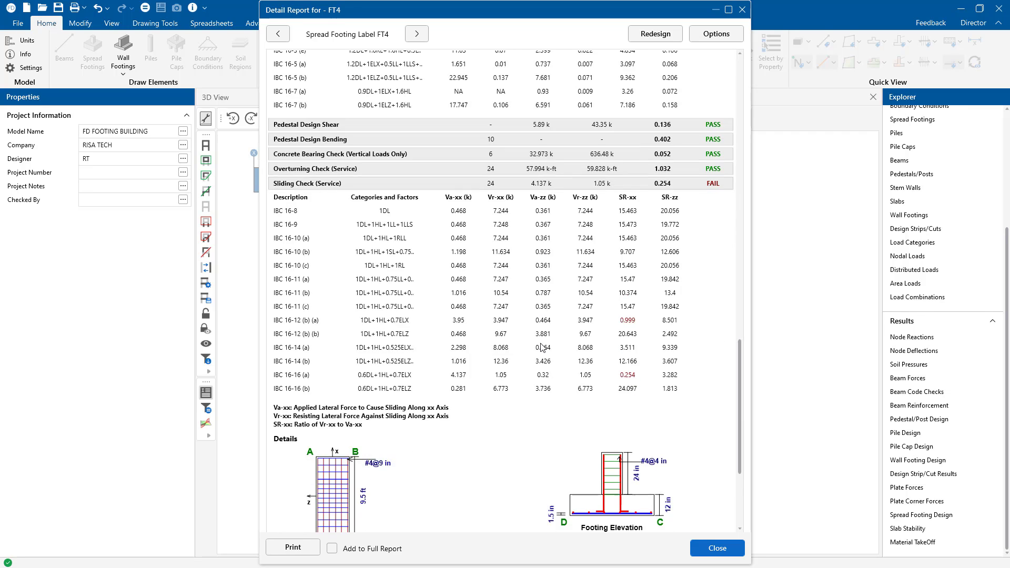
mouse_move(699, 214)
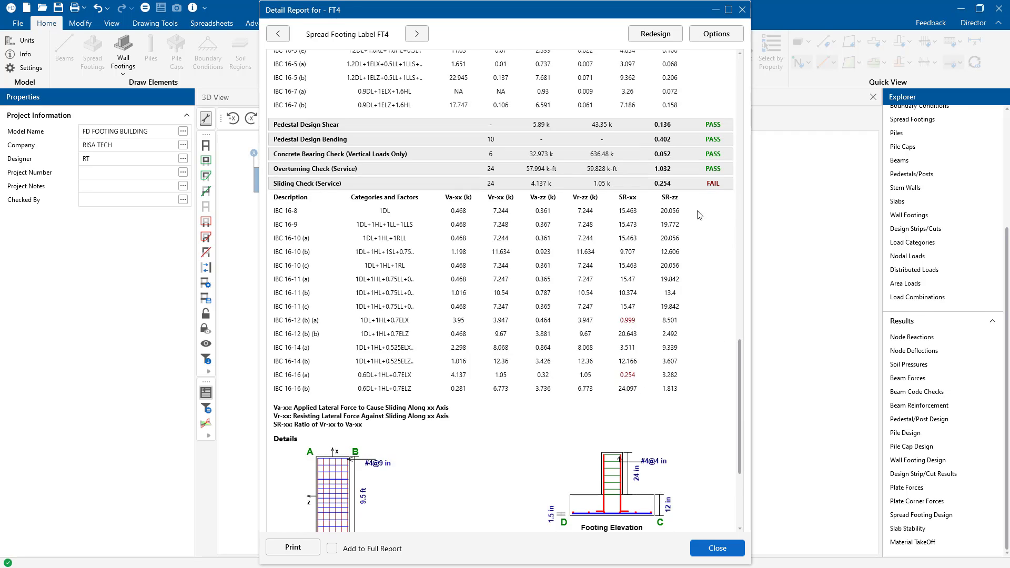
click(716, 548)
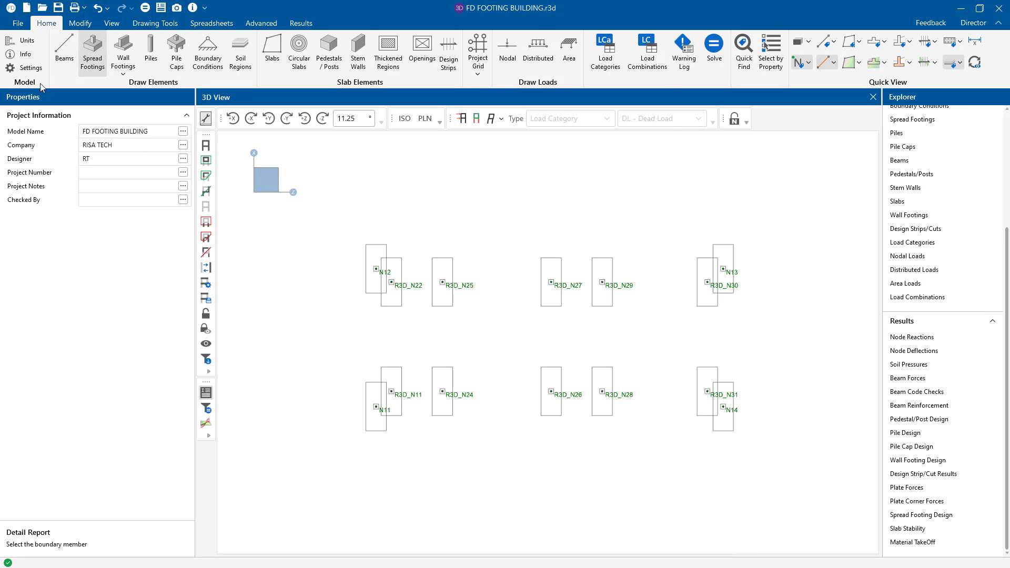
Enable Optimize Footings in the Concrete model settings and apply it, clearing the old results.
click(29, 68)
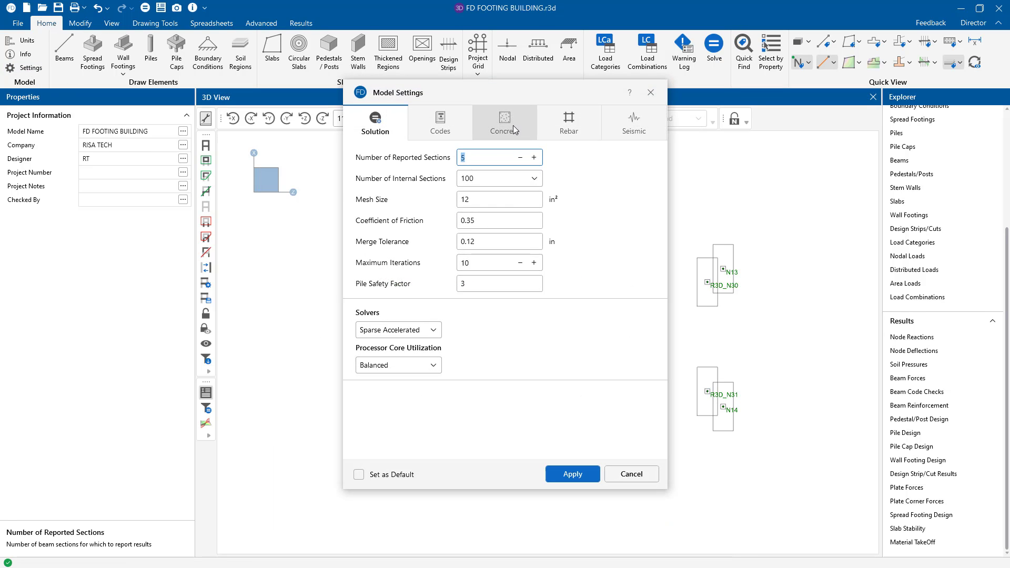
click(503, 122)
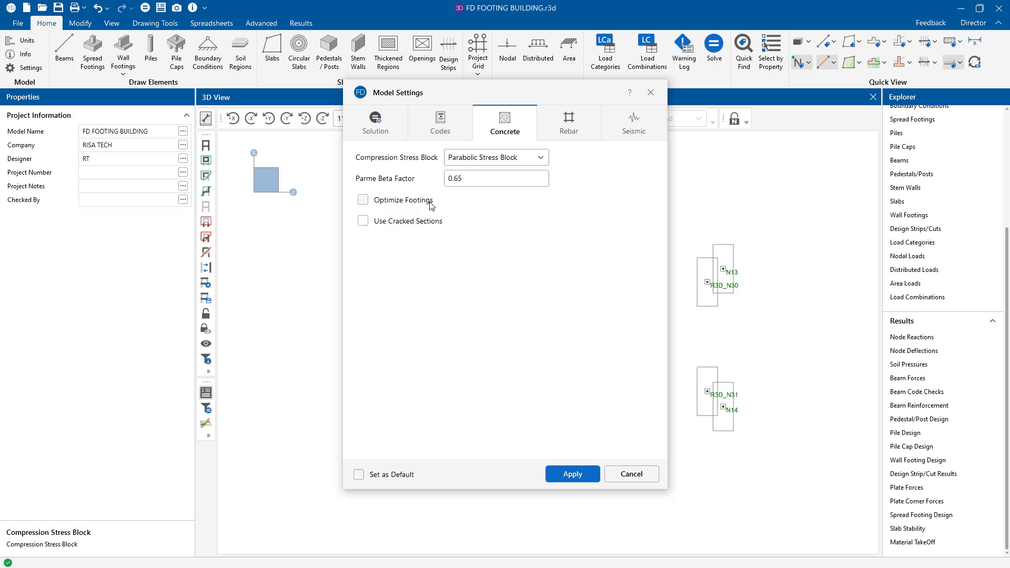
click(363, 200)
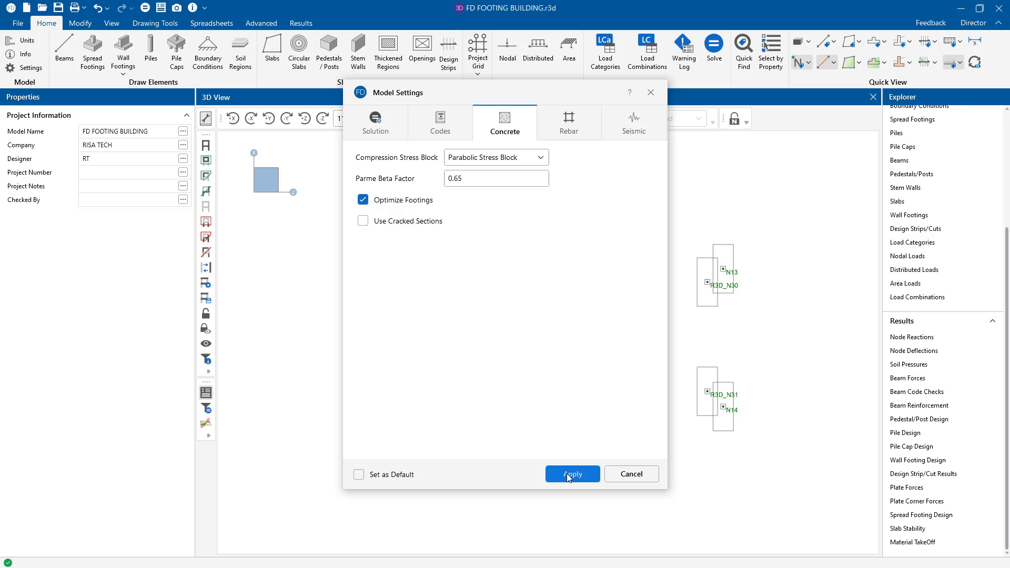
click(571, 474)
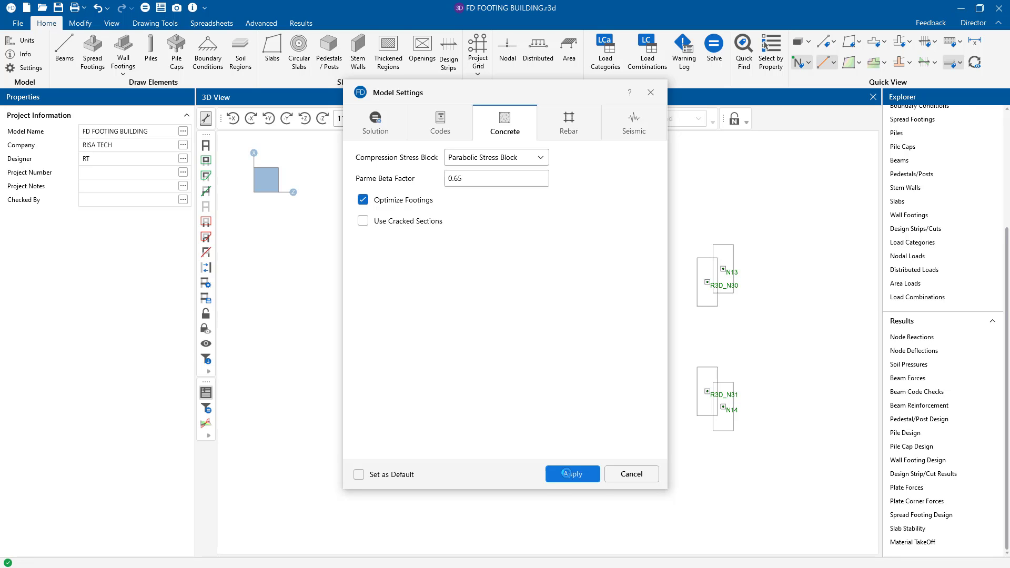
click(570, 475)
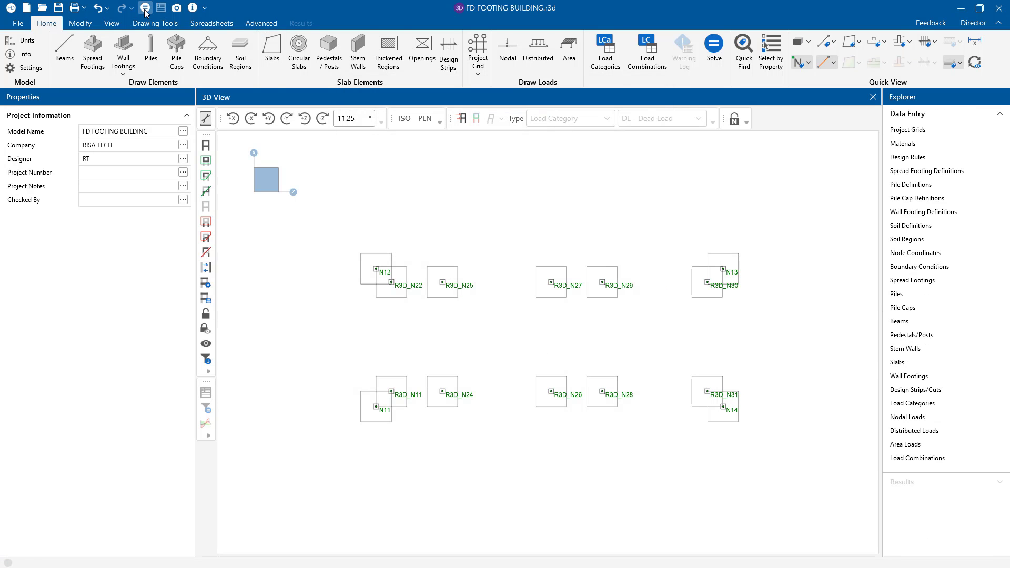
Re-solve the model and dismiss the footing overlap warning log.
click(713, 48)
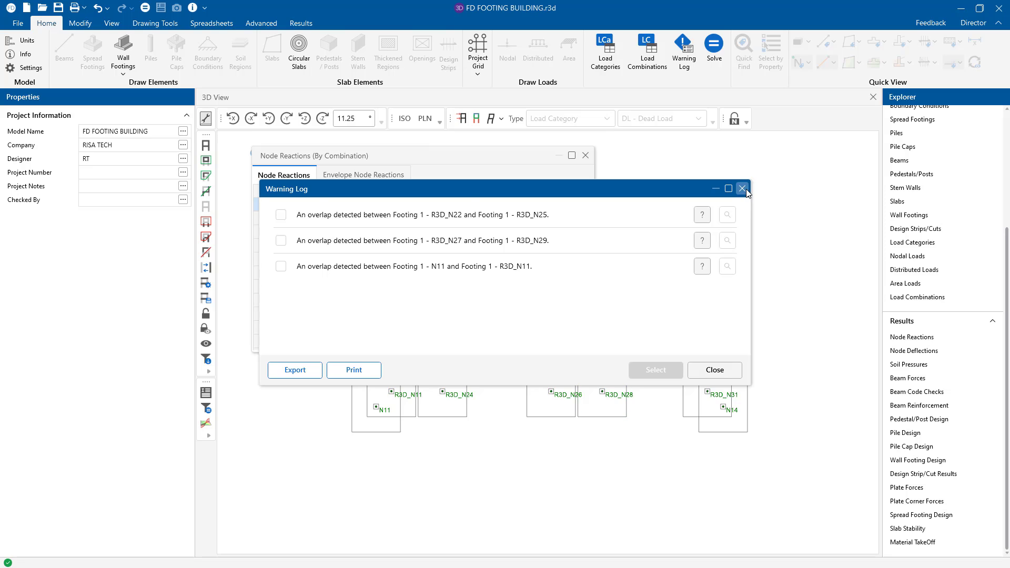
click(742, 188)
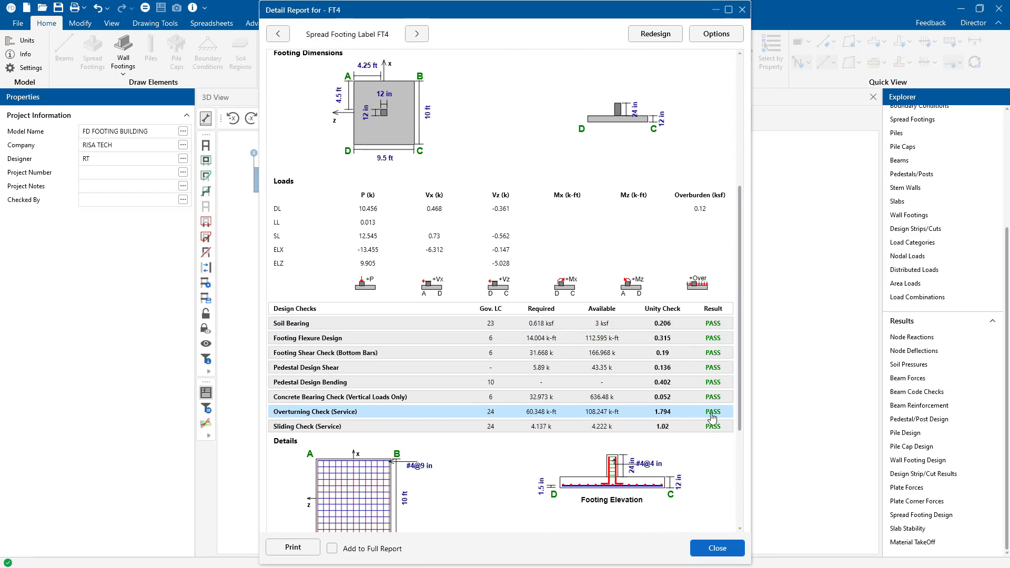
mouse_move(724, 413)
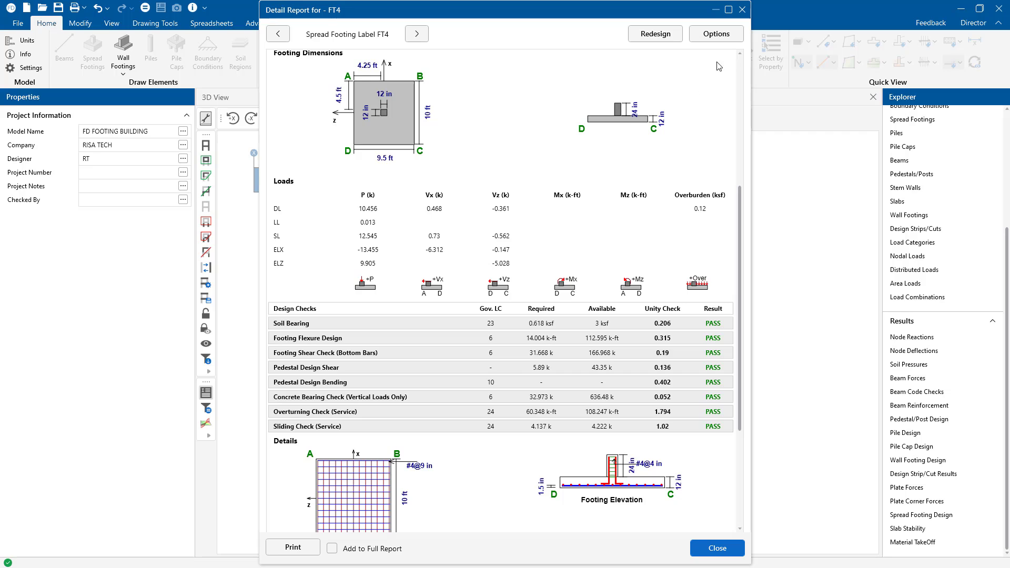
mouse_move(655, 33)
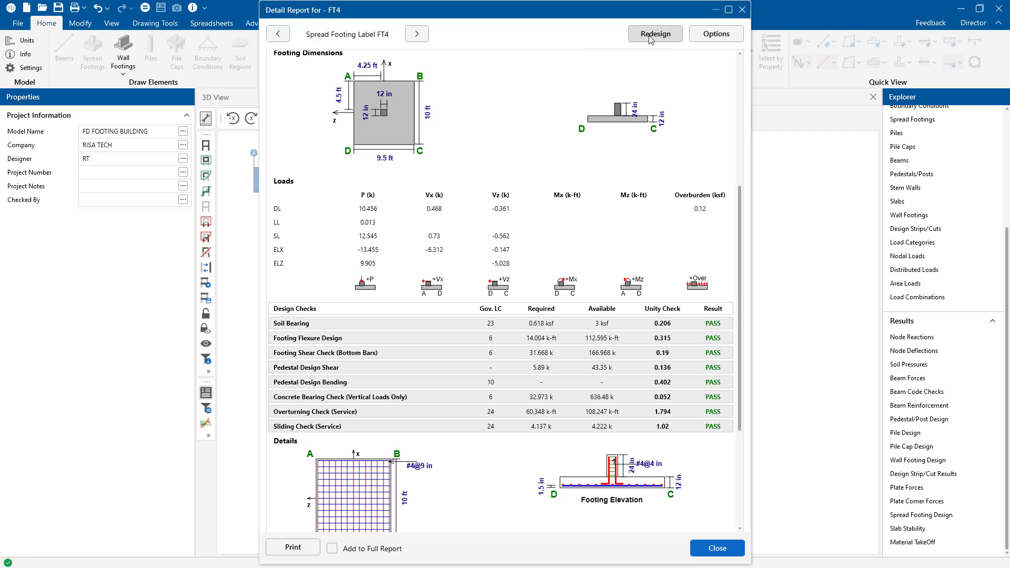
Redesign FT4 with a 9 ft width, making it 9 ft square and 24 in thick.
click(654, 34)
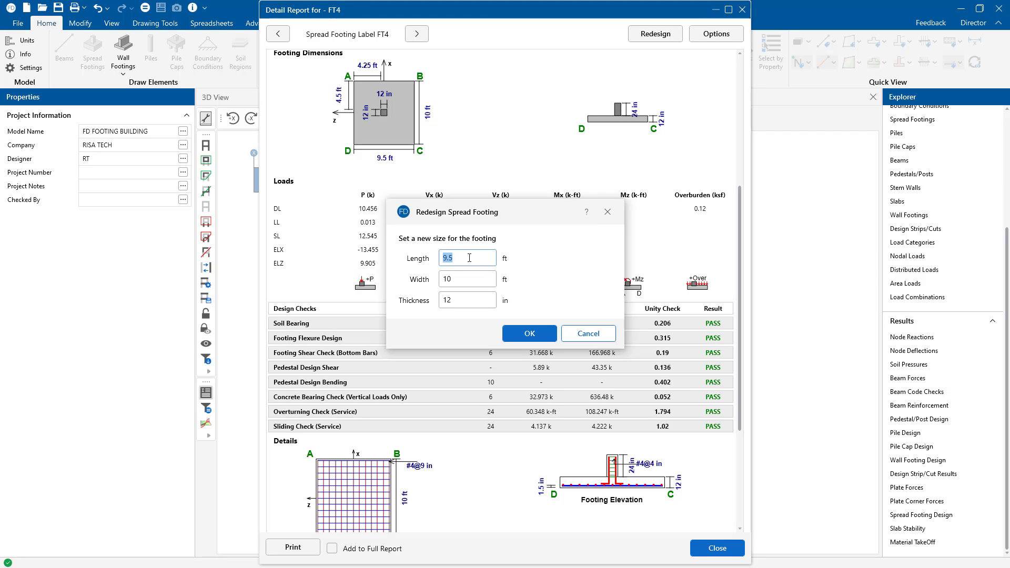
click(467, 279)
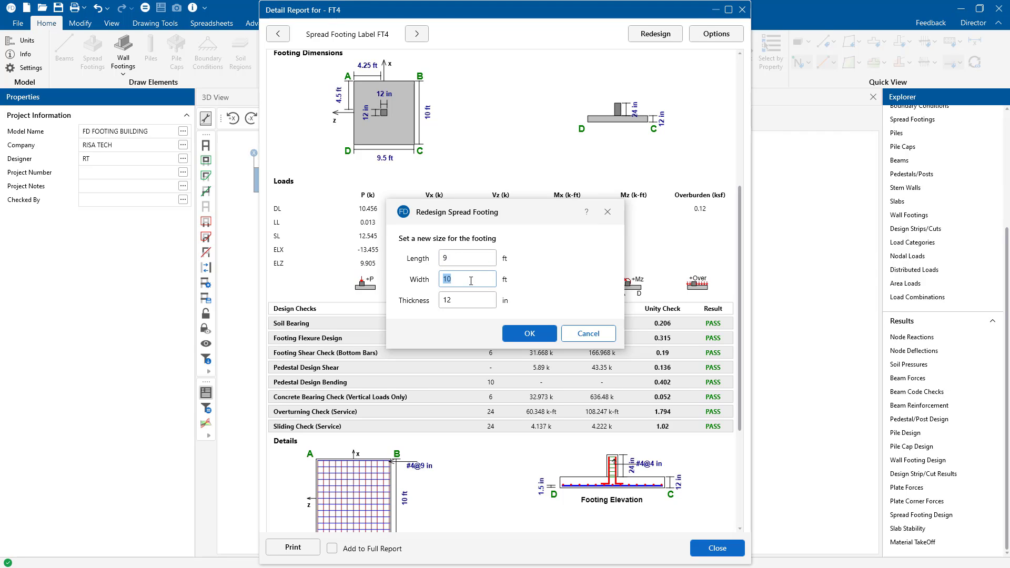
text(9)
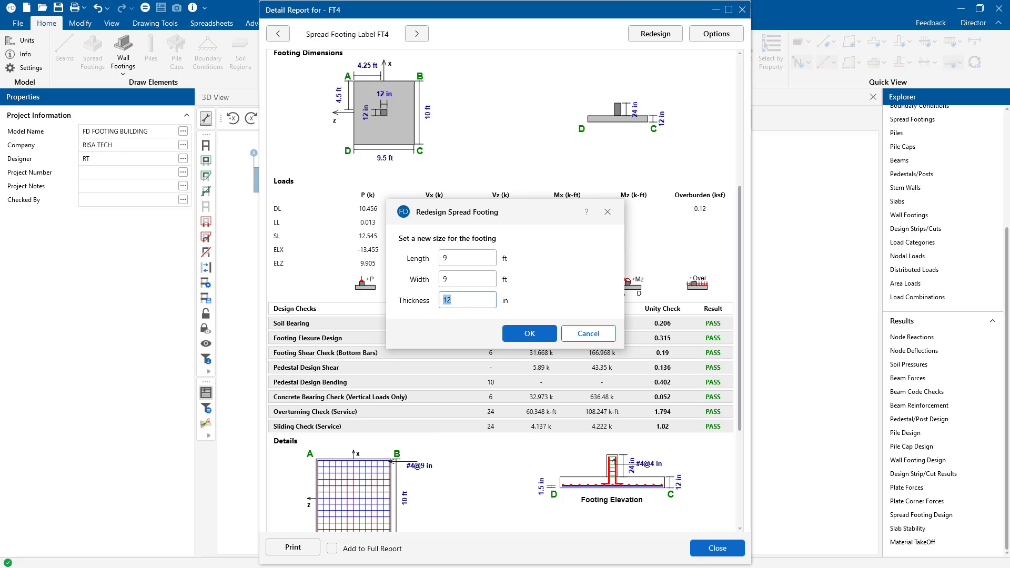
click(529, 333)
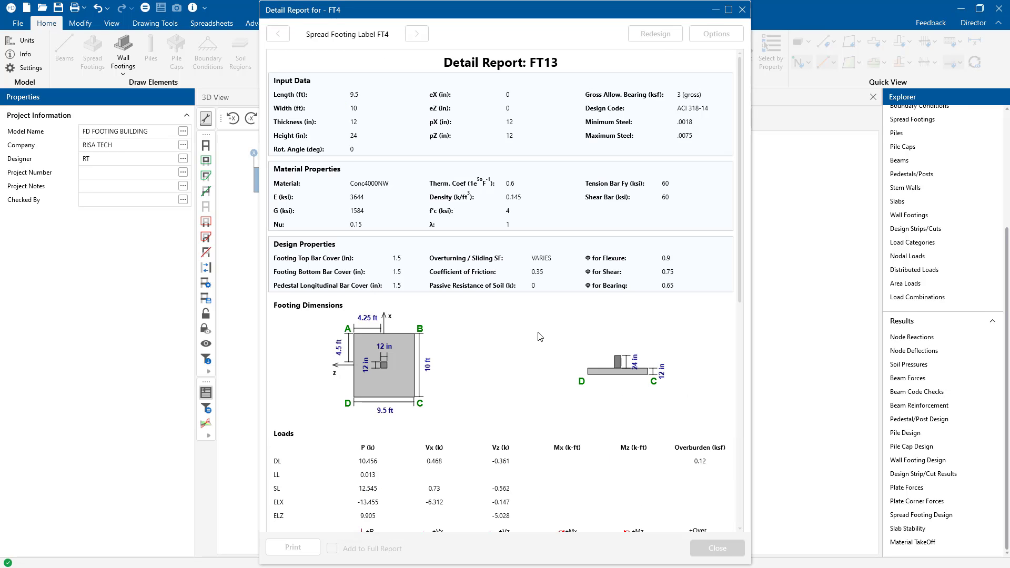
Review the updated FT4 checks, now all passing, and close the detail report.
click(653, 34)
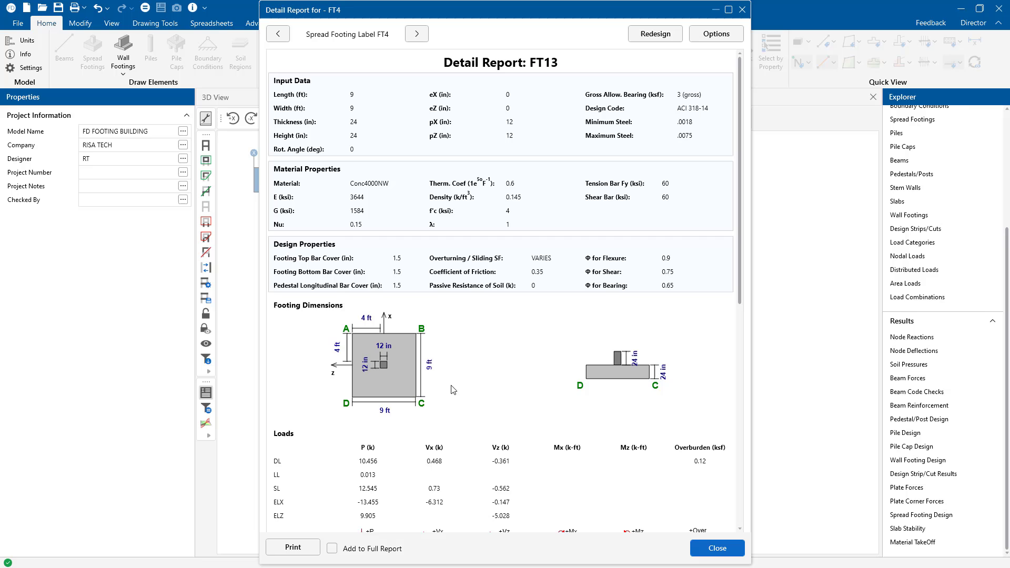
scroll(down, 3)
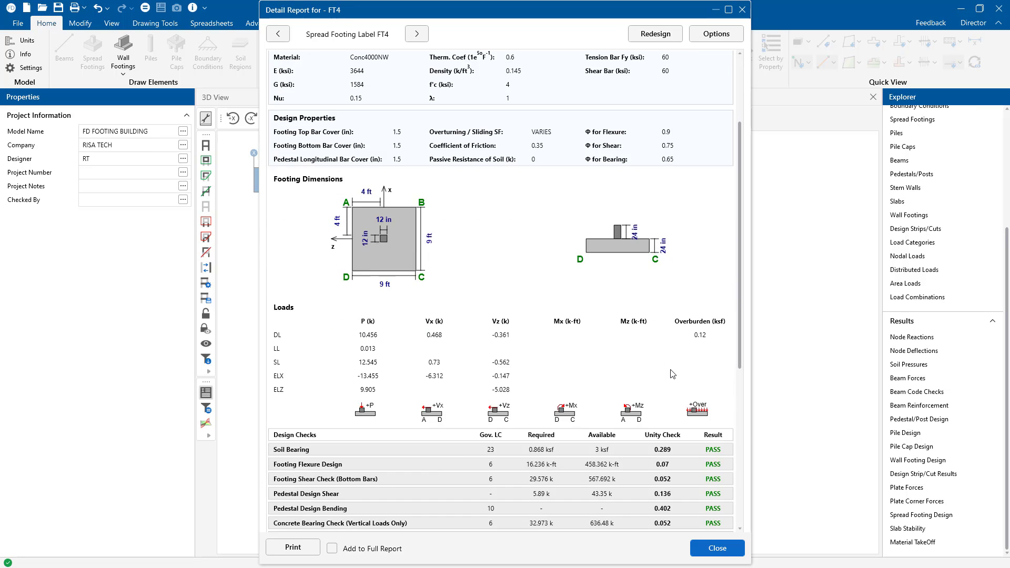
scroll(down, 3)
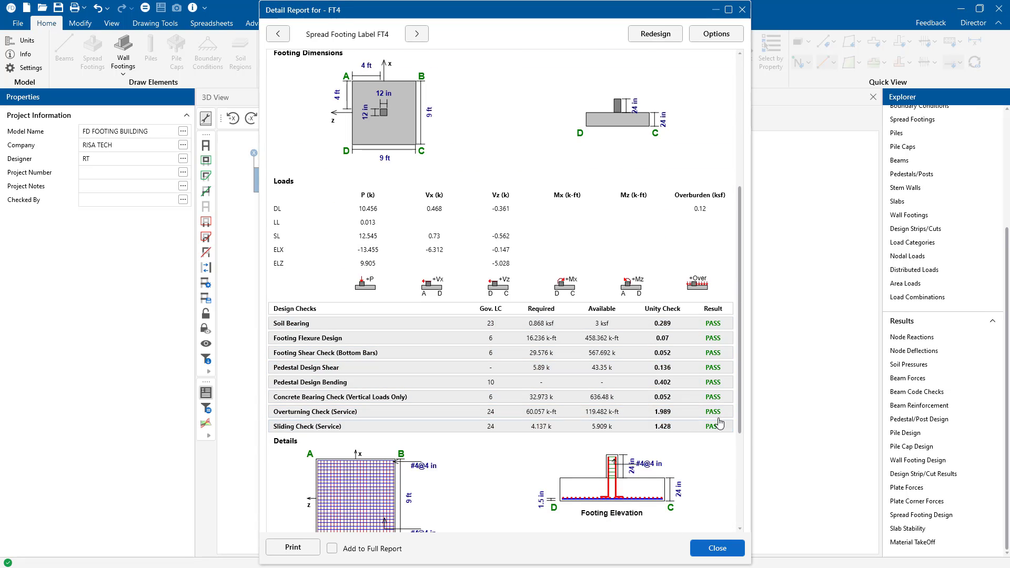
mouse_move(734, 73)
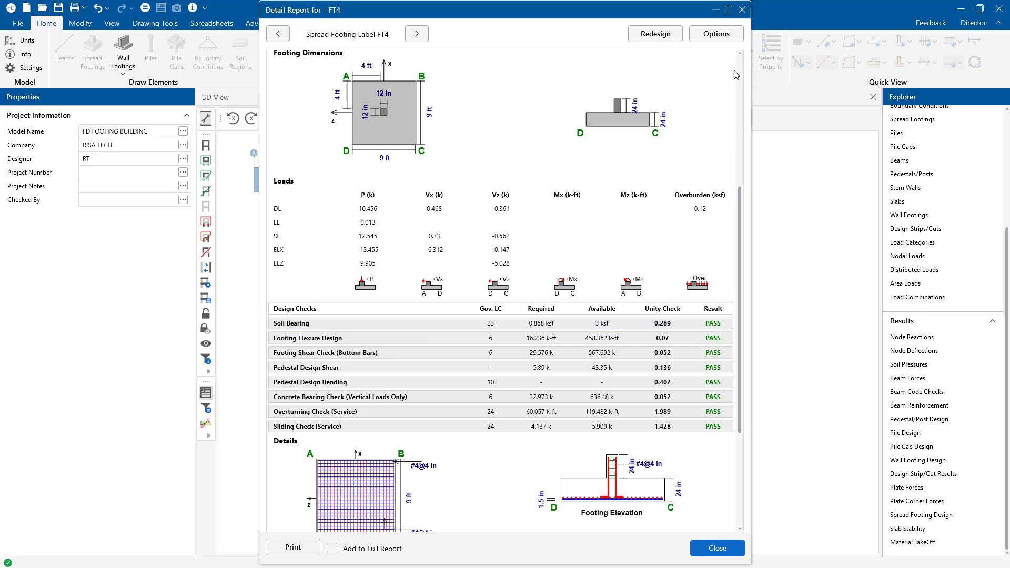
mouse_move(742, 11)
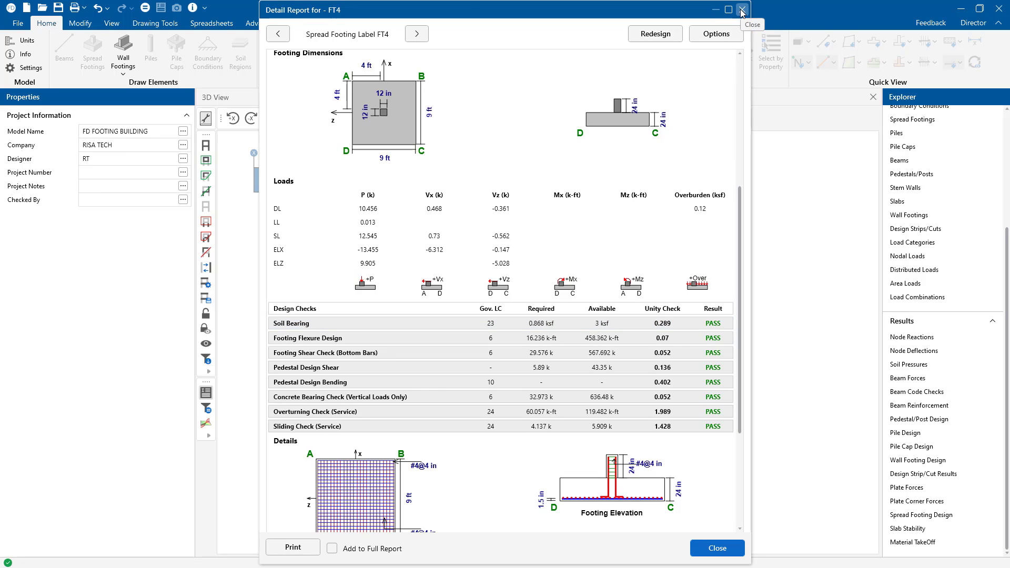
click(739, 12)
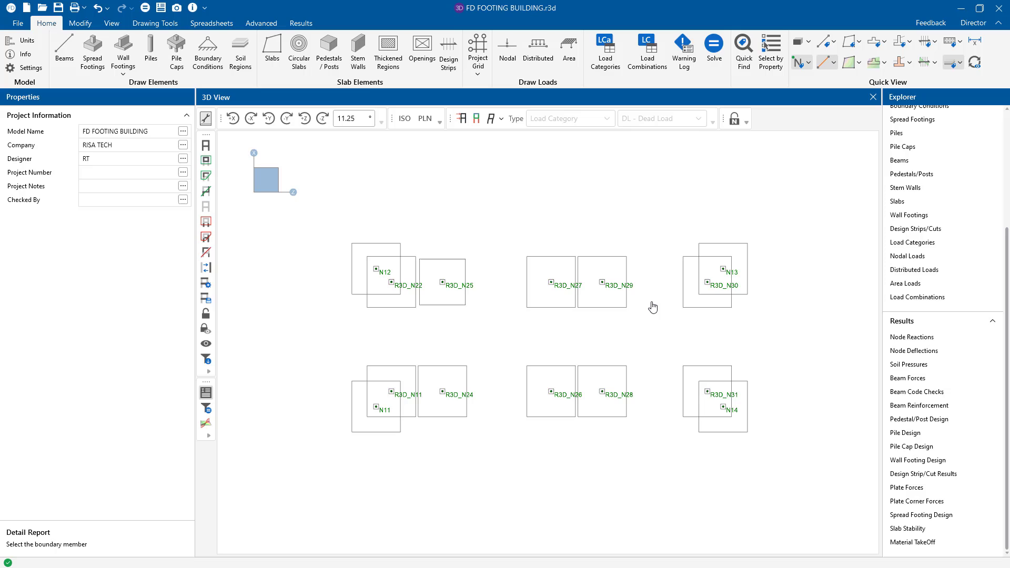